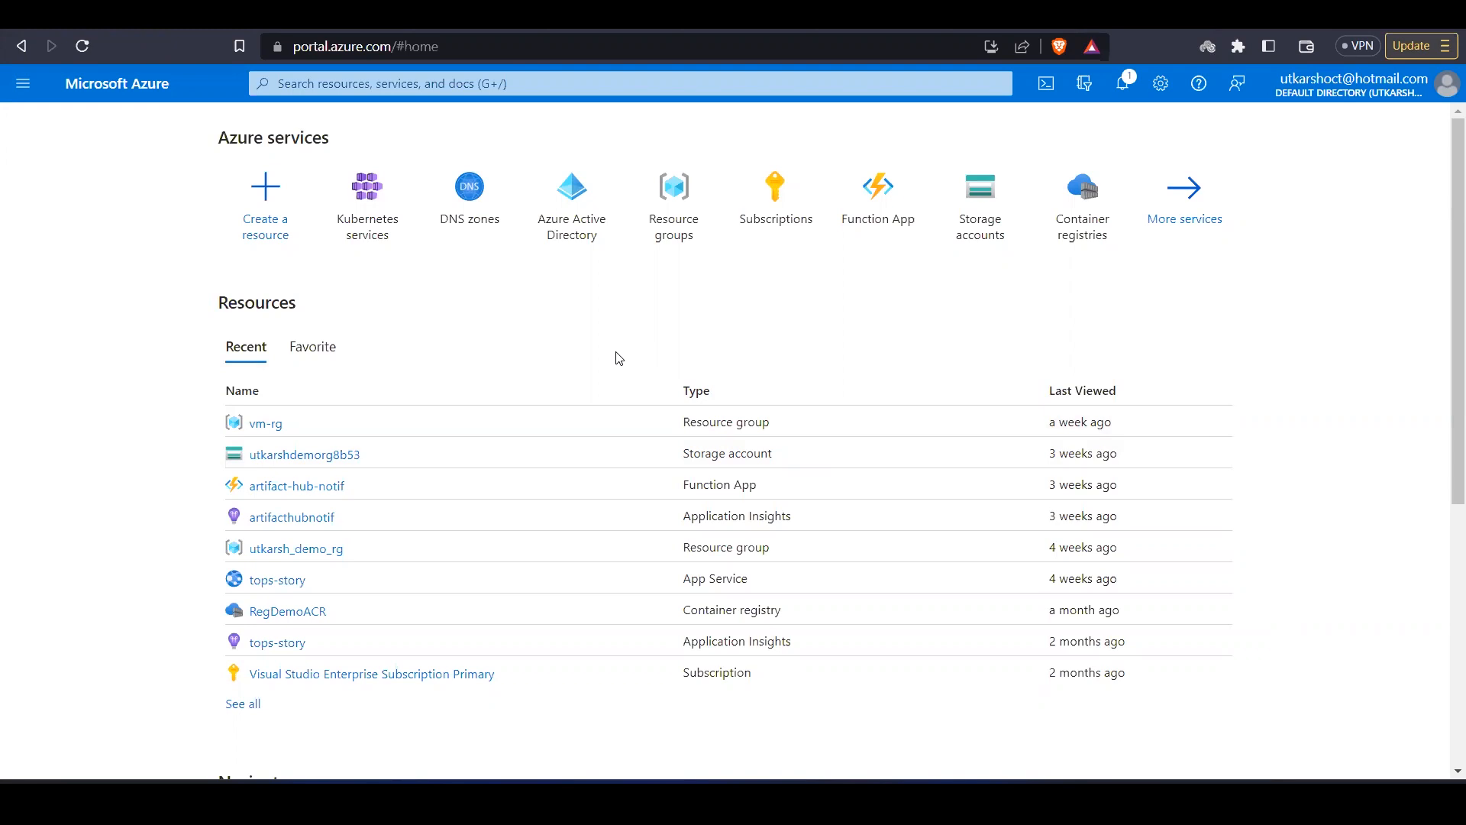
mouse_move(406, 414)
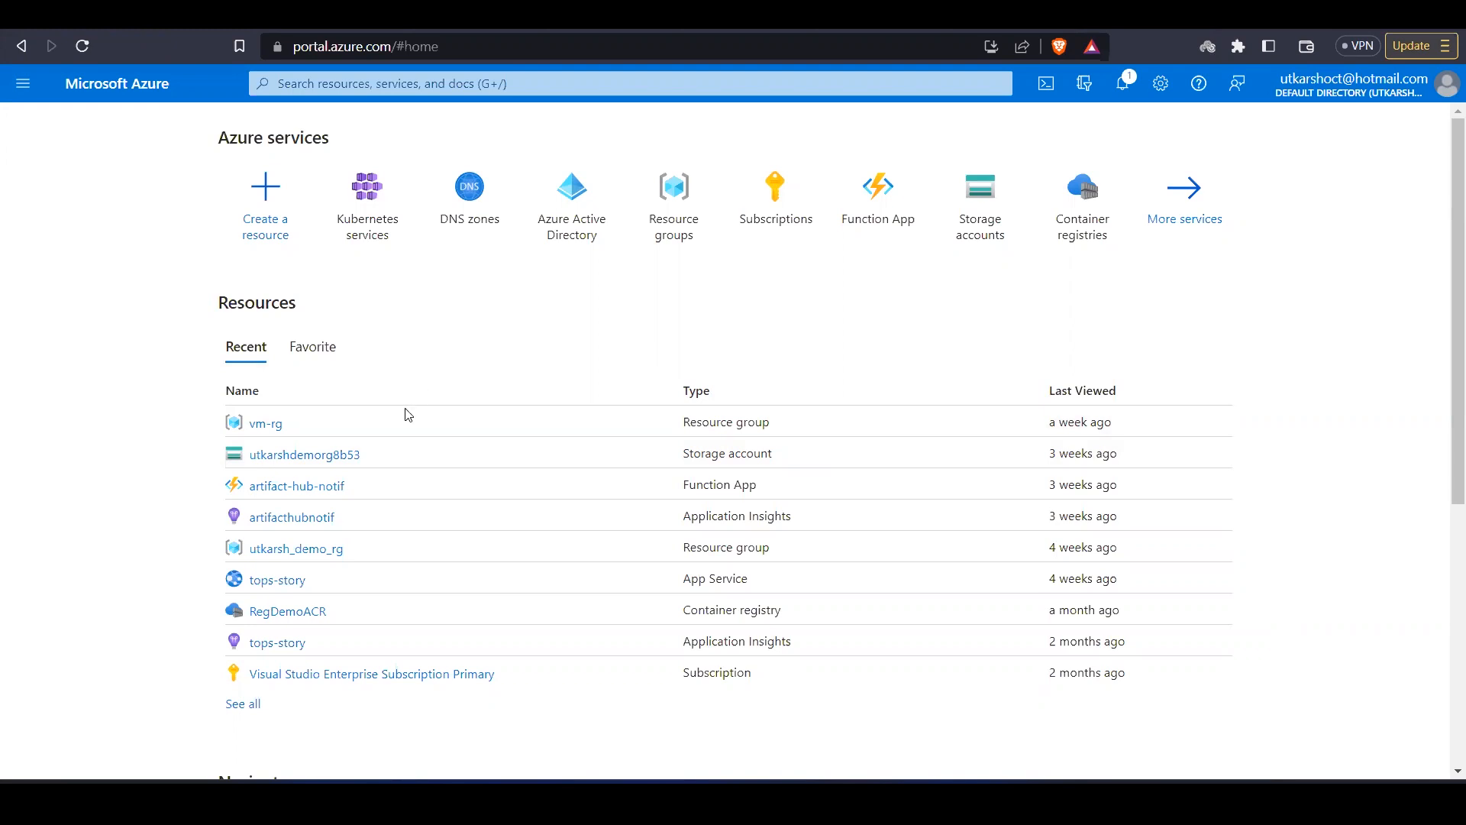
mouse_move(605, 453)
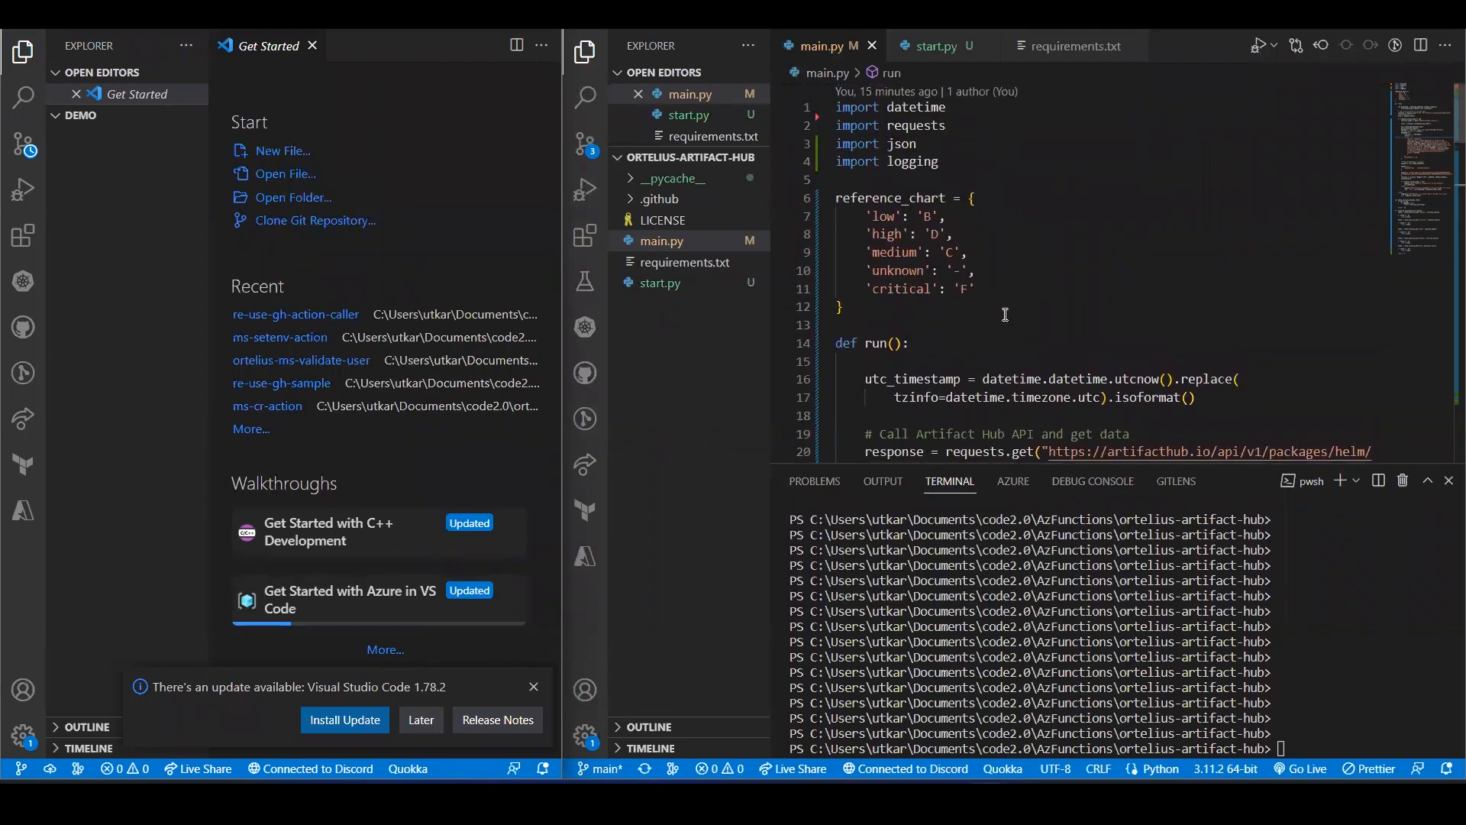
Step: Show the Azure Resources panel listing the signed-in account's subscriptions
scroll(down, 3)
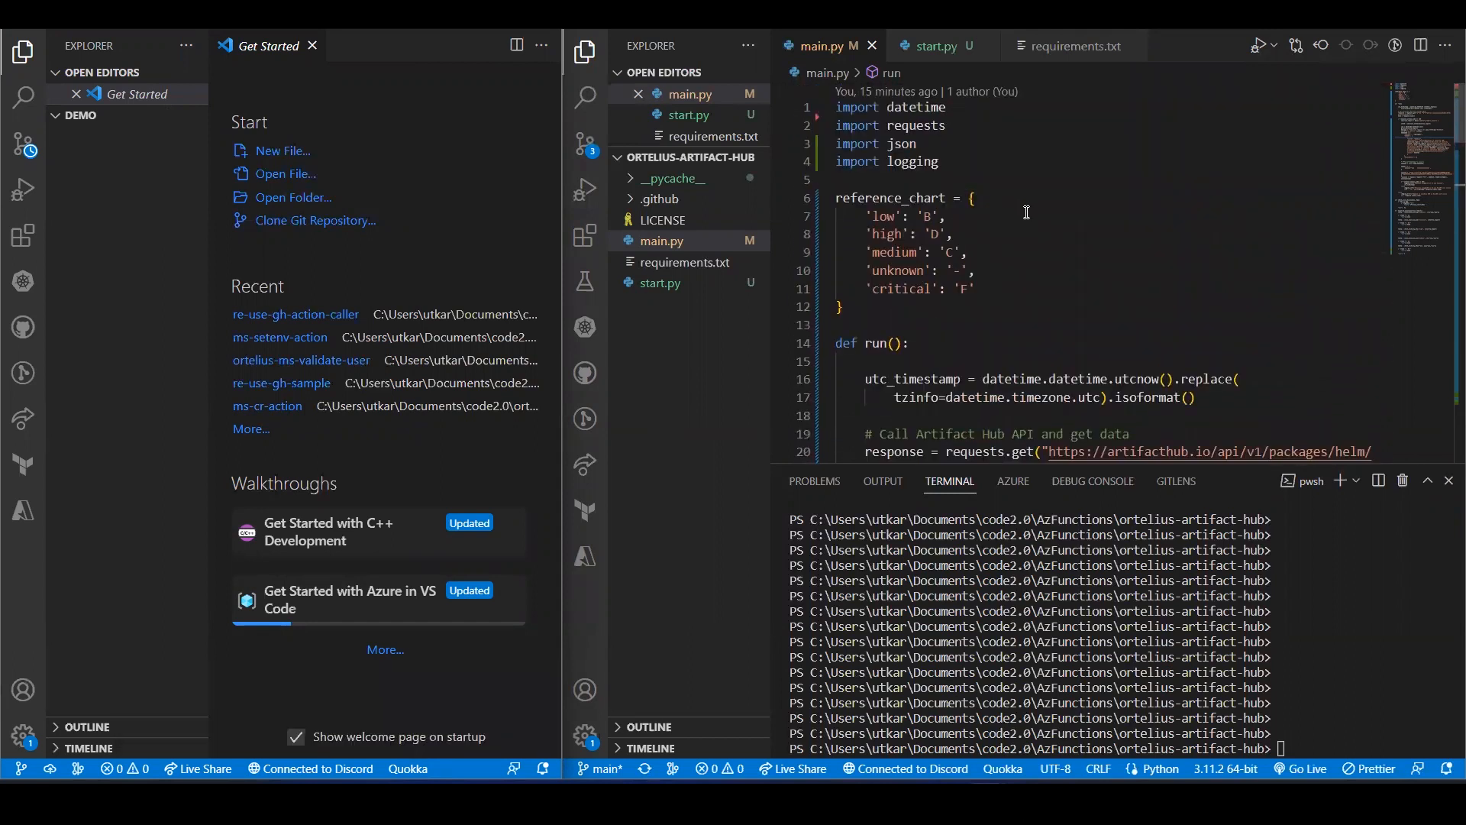
mouse_move(1021, 286)
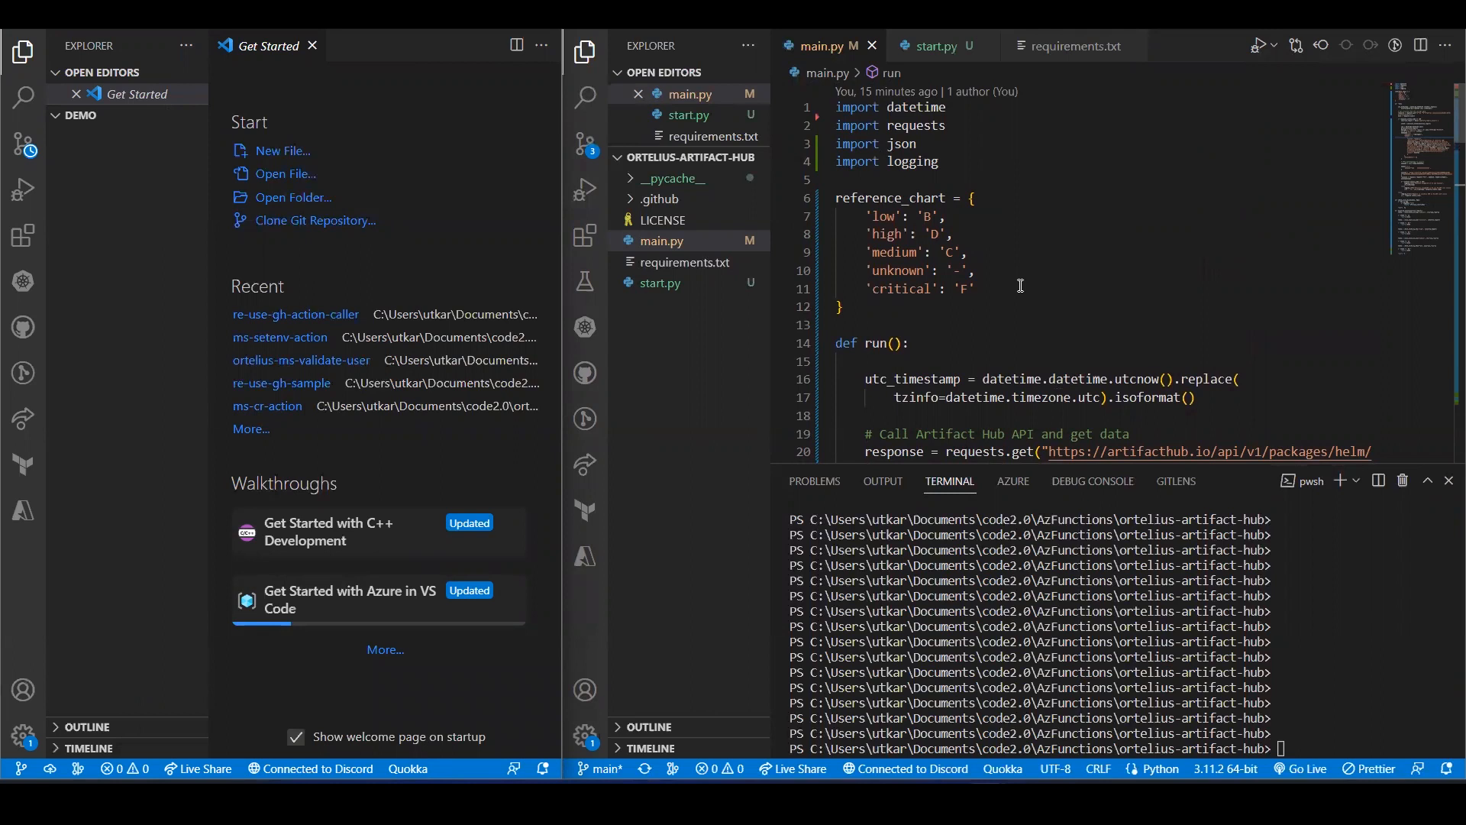
mouse_move(1006, 226)
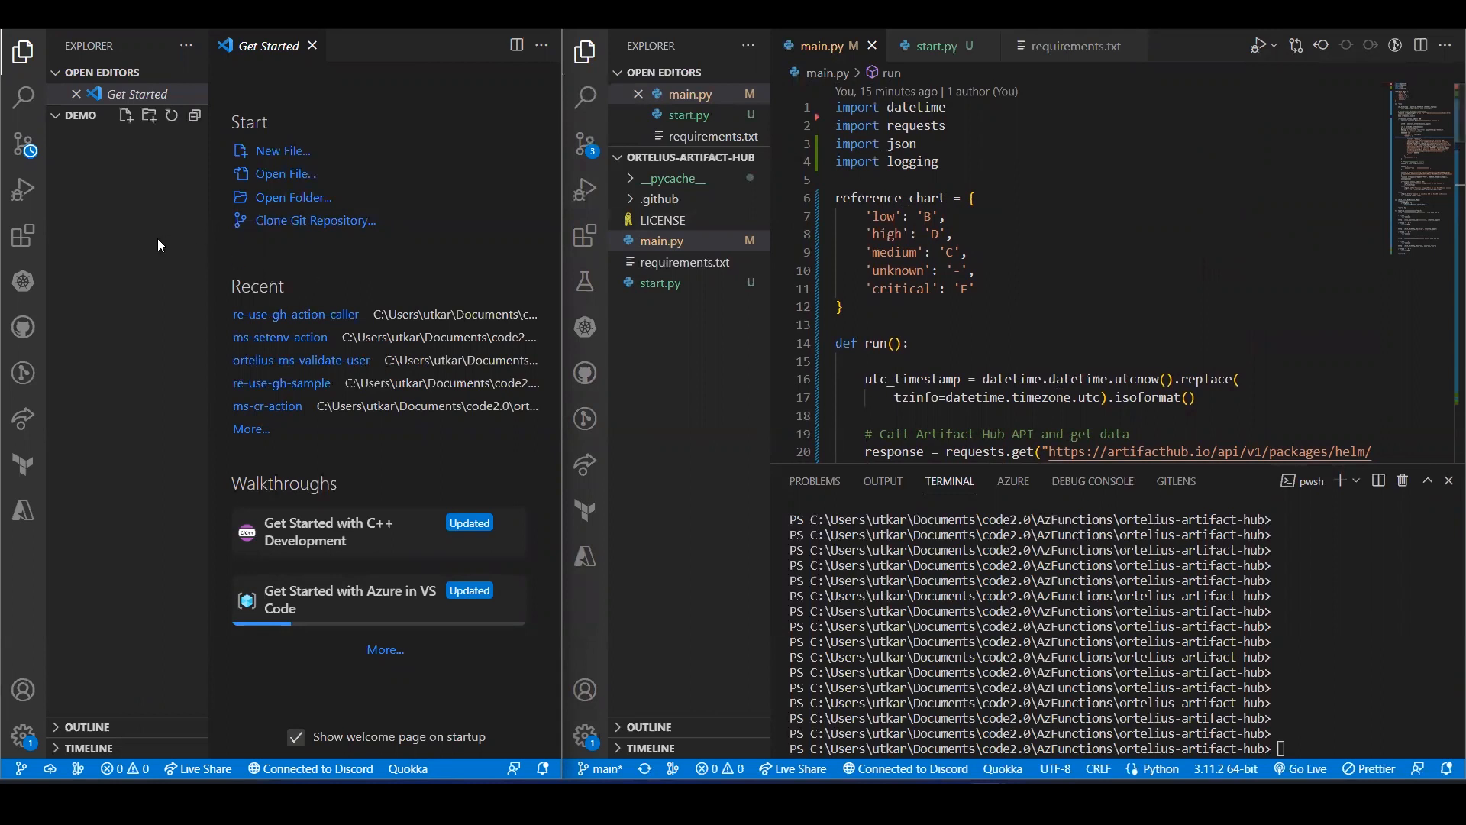
click(23, 511)
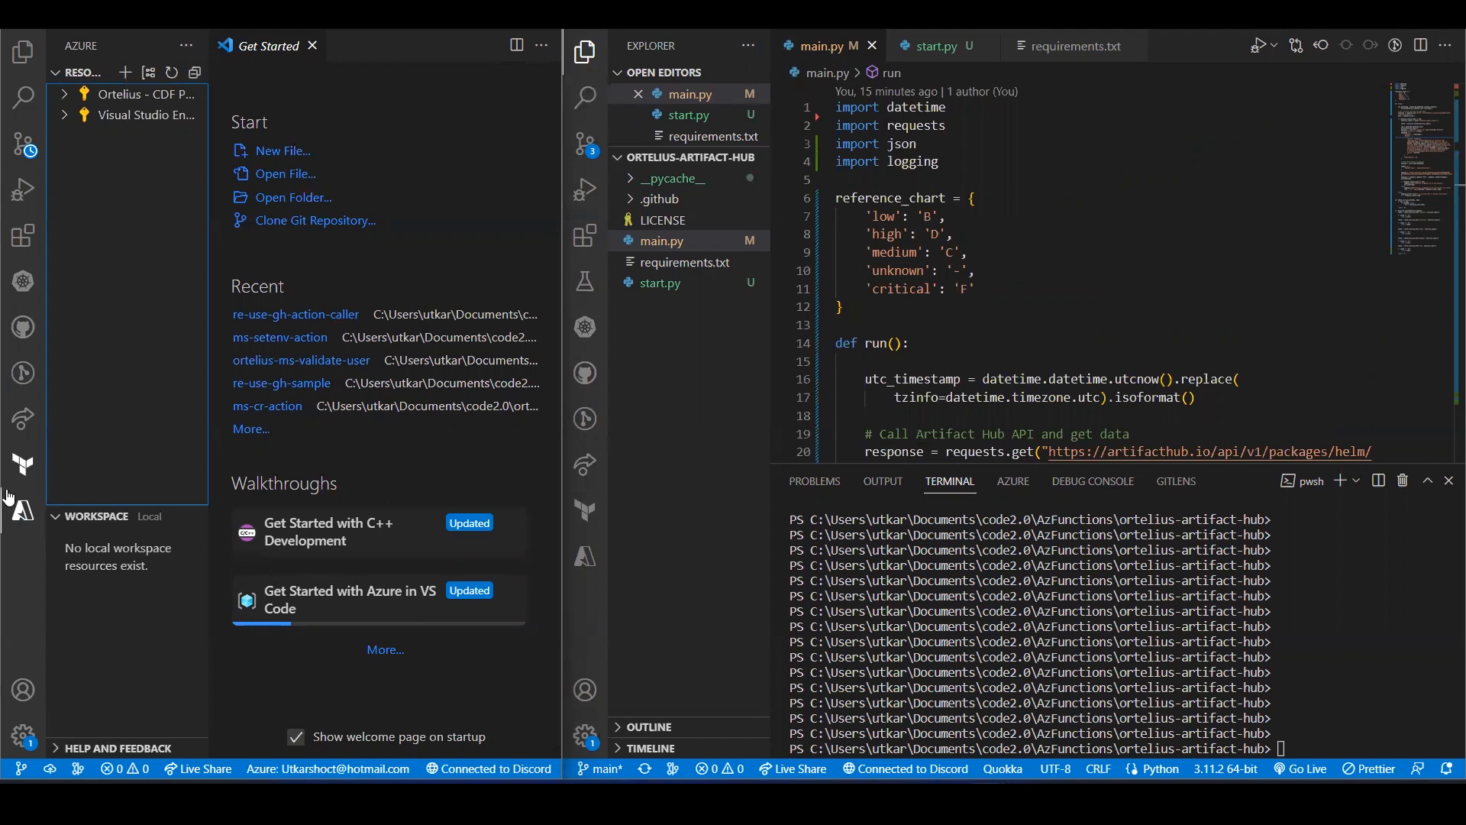
mouse_move(23, 142)
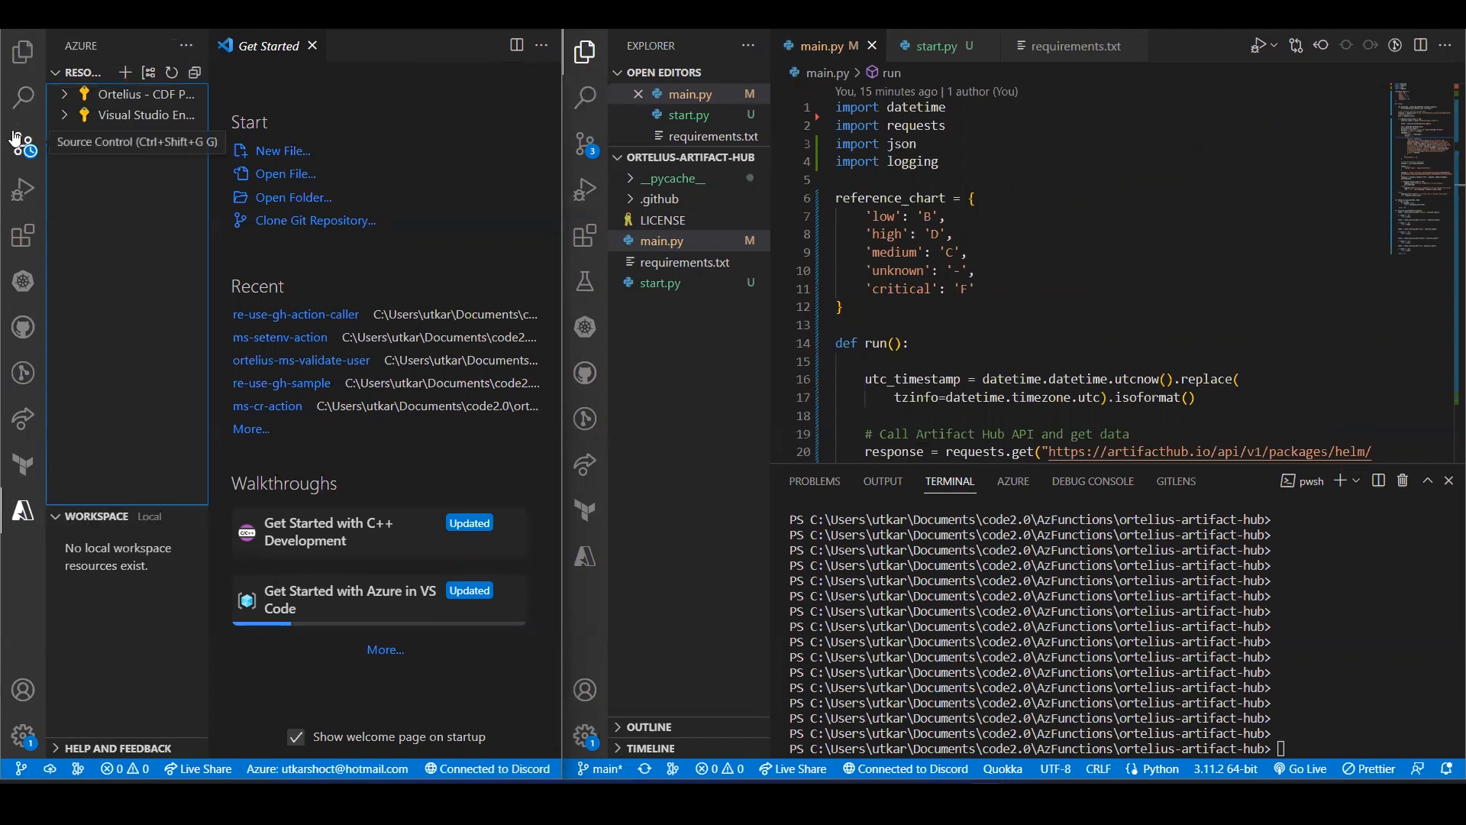
mouse_move(23, 235)
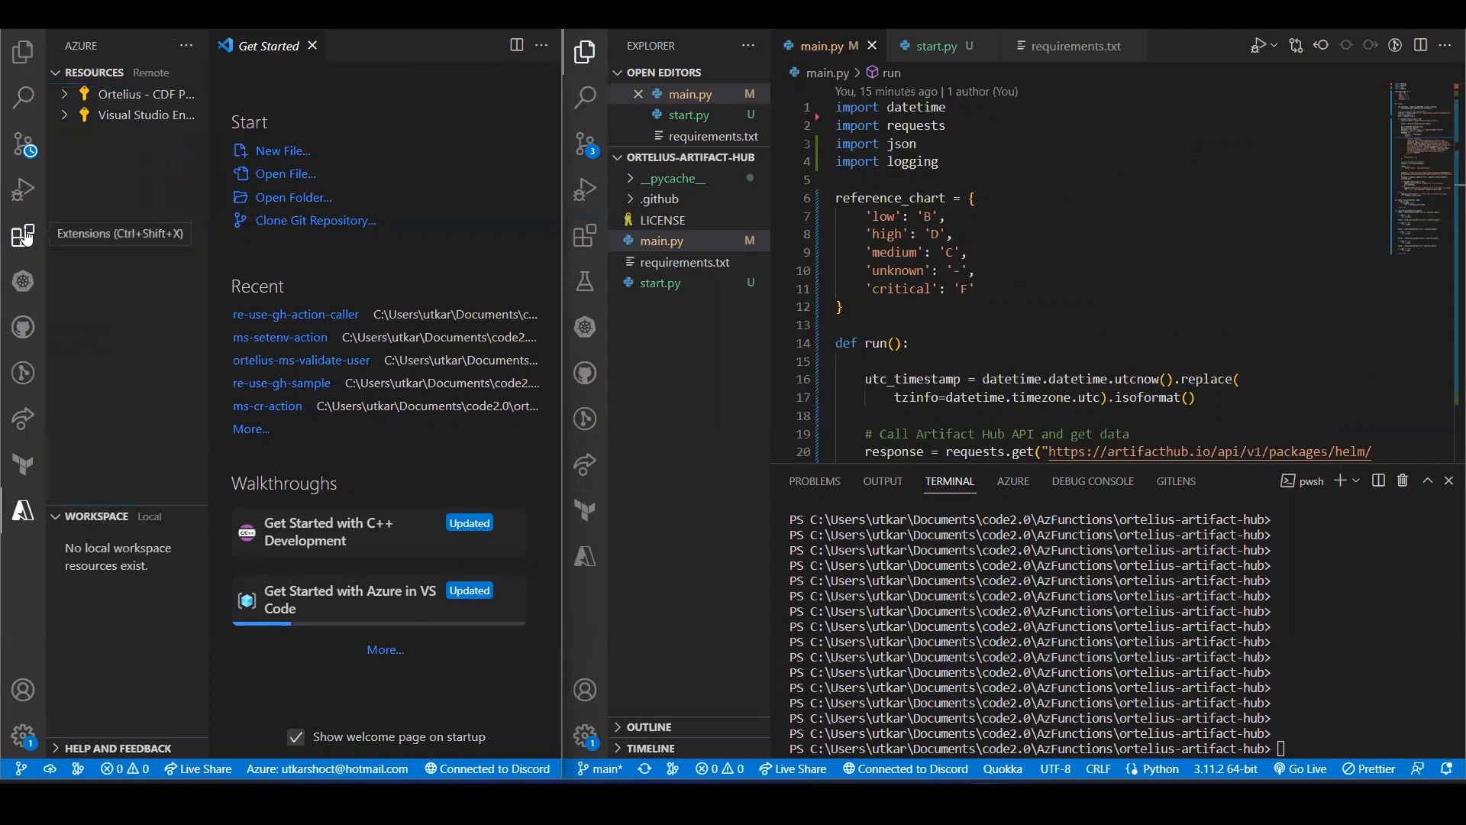
Step: Search the Extensions marketplace for 'azure' to list Azure Tools and Azure Functions
click(23, 235)
text(a)
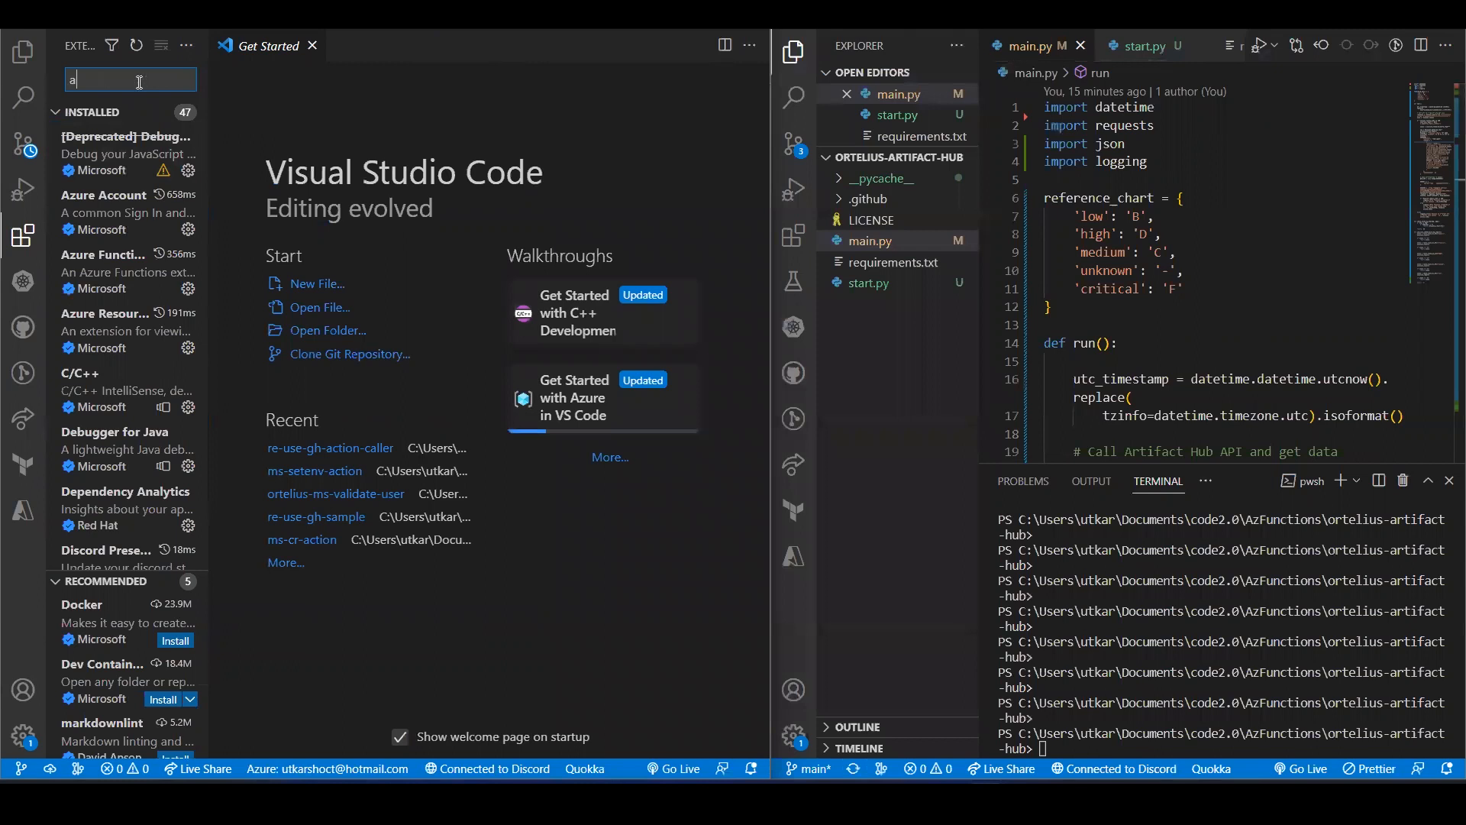
text(zure)
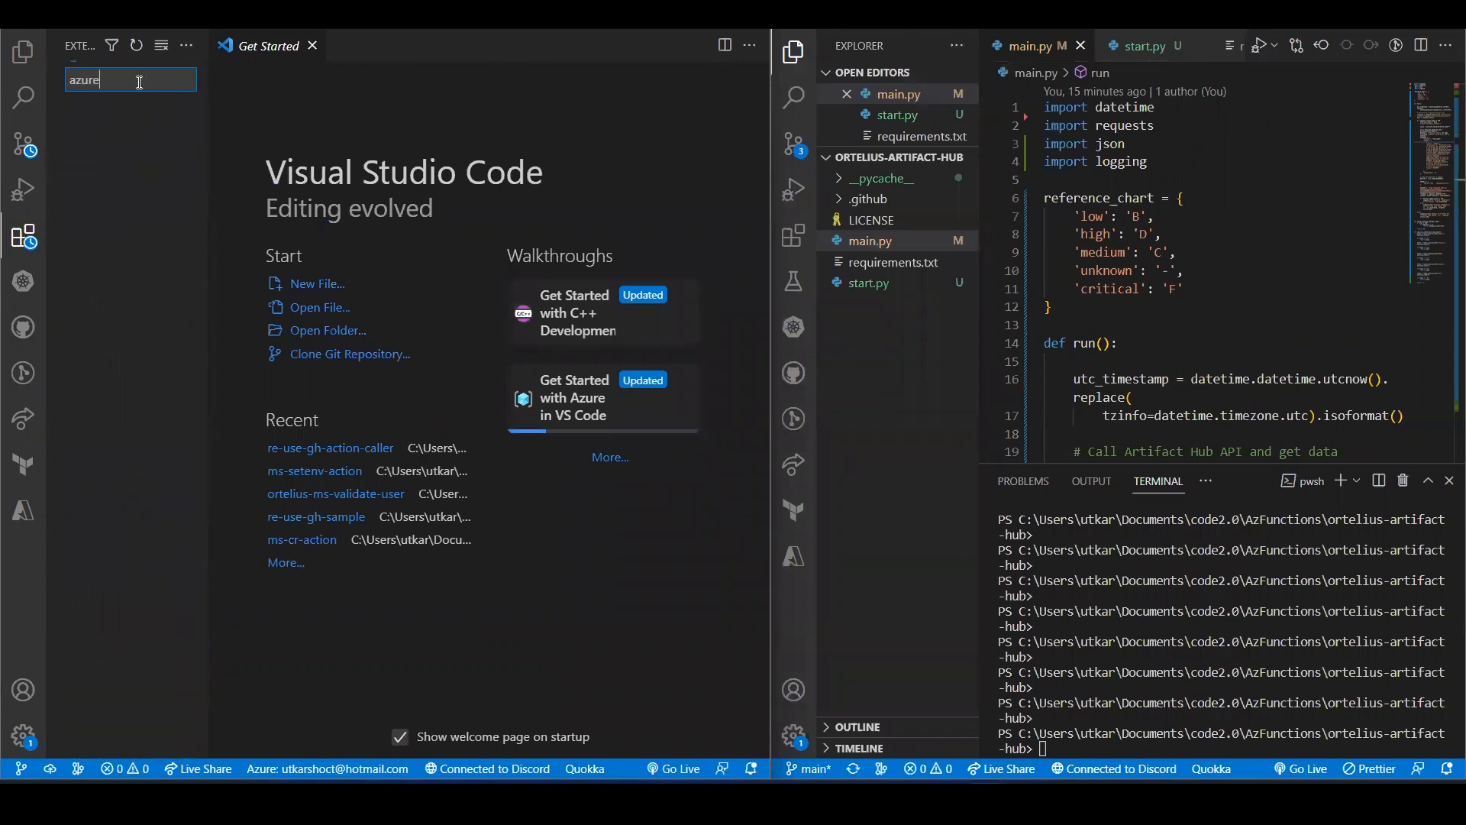
mouse_move(128, 247)
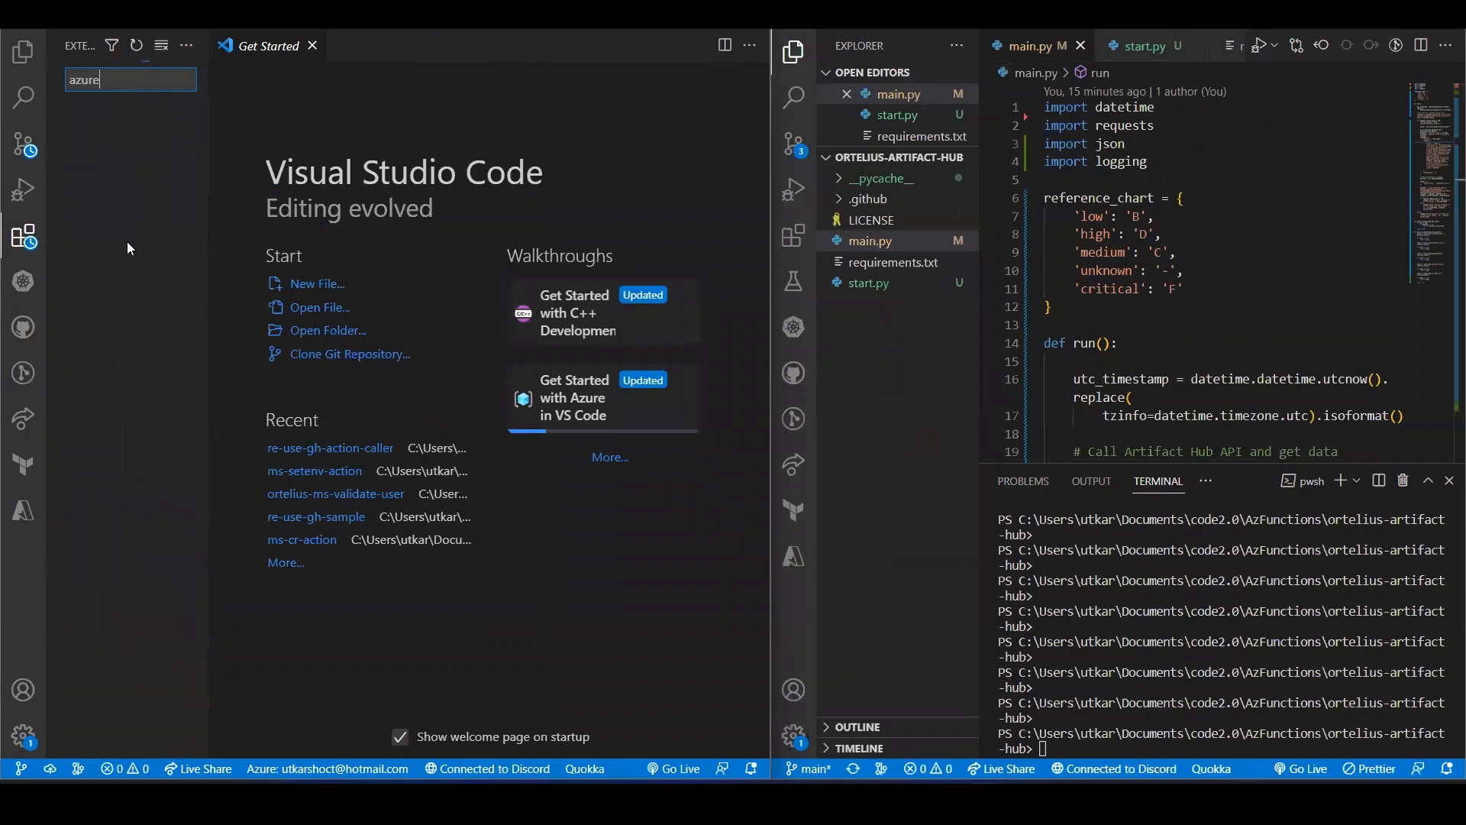
text(azure)
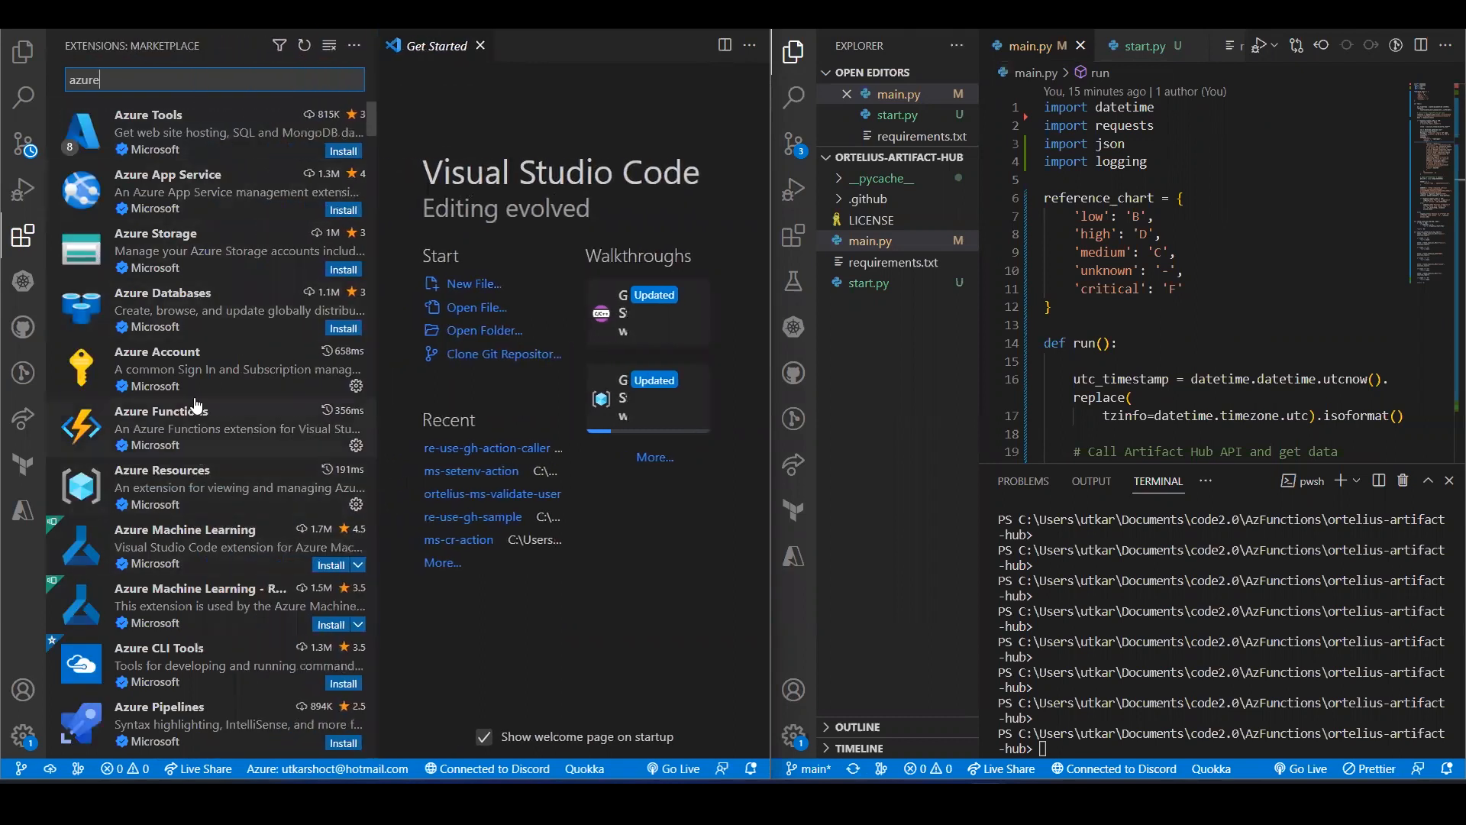
mouse_move(182, 473)
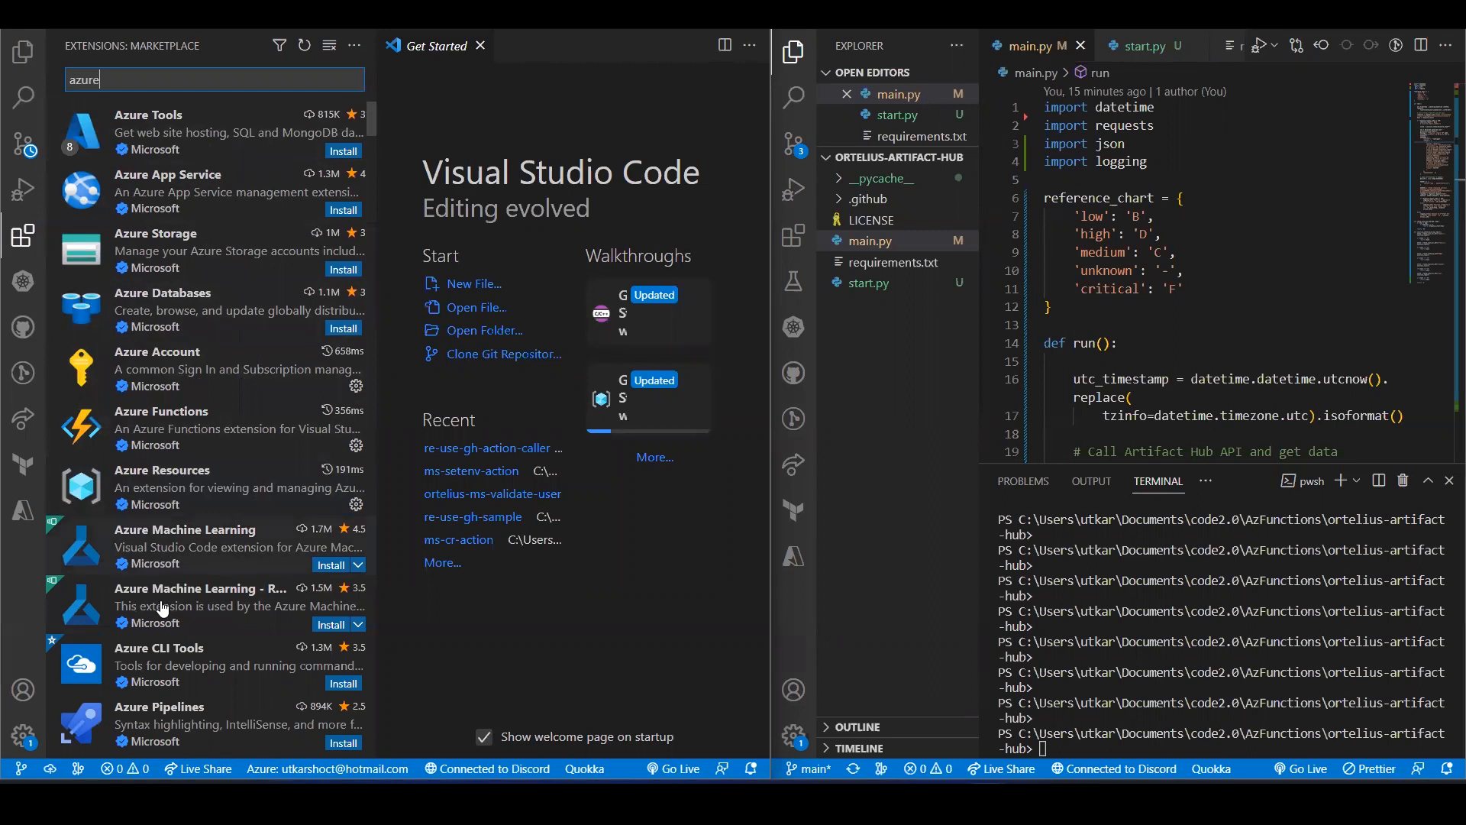
mouse_move(20, 521)
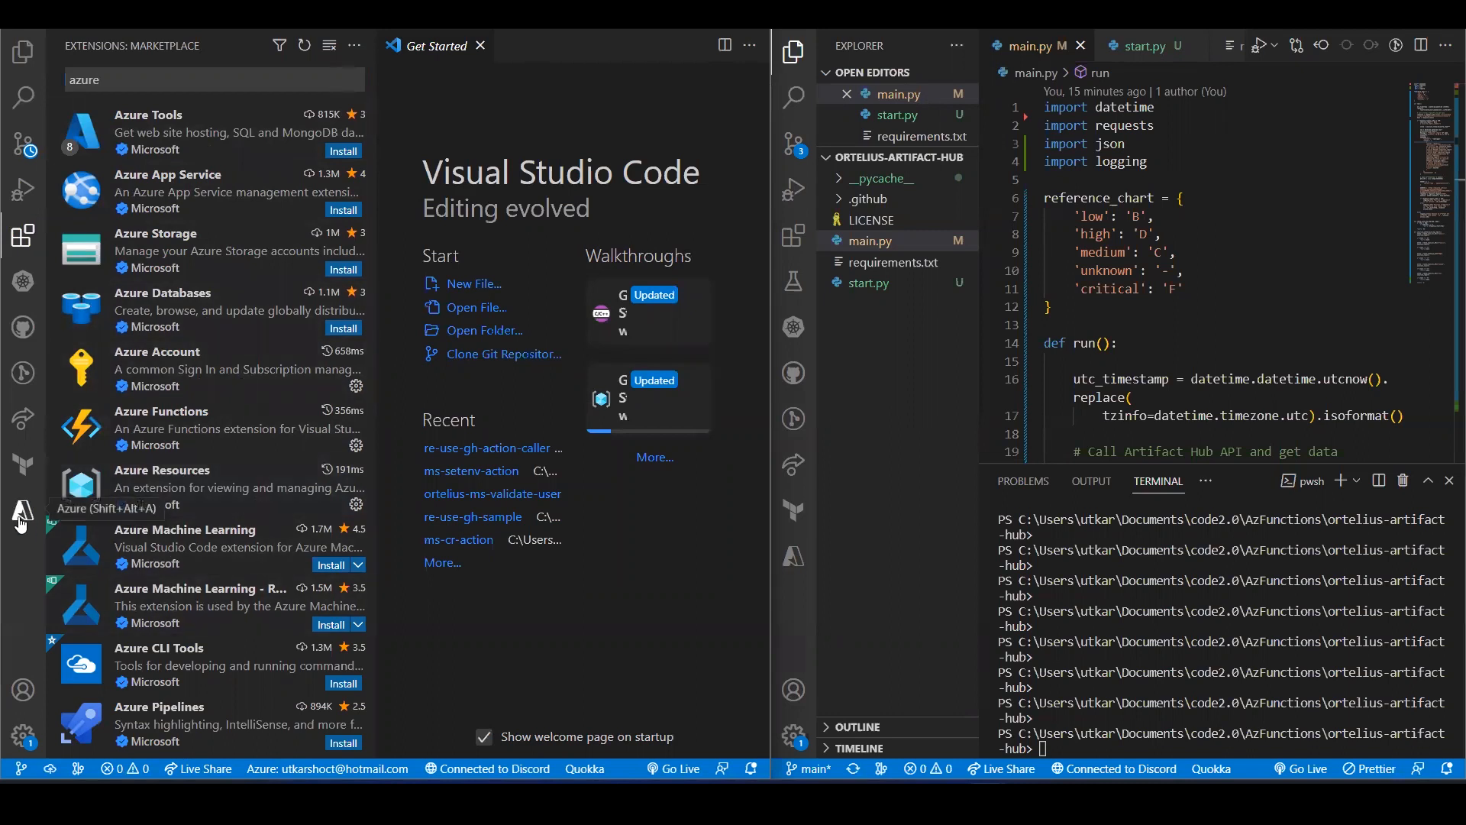
Step: Expand Visual Studio Enterprise Subscription Primary and its Function App node in Azure resources
click(23, 515)
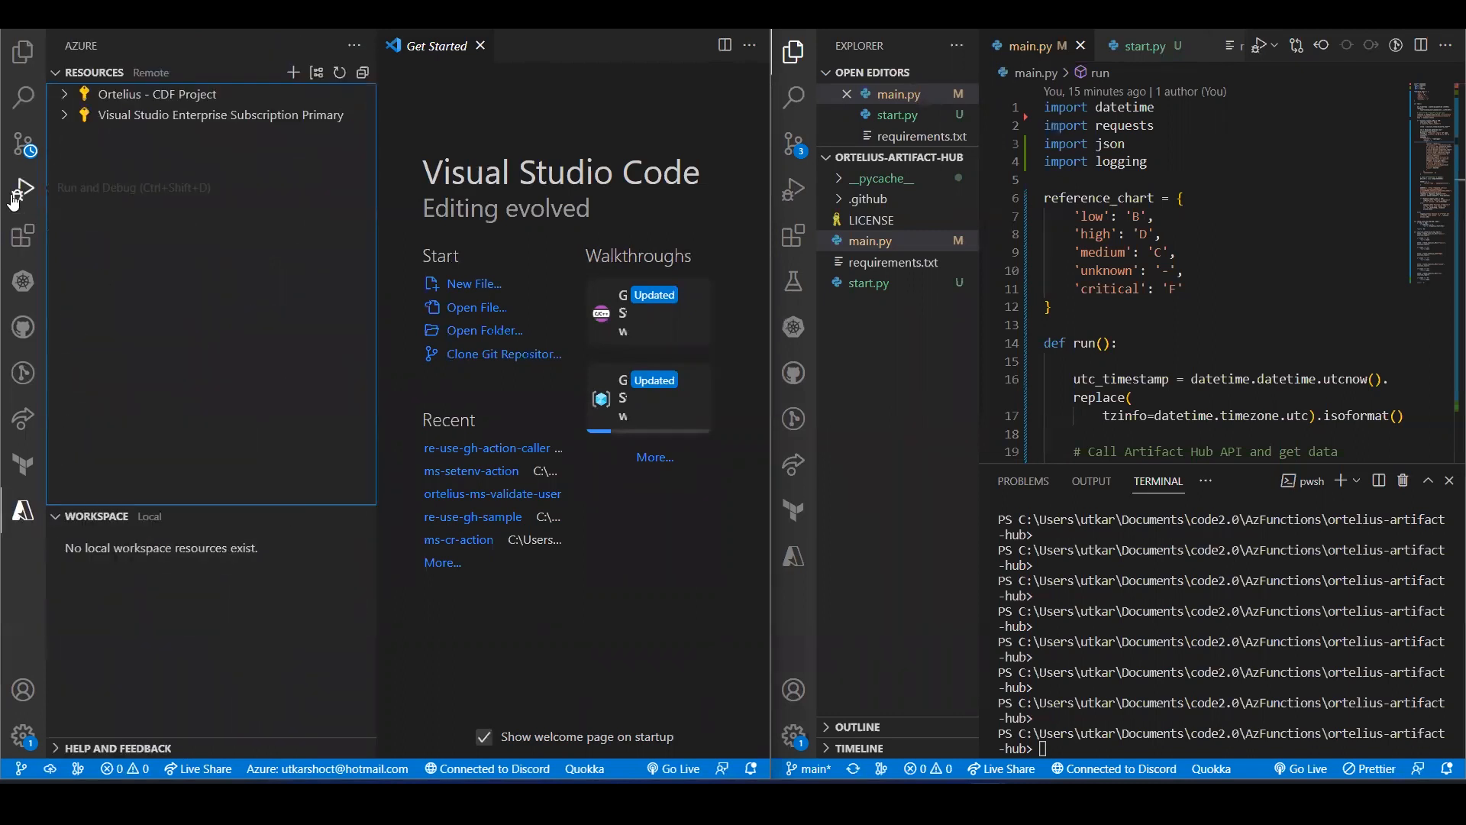
mouse_move(23, 510)
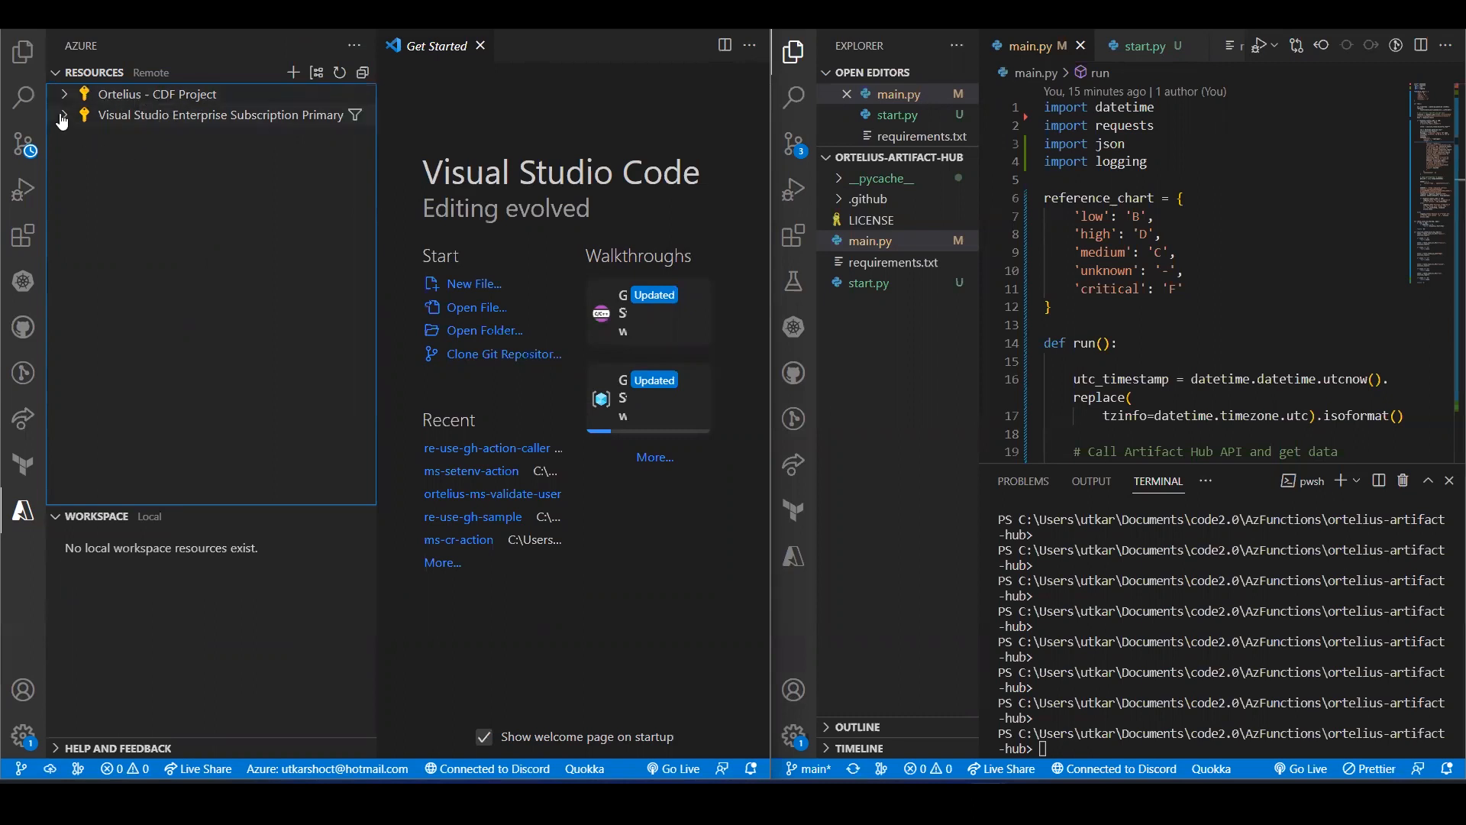
click(220, 115)
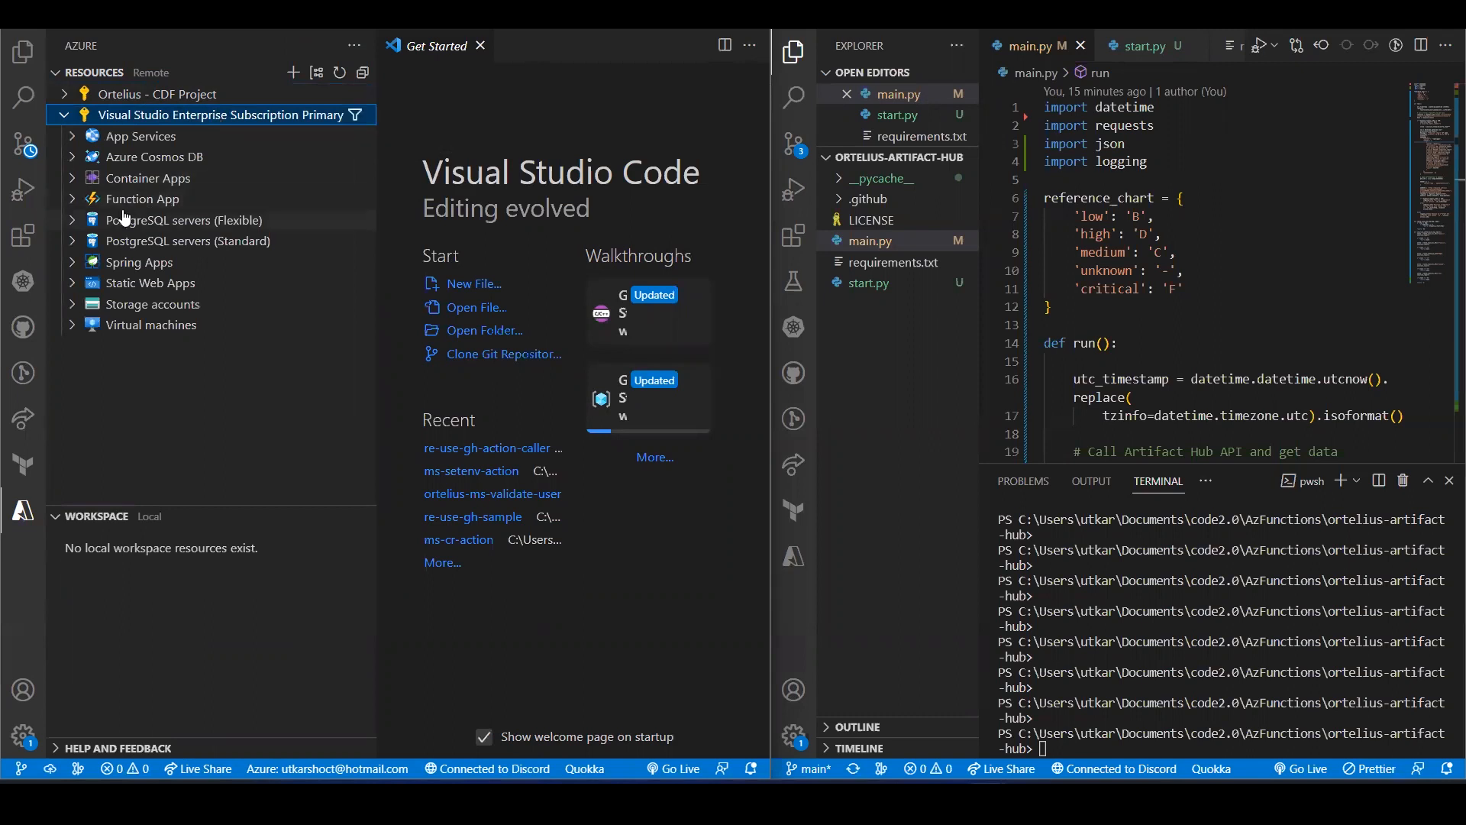
mouse_move(52, 208)
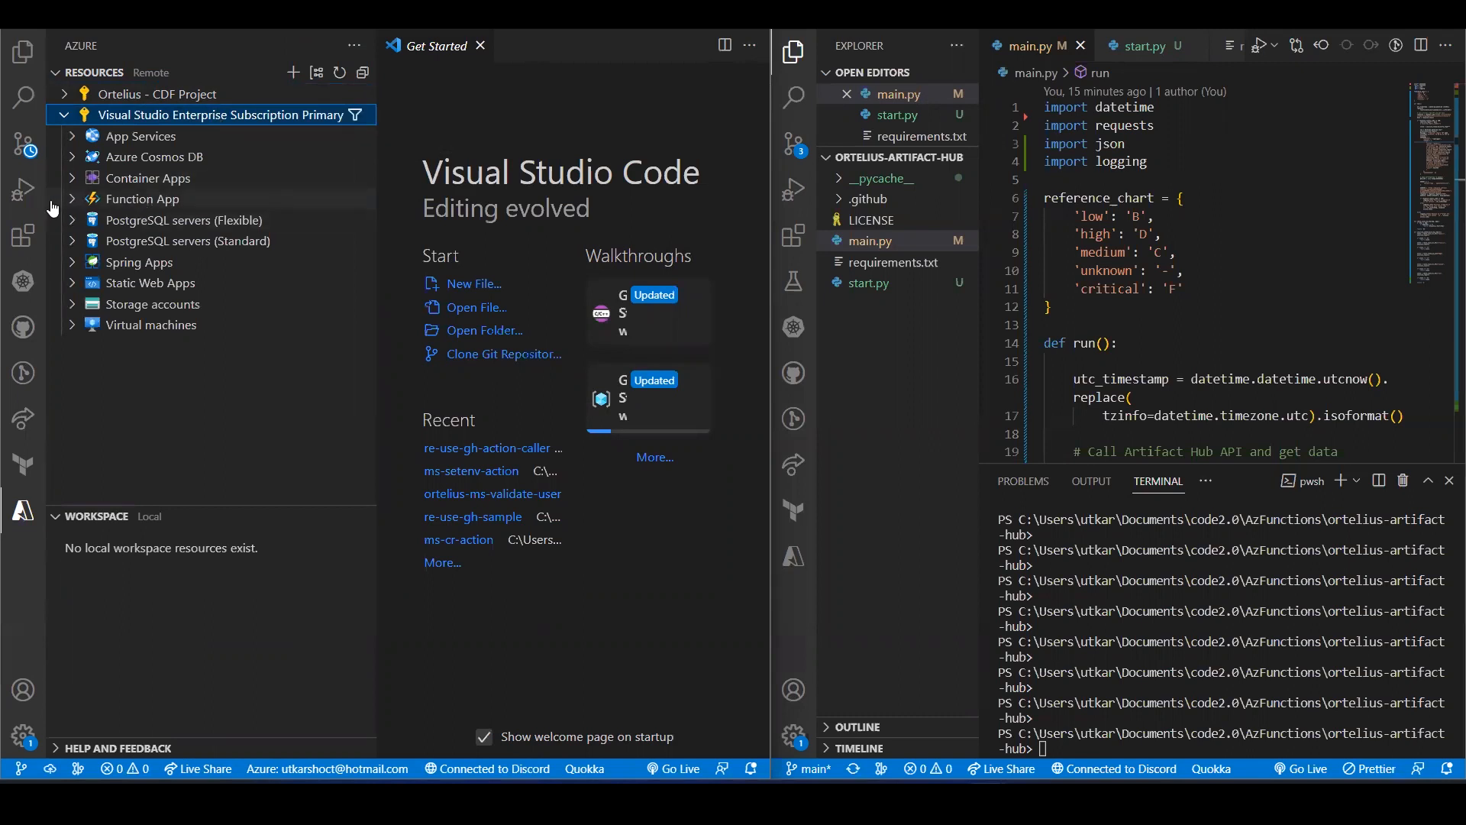
click(144, 198)
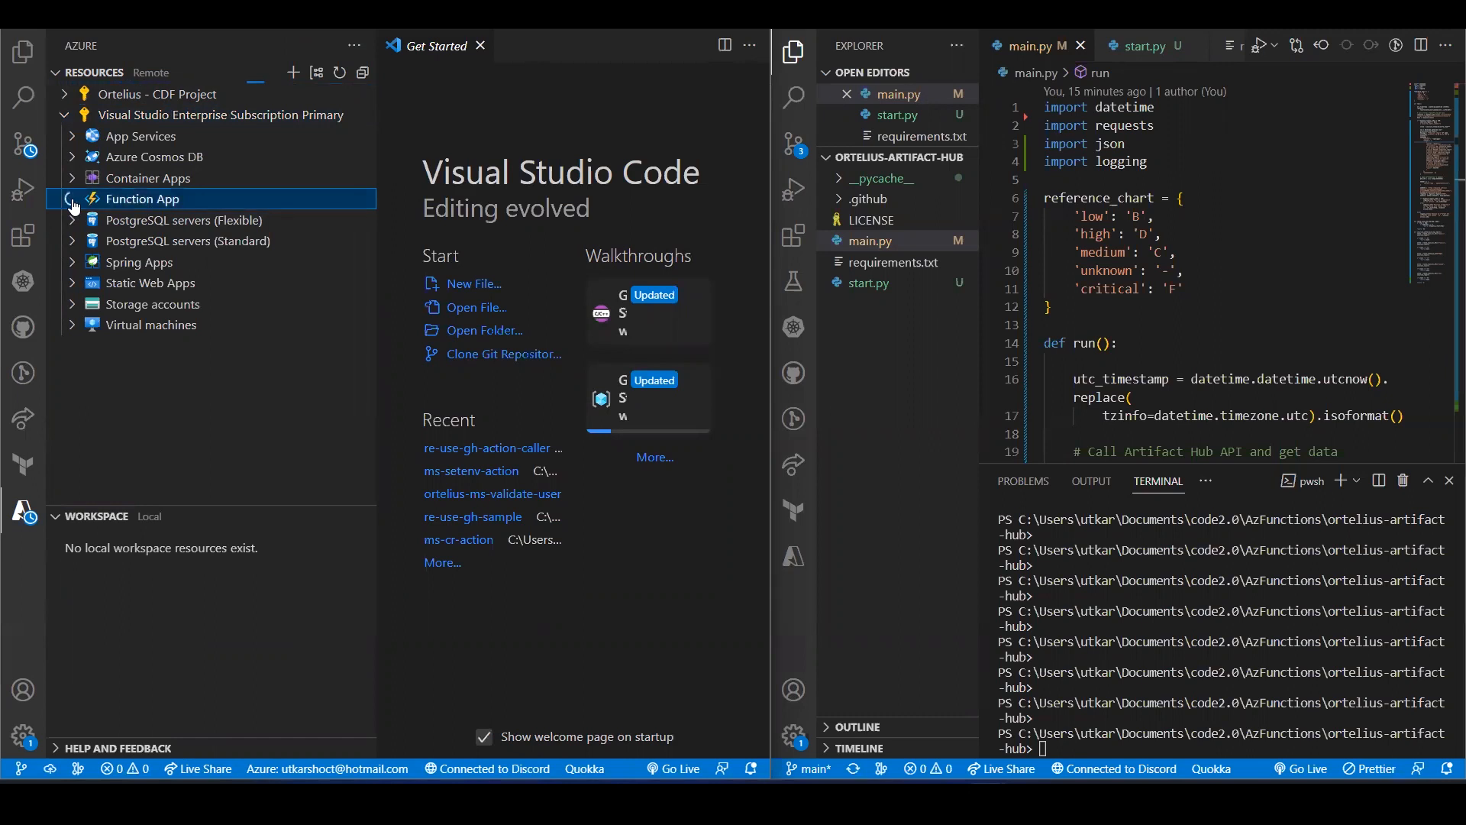
click(141, 199)
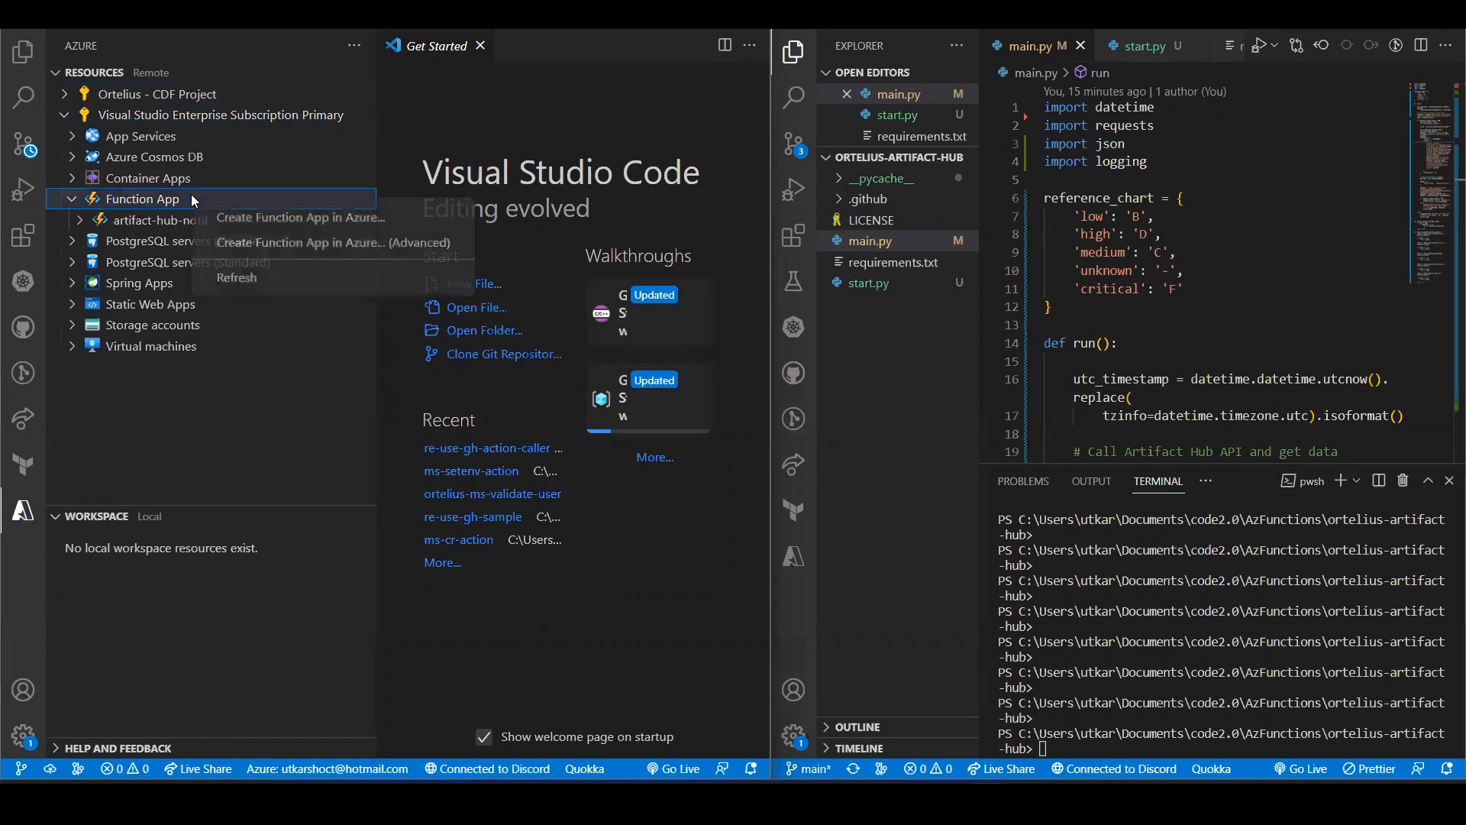
Step: Start a new Function App in Azure named demo01eastus
click(298, 217)
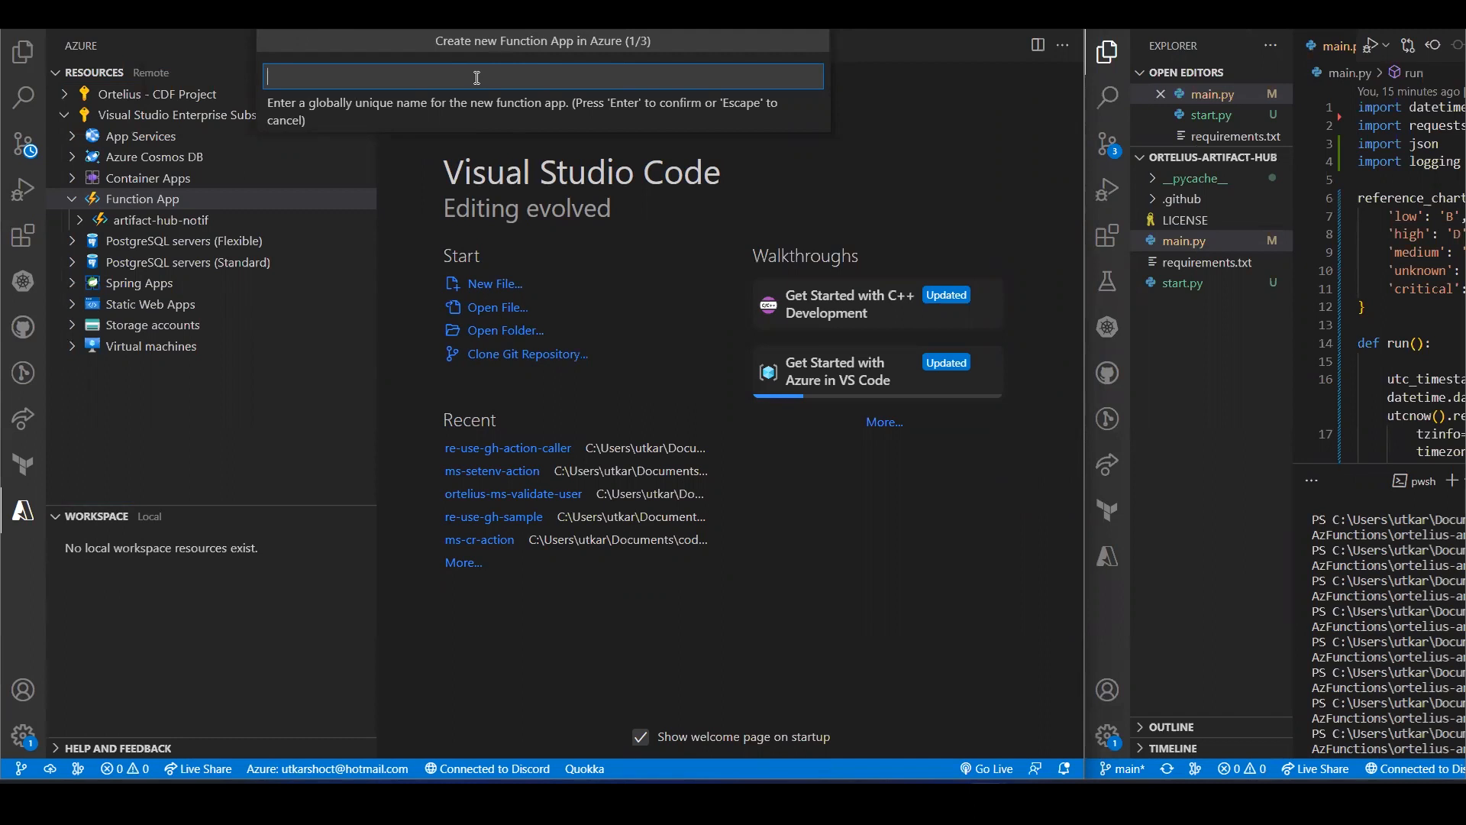
text(demo01)
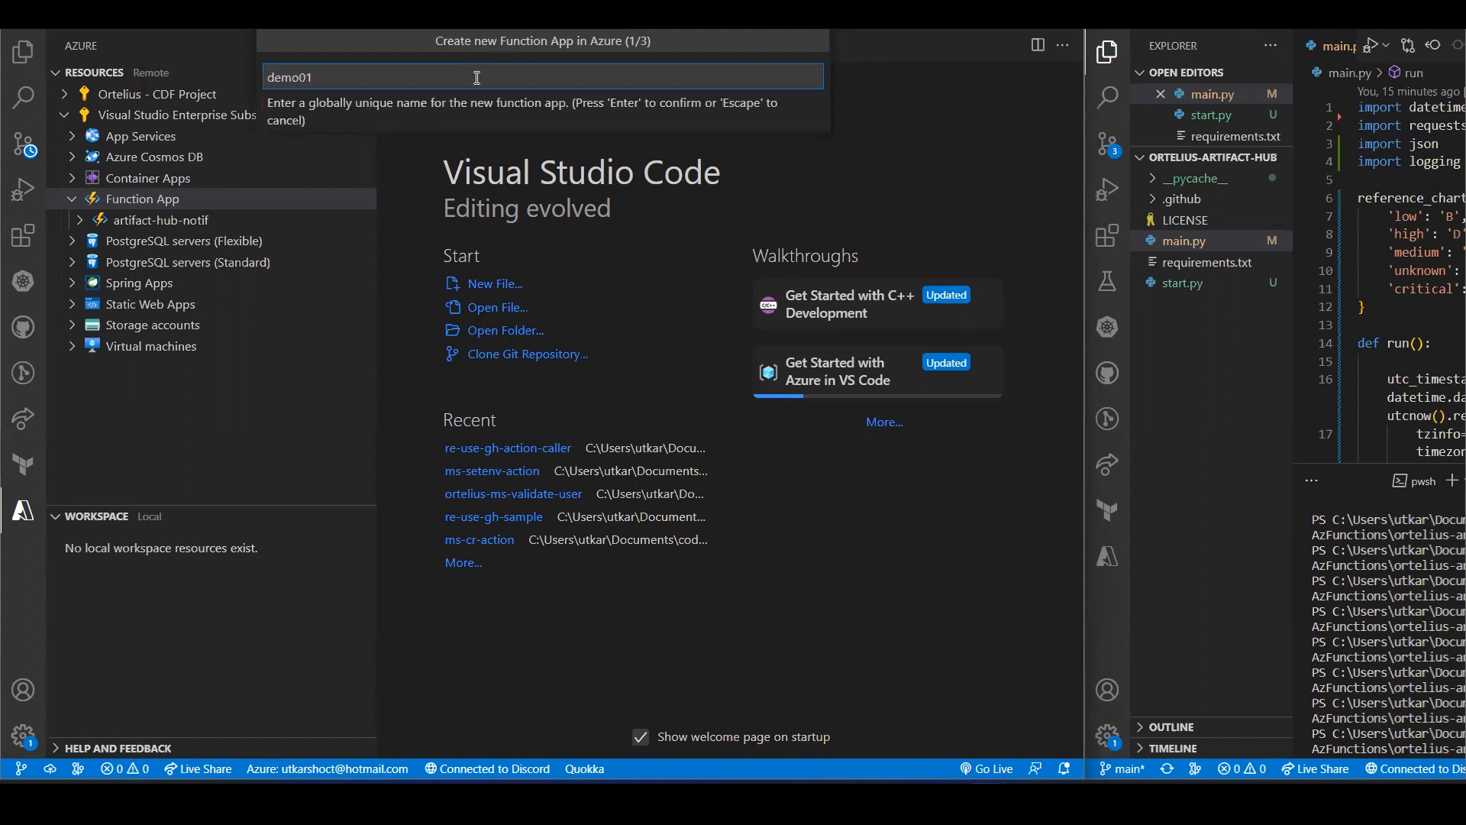
text(est)
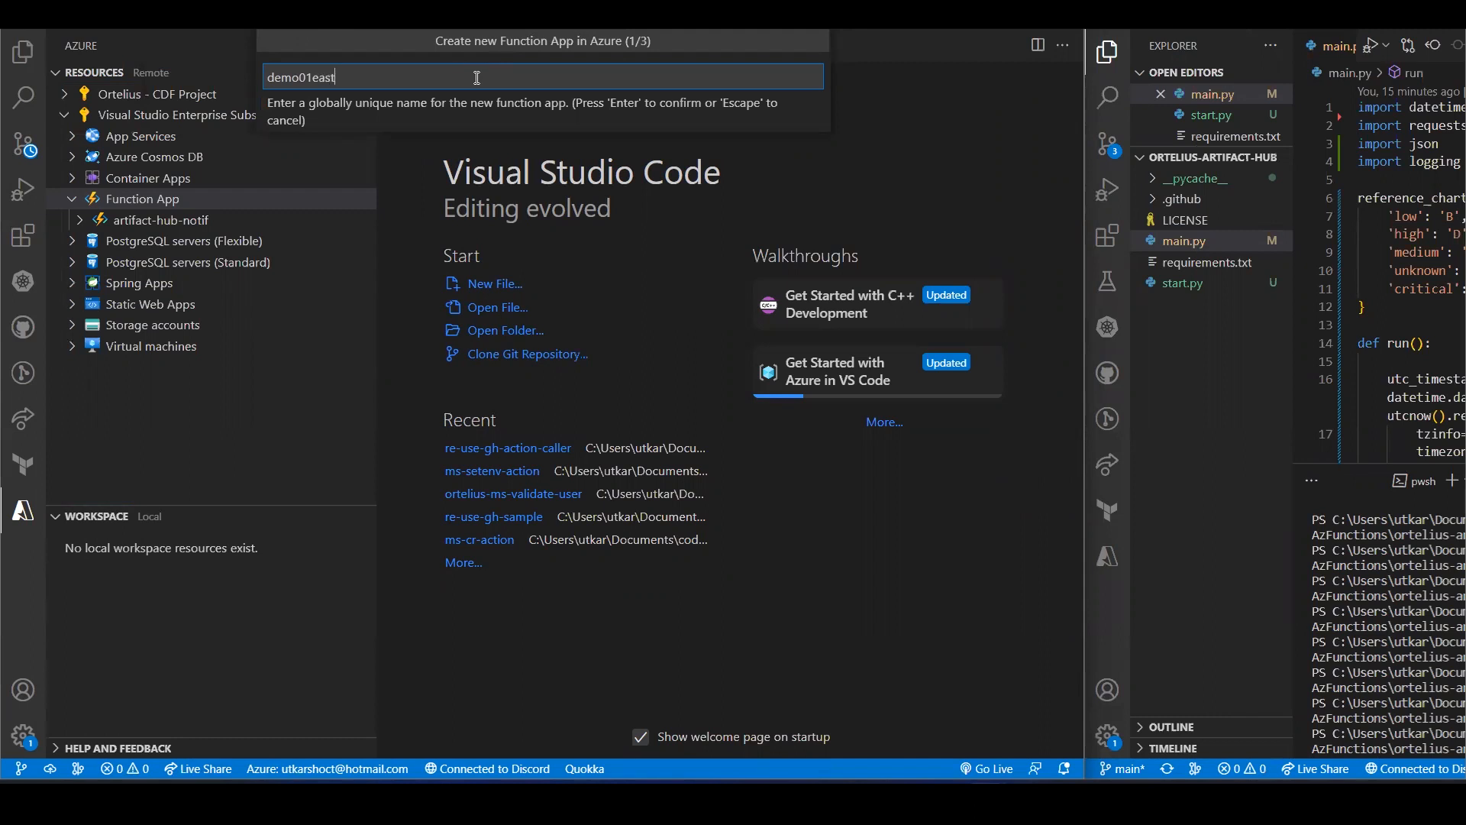
text(us)
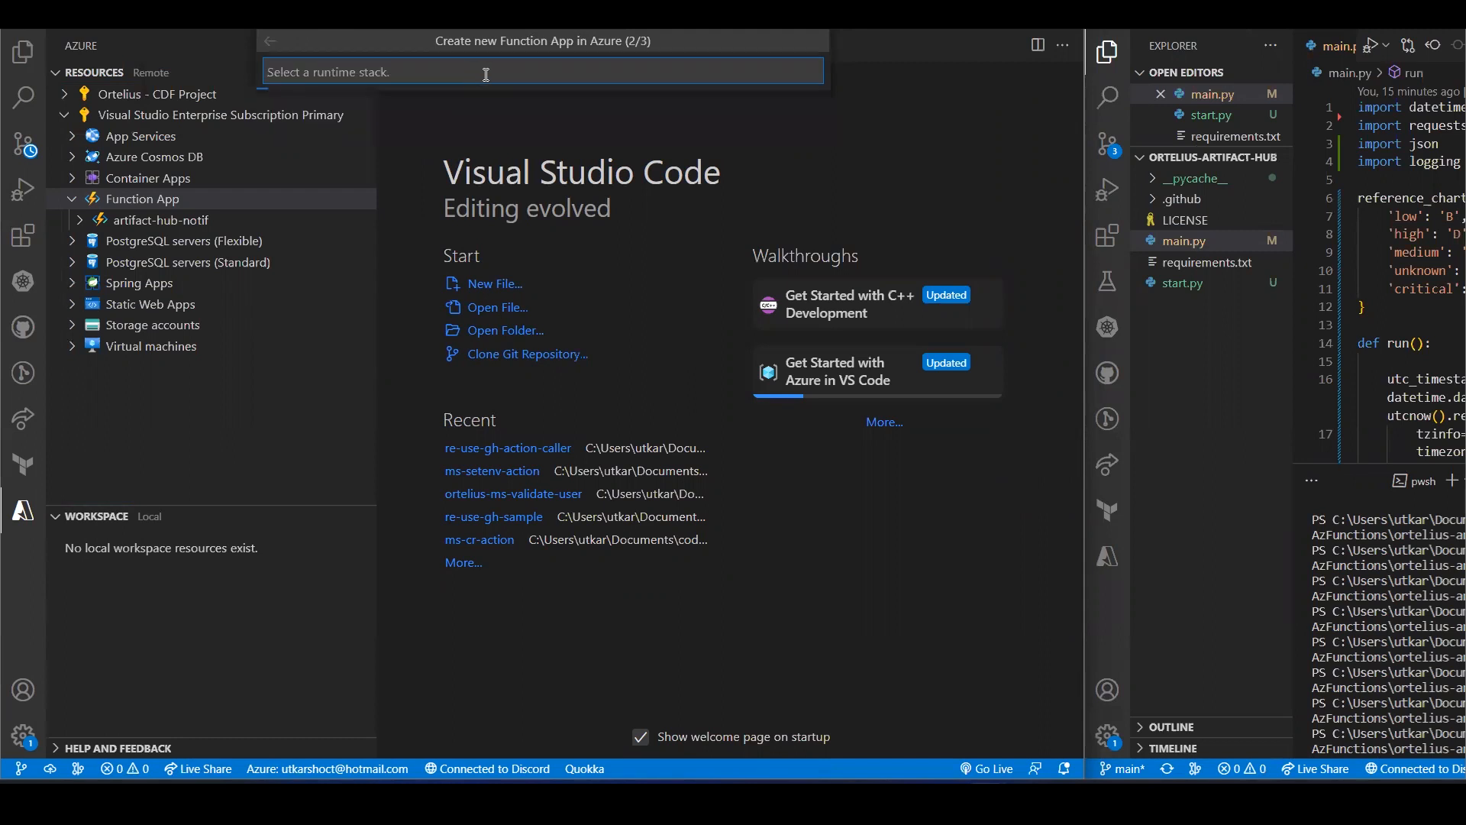
Step: Choose Python 3.10 as the runtime stack and East US 2 as the location
click(542, 72)
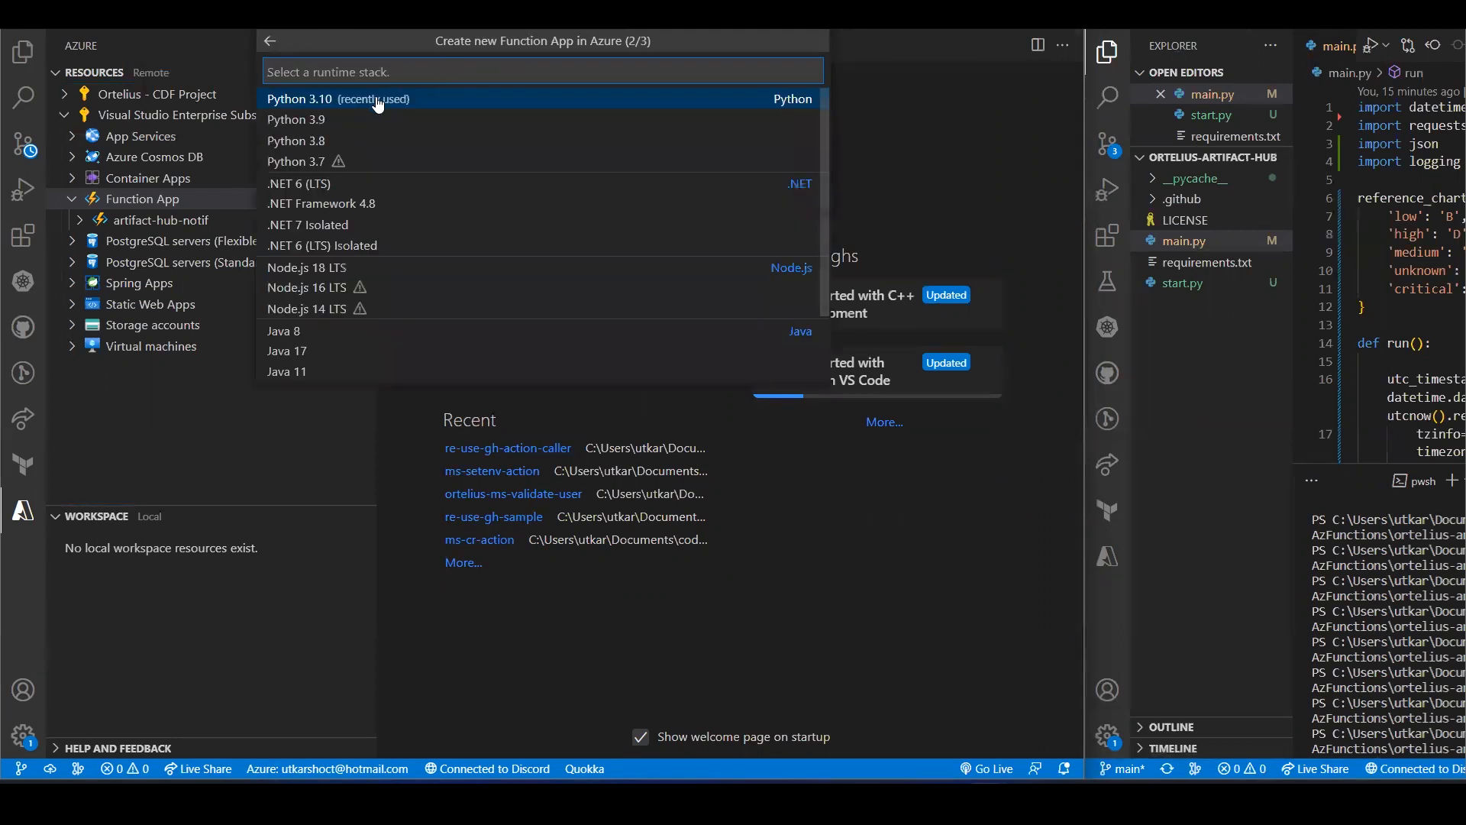
click(336, 98)
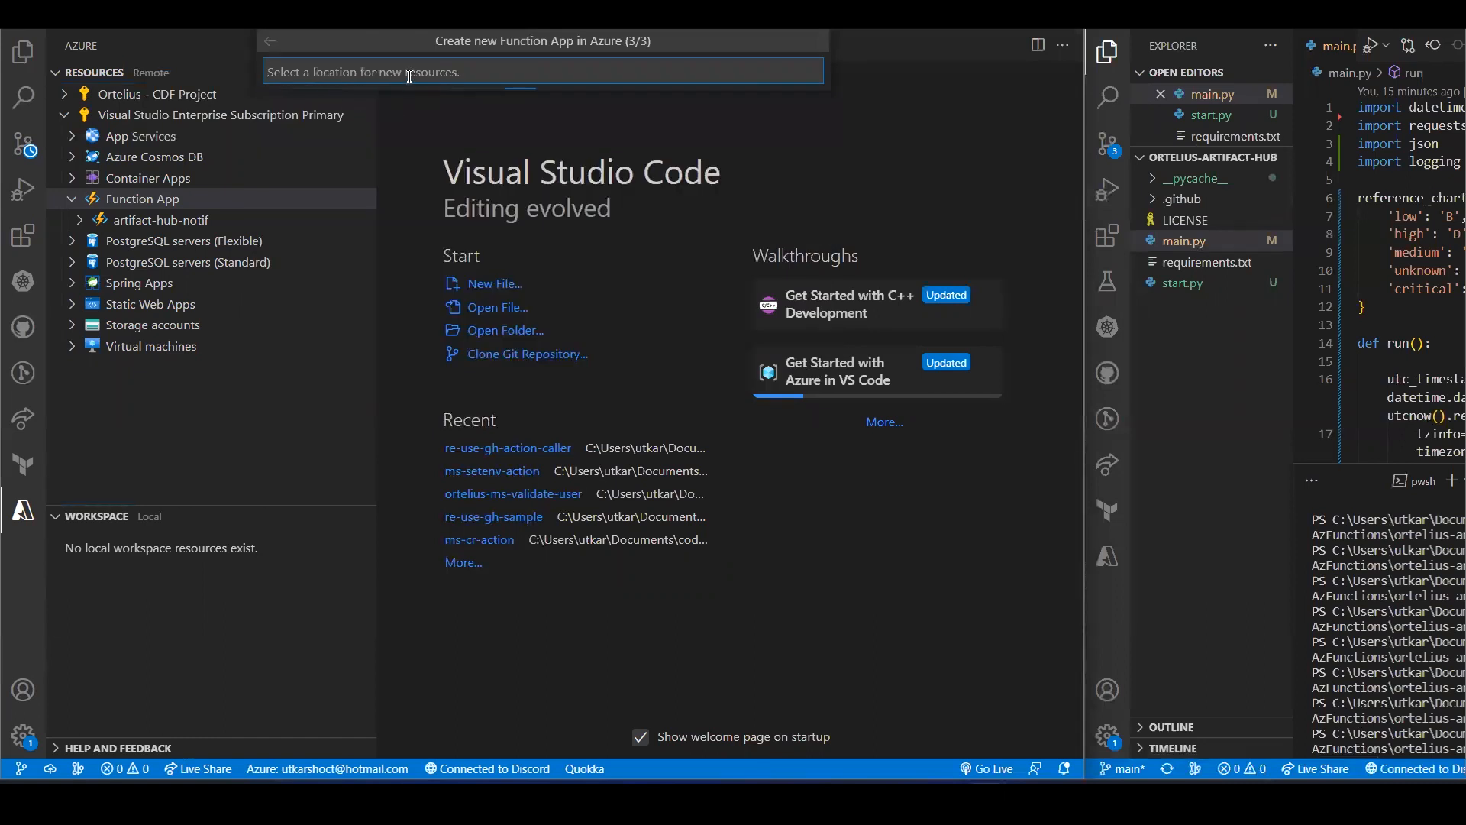
click(542, 72)
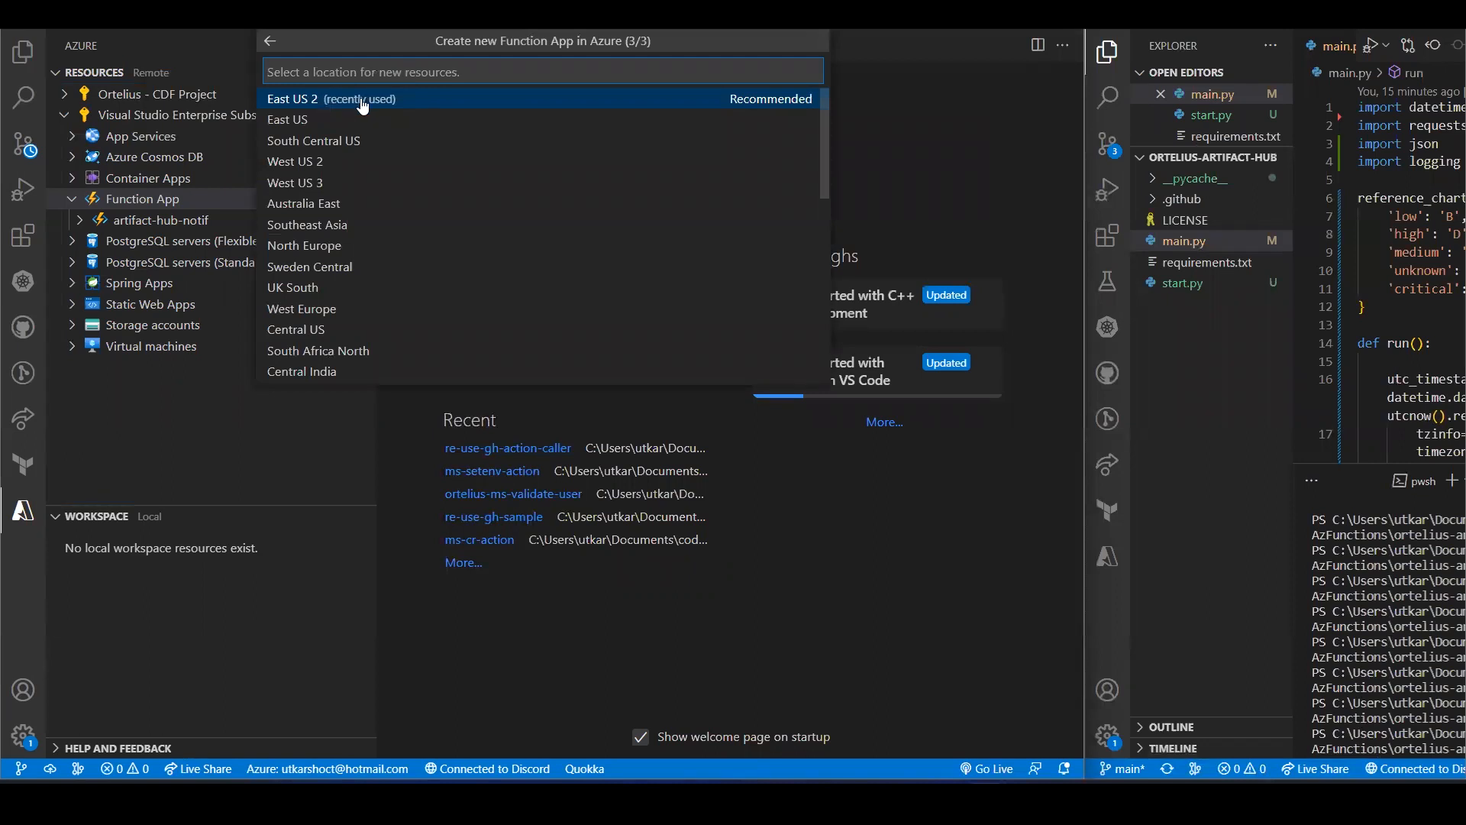
click(332, 98)
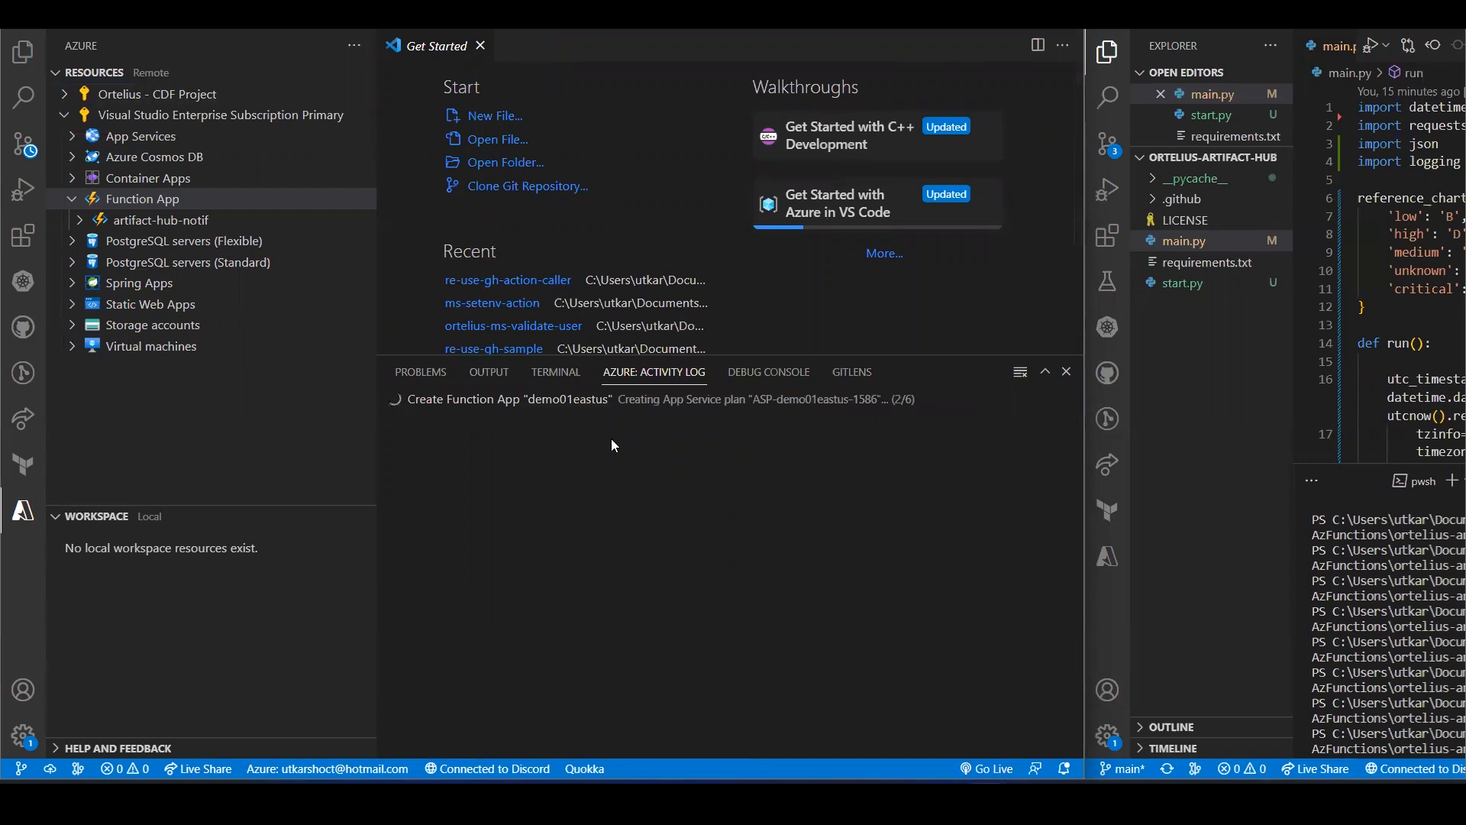
mouse_move(877, 493)
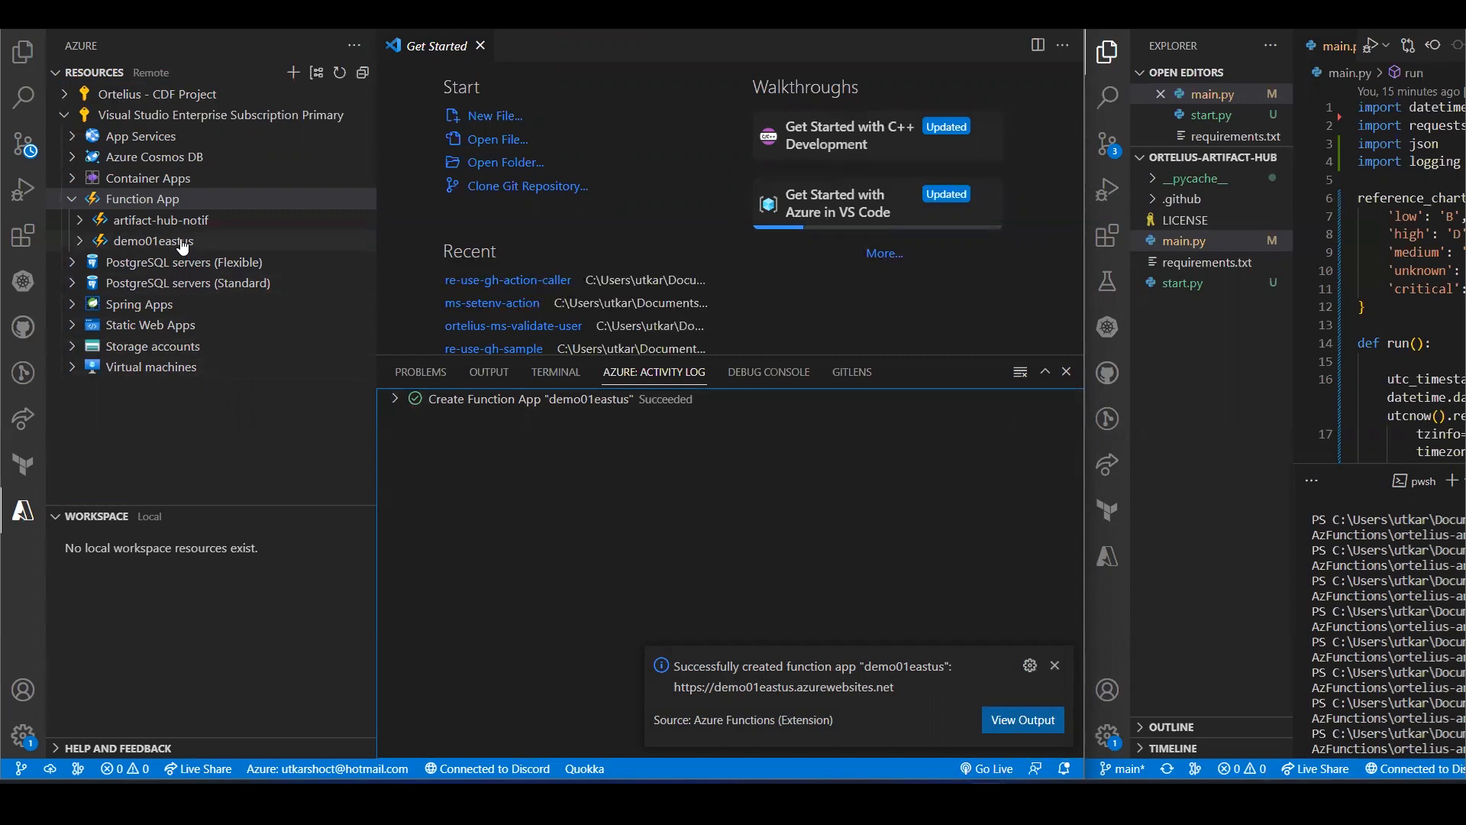
Step: Expand demo01eastus to reveal Functions, Application Settings, Files, Logs, Deployments and Slots
click(153, 241)
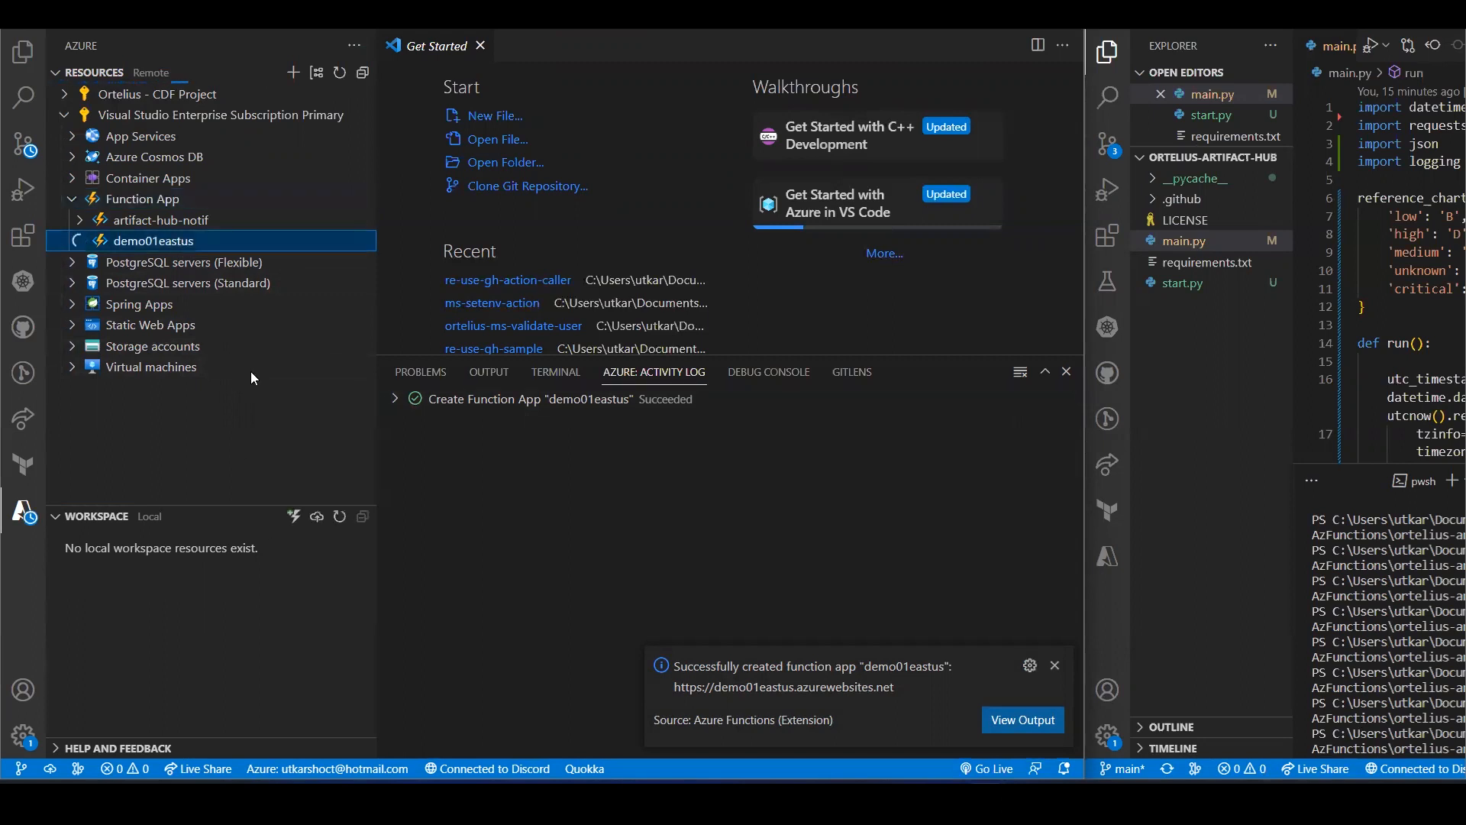
mouse_move(197, 240)
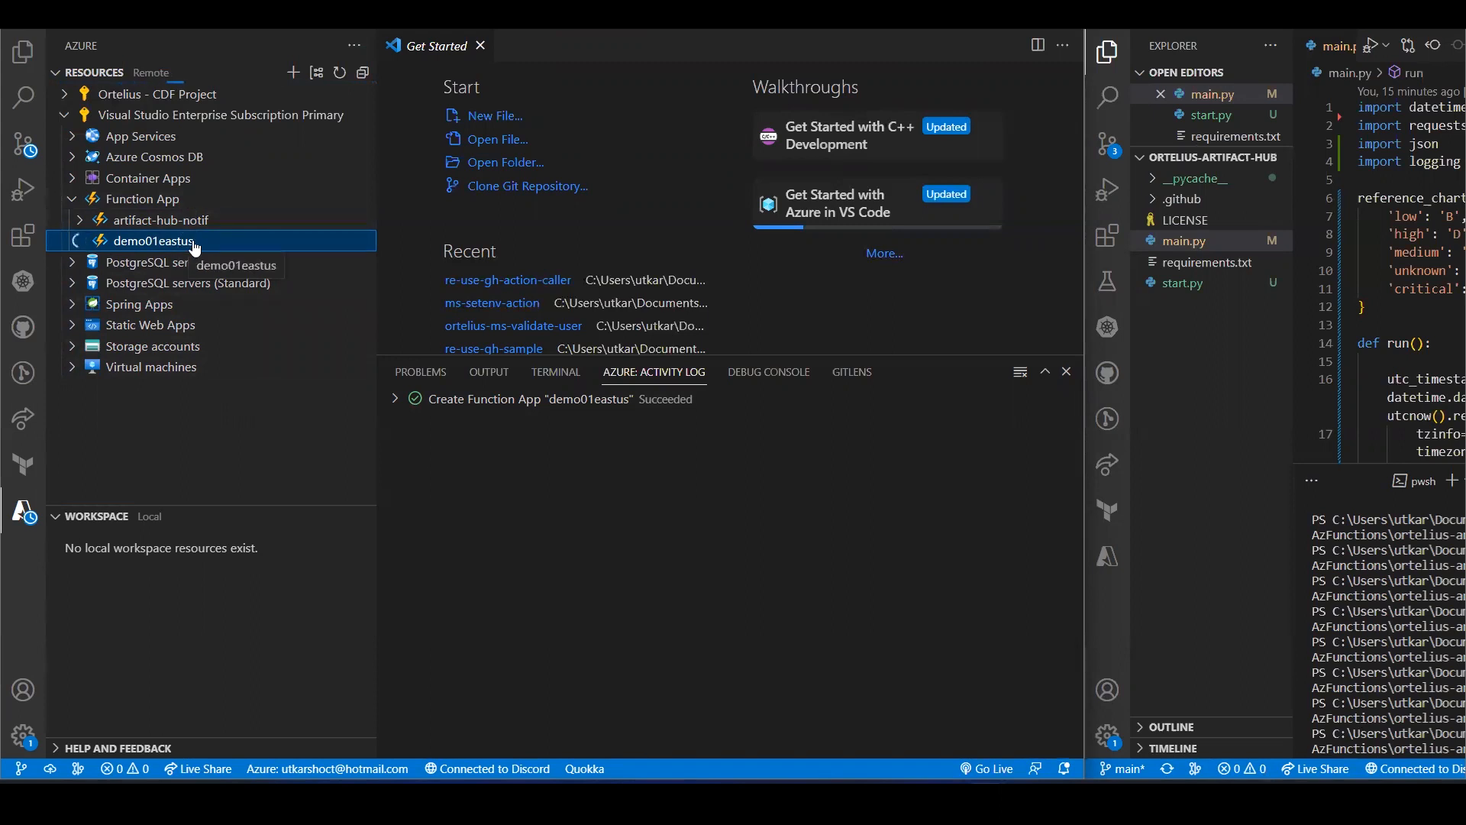
click(153, 240)
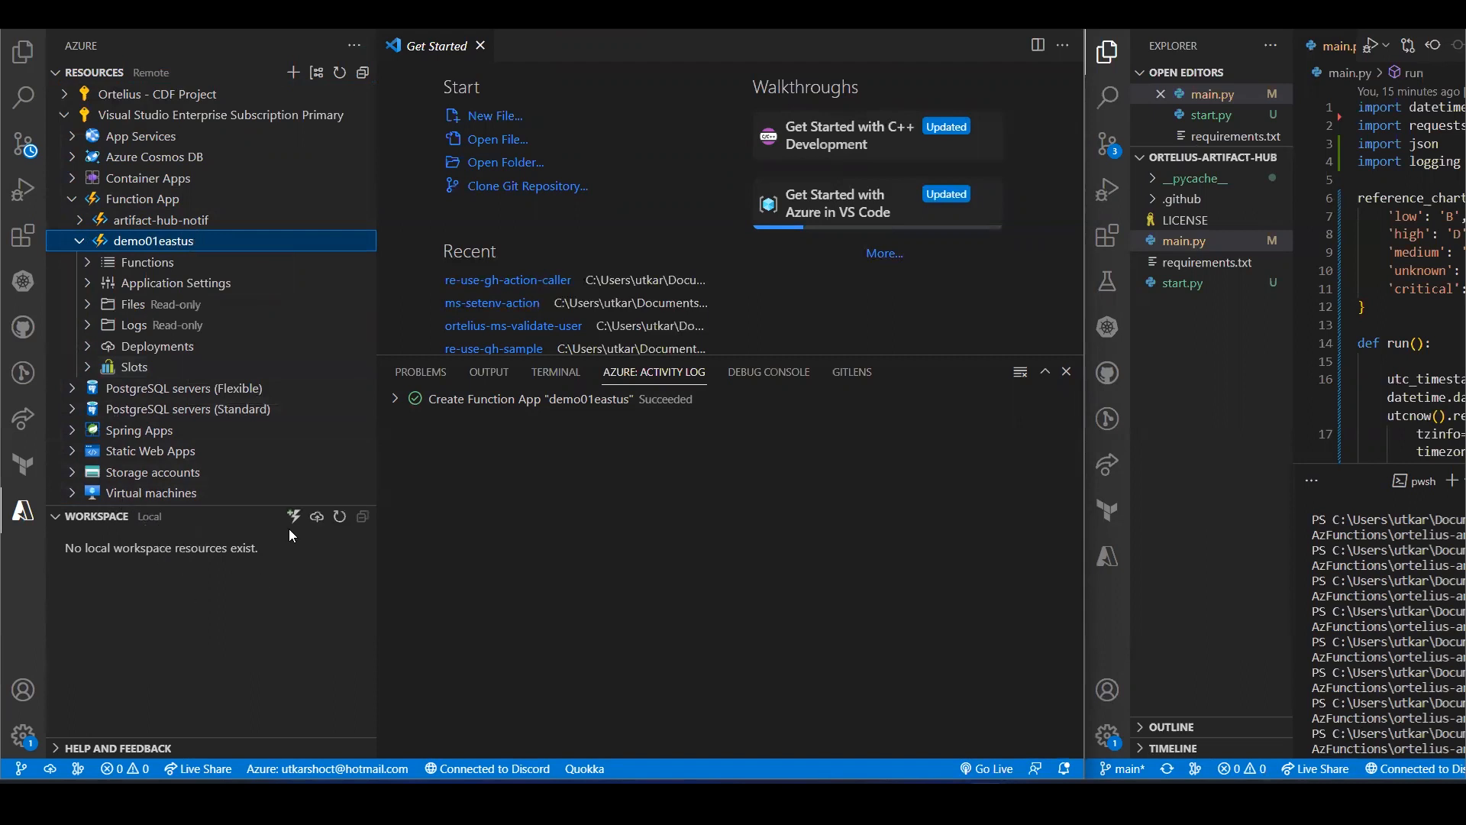
mouse_move(293, 517)
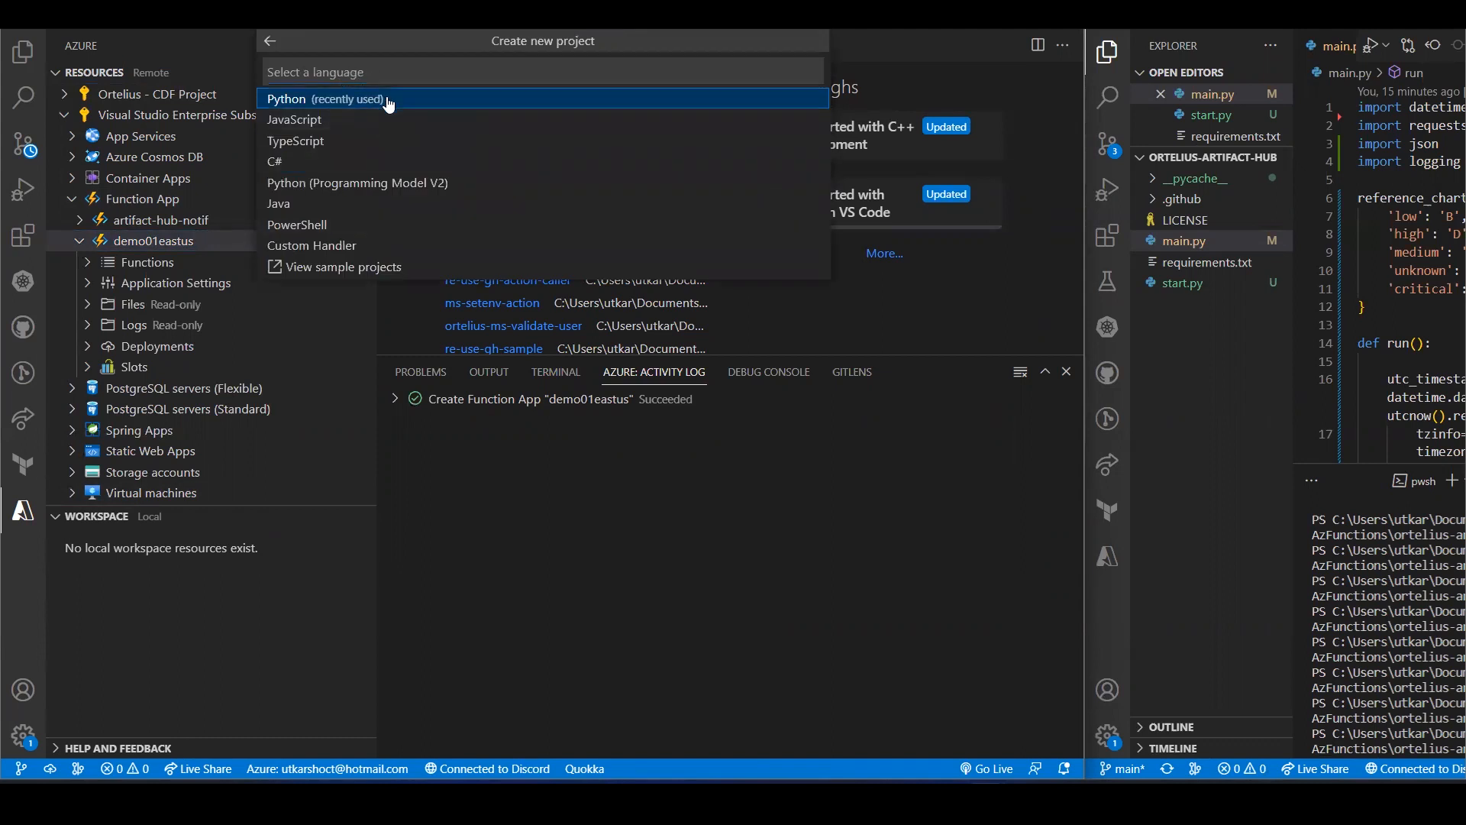
Step: Choose Python with a virtual-environment interpreter for the new project and list function templates
click(327, 98)
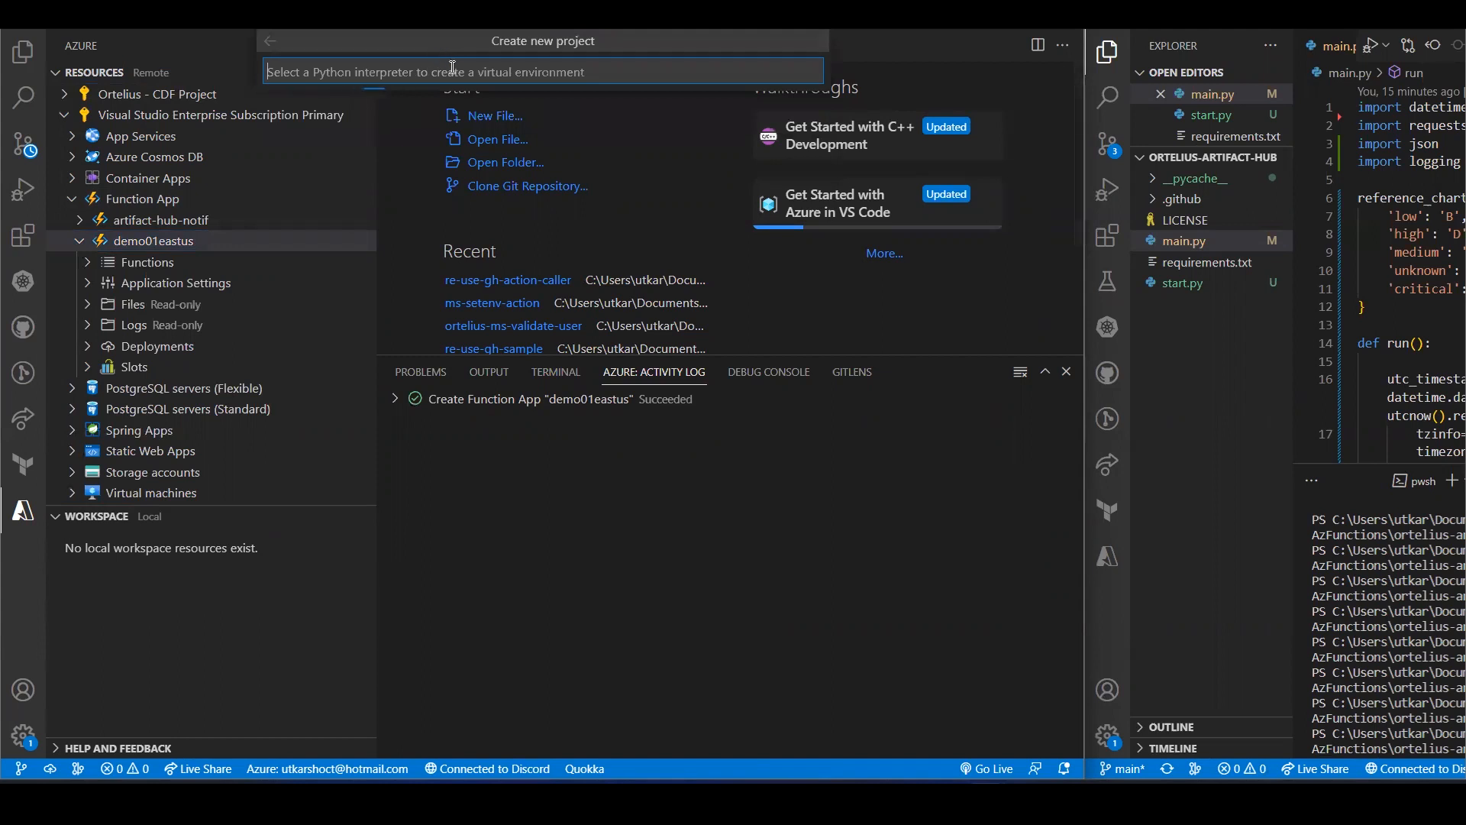
click(542, 72)
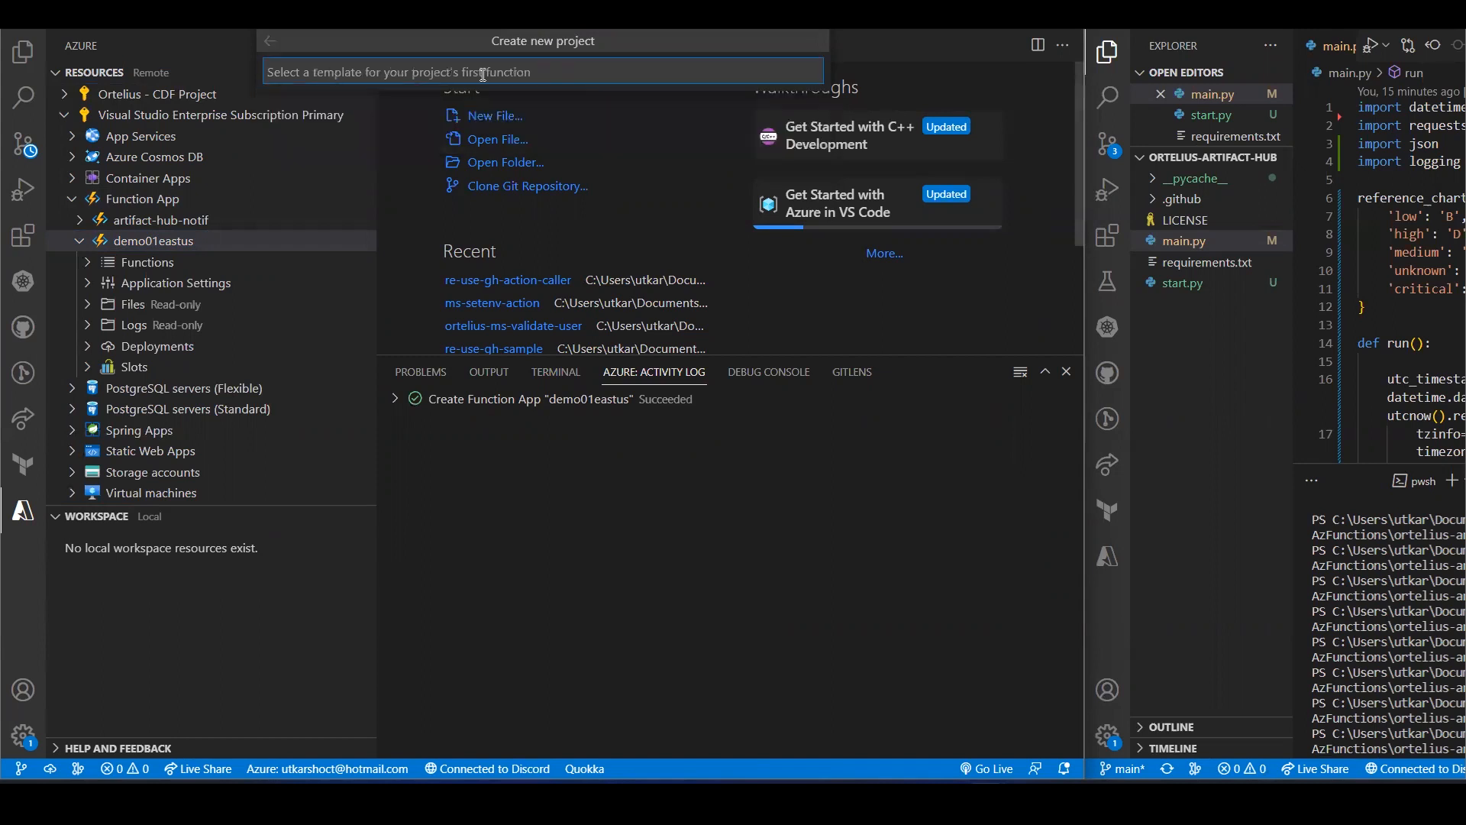
click(542, 72)
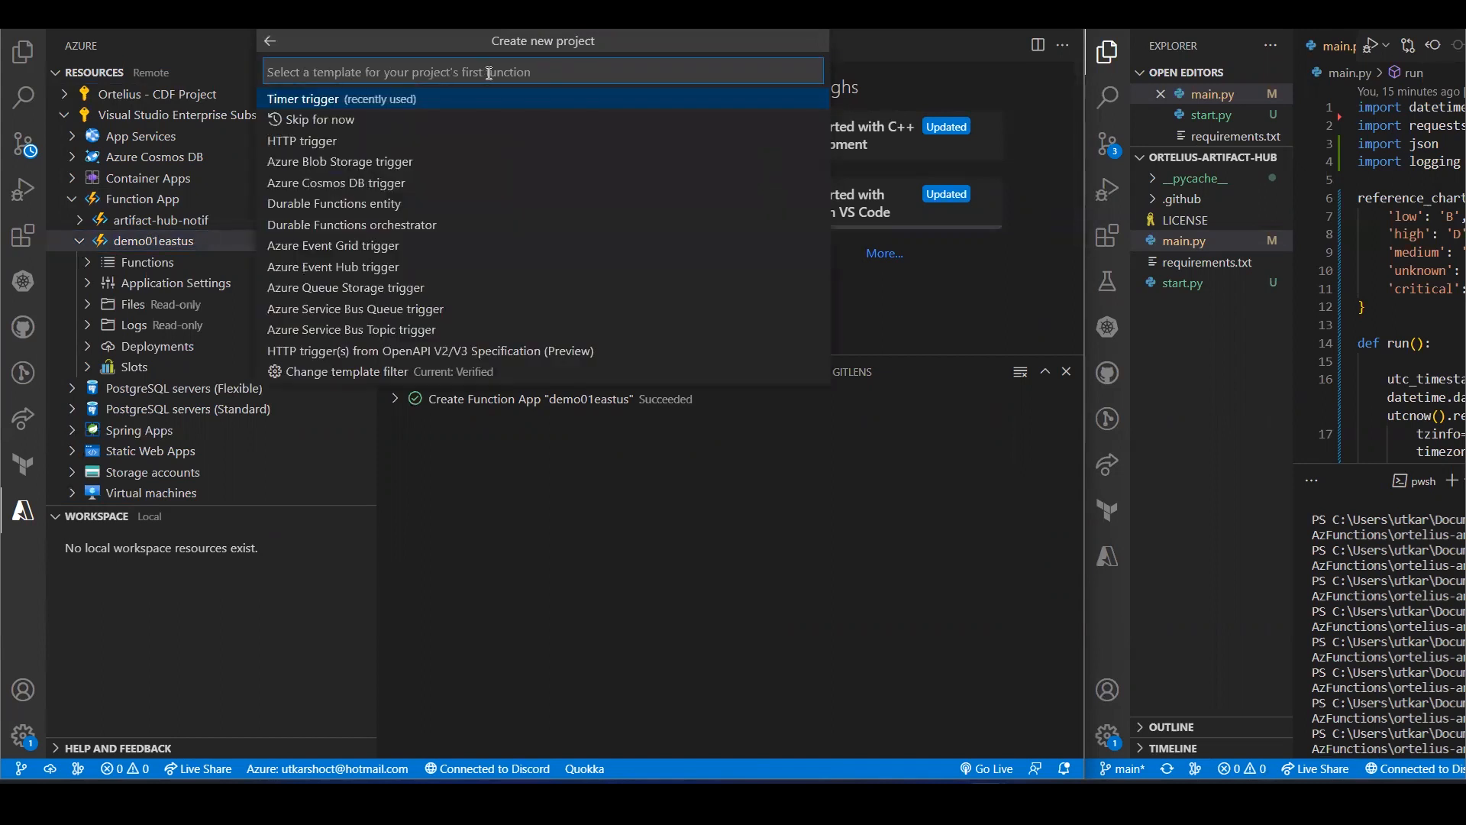
mouse_move(368, 245)
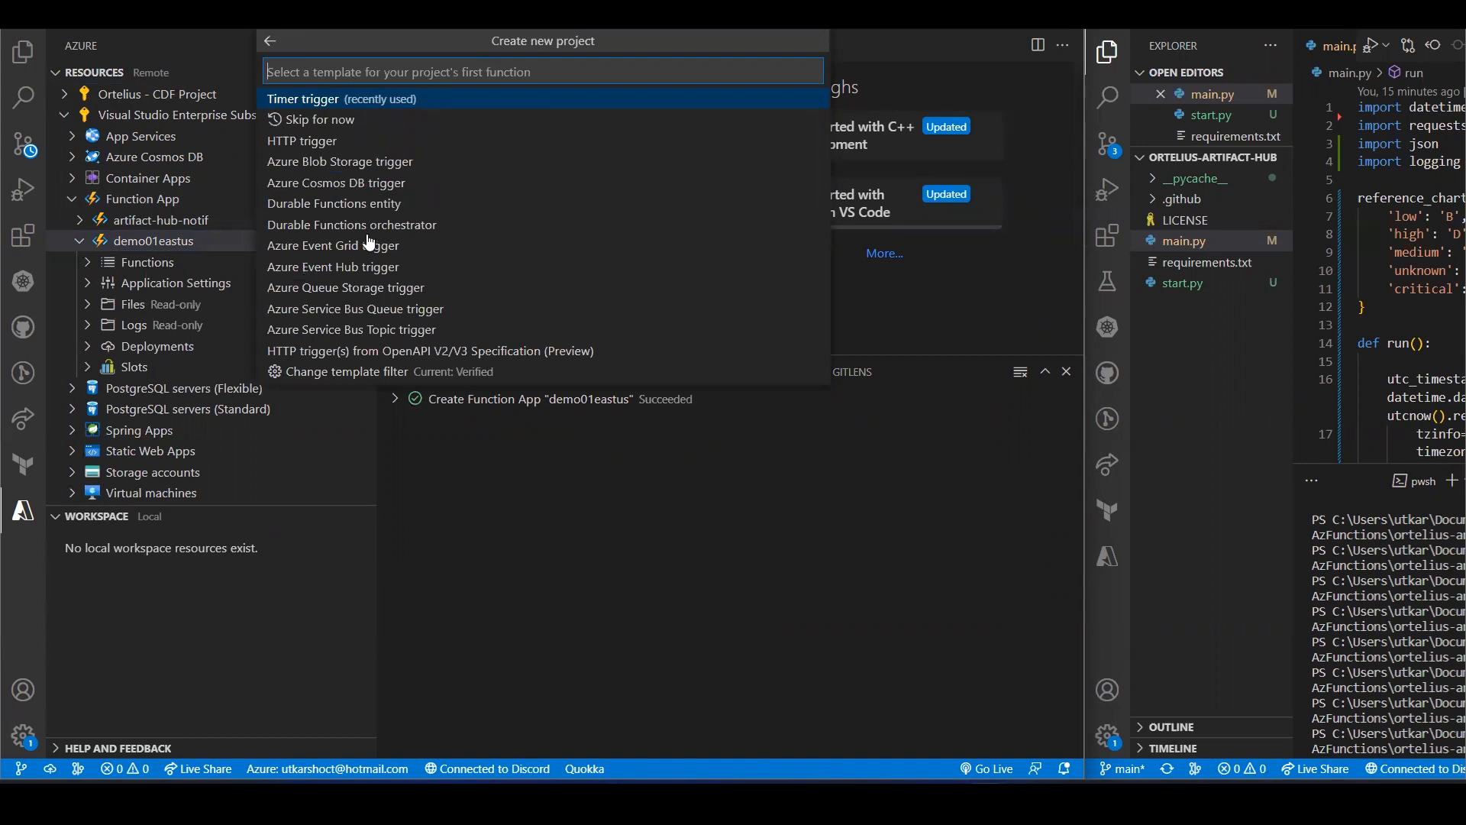
mouse_move(512, 115)
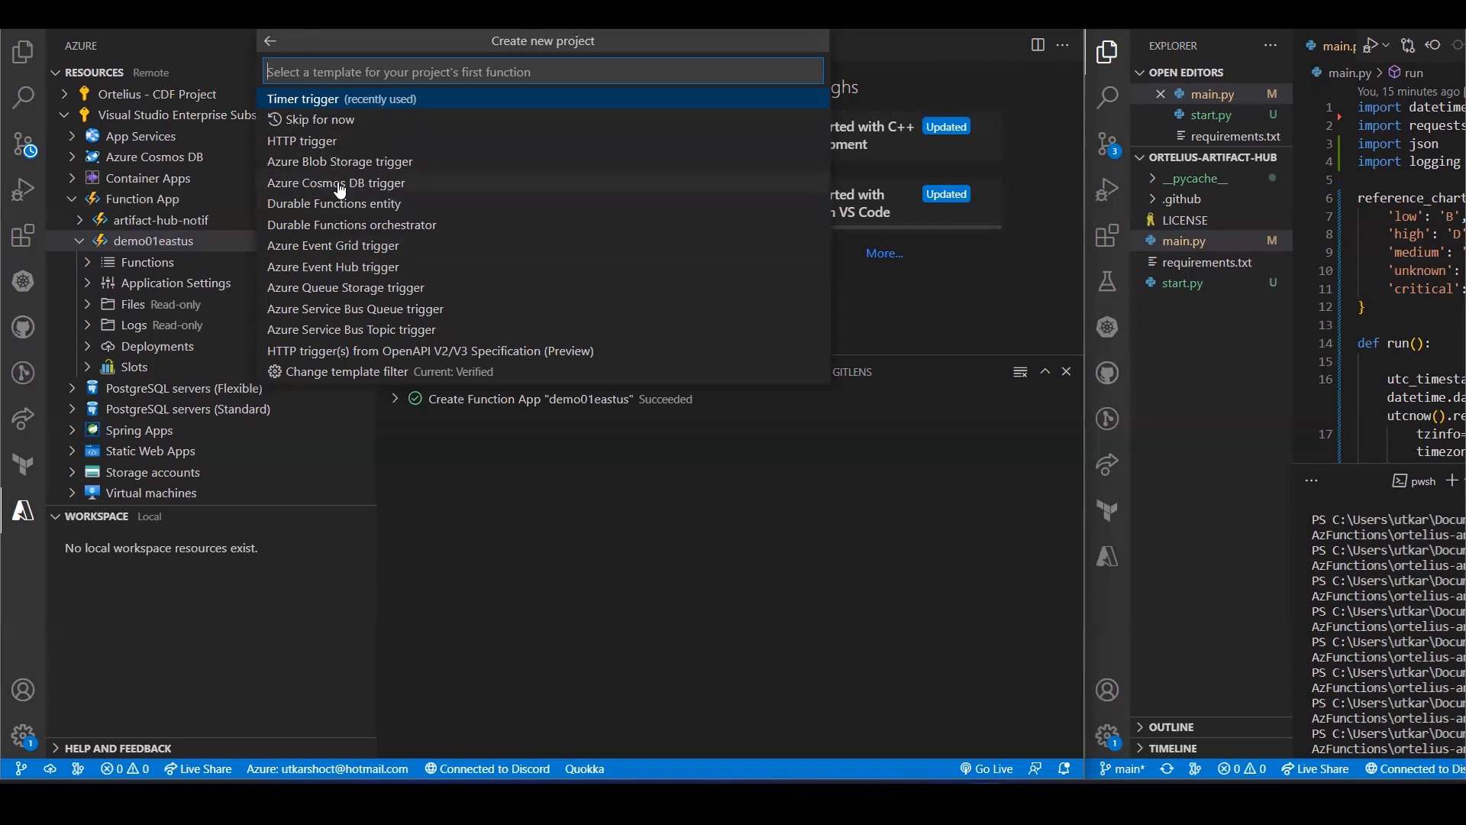
mouse_move(360, 197)
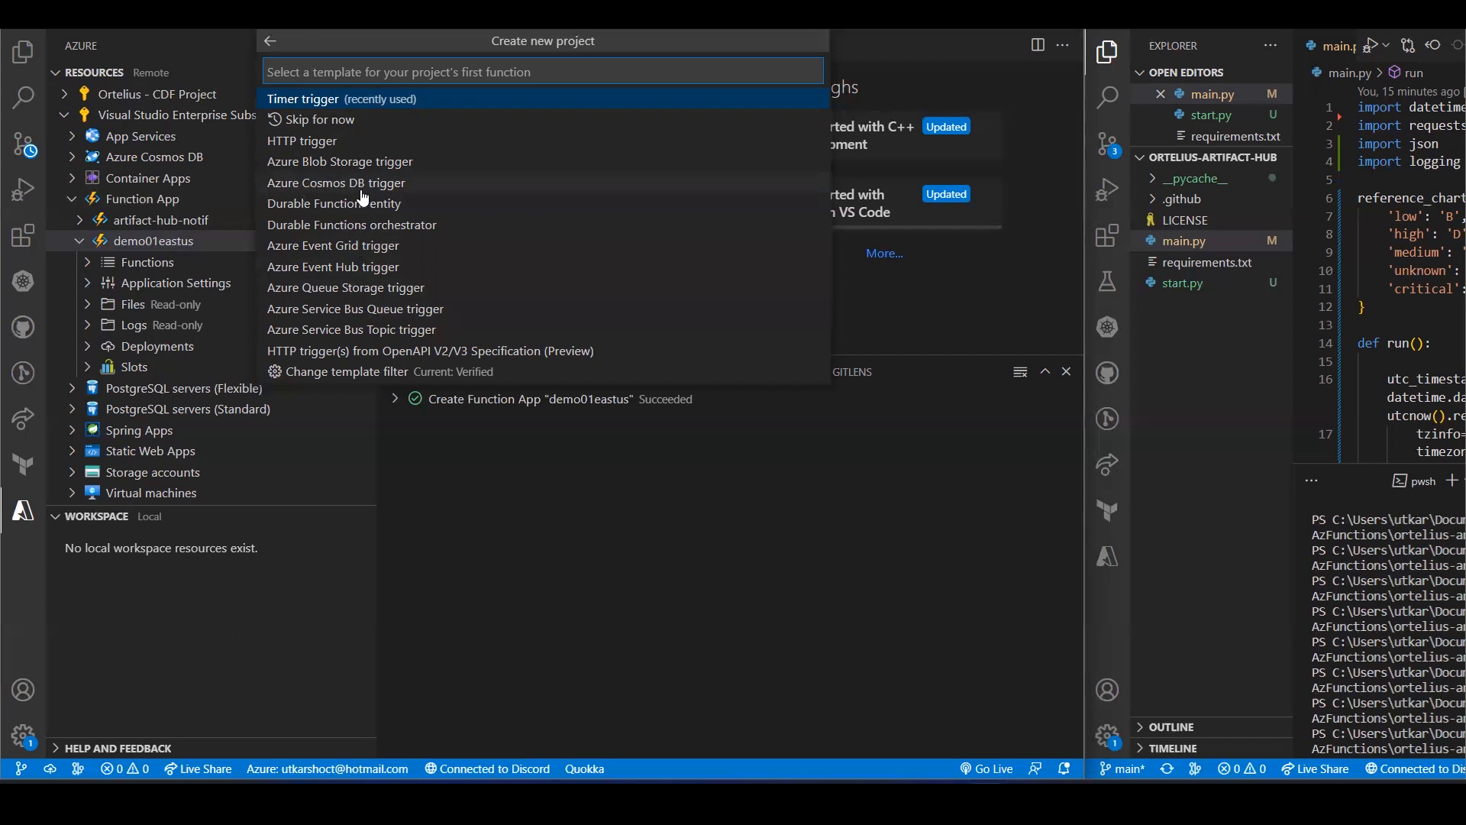
mouse_move(343, 269)
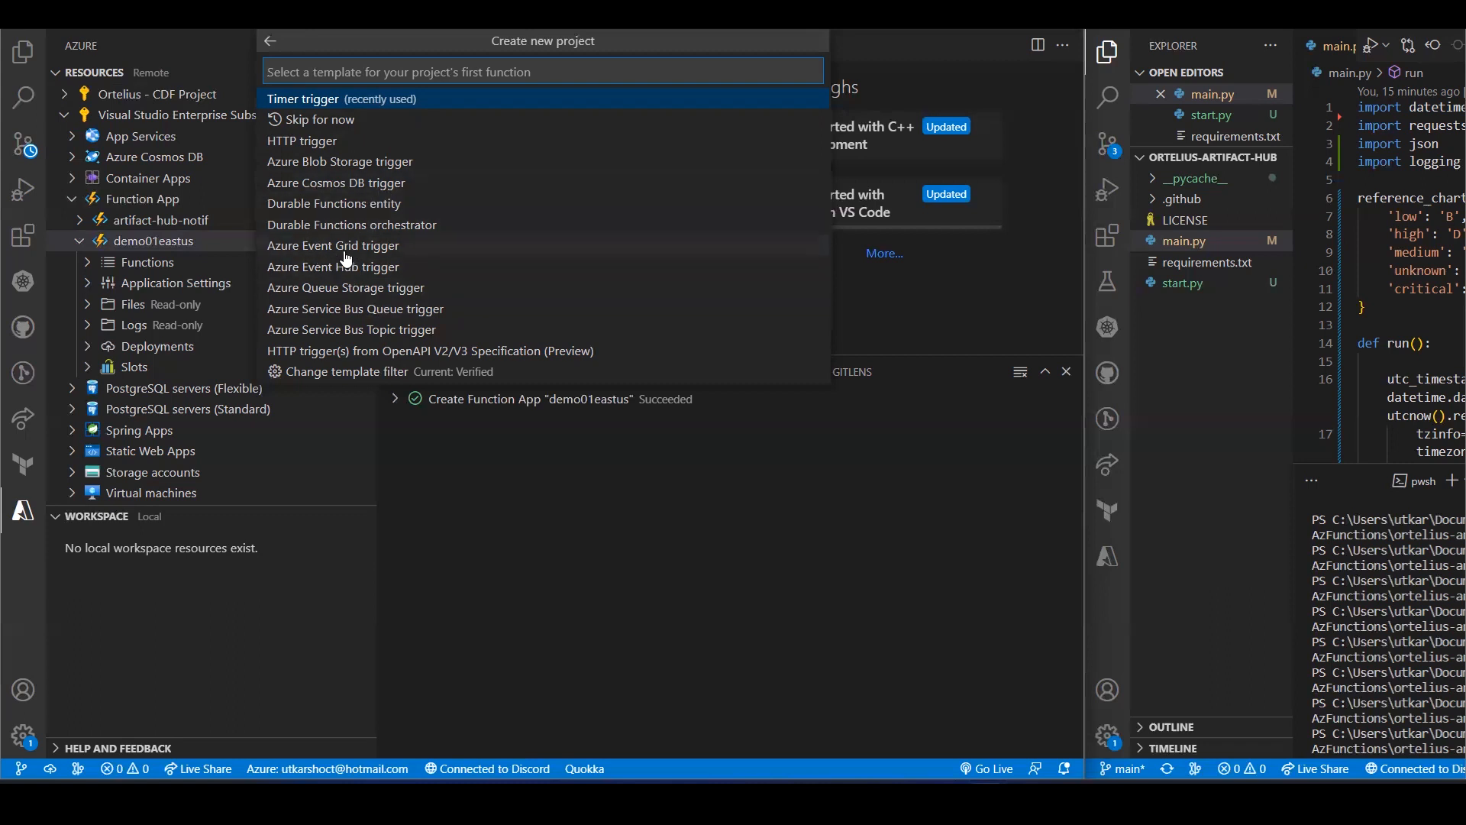
mouse_move(370, 299)
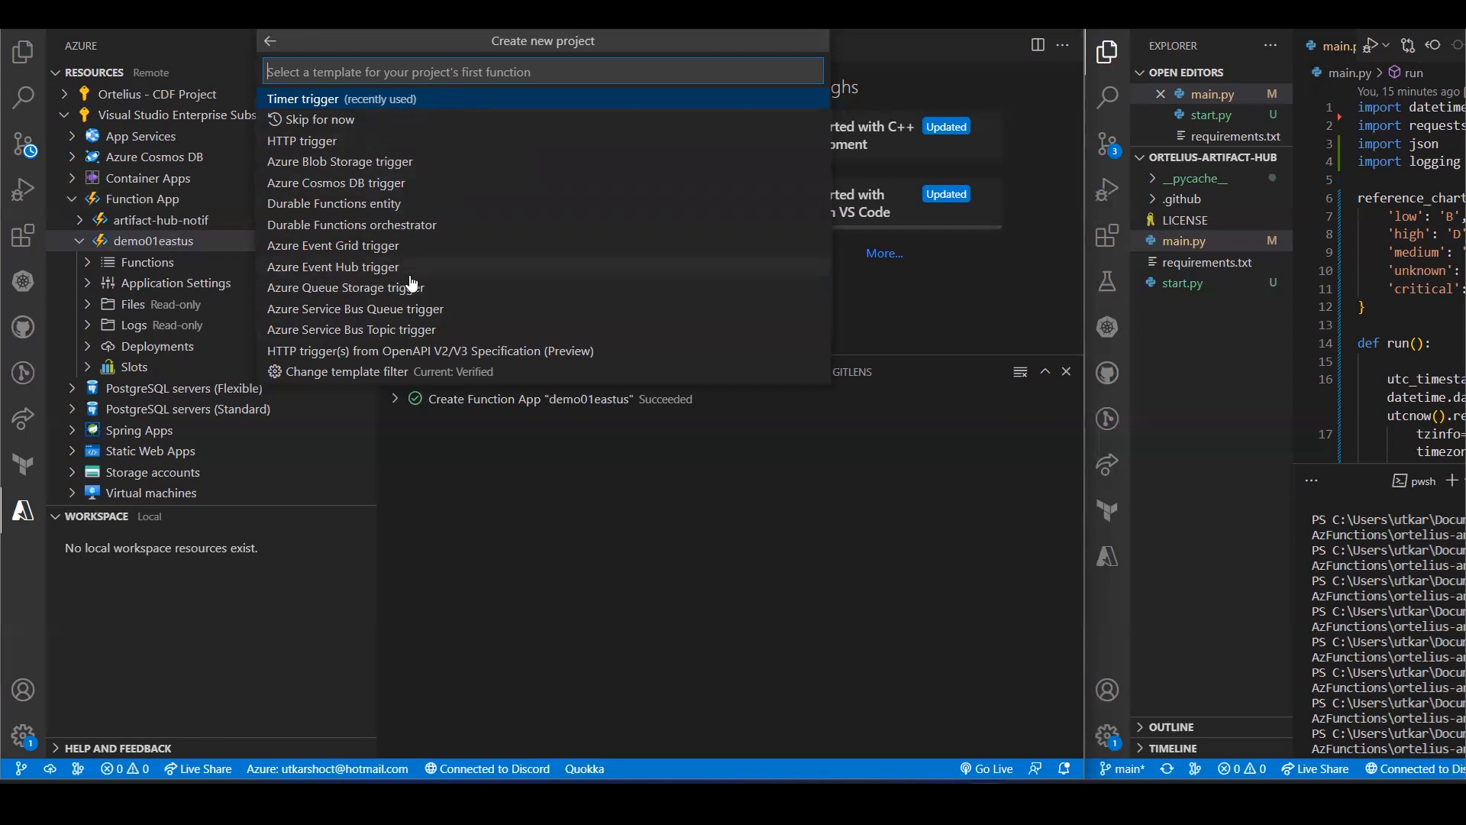
mouse_move(351, 272)
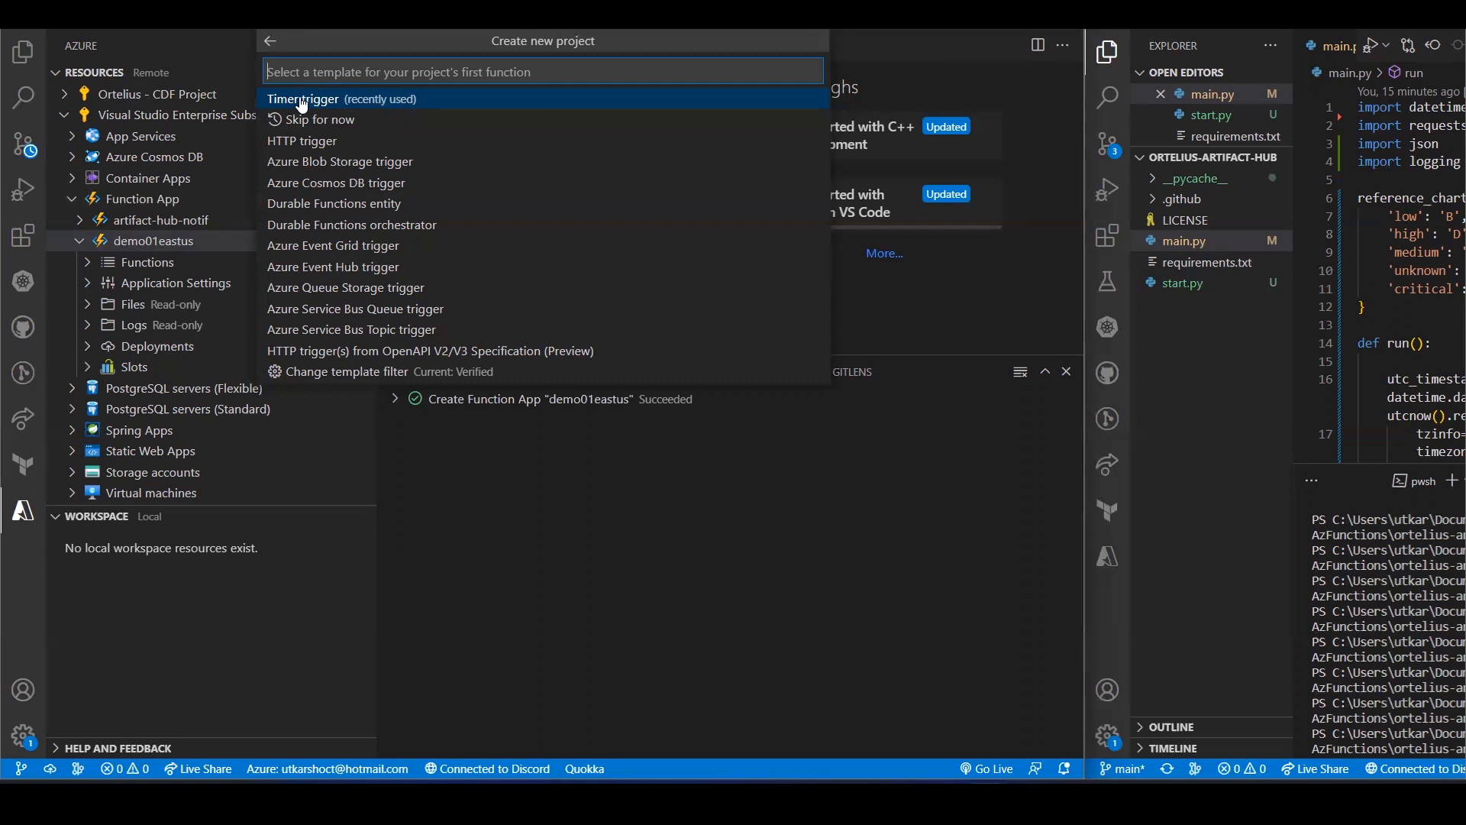
Step: Create a Timer trigger function named TimerTrigger01eastUs with the default schedule
click(303, 98)
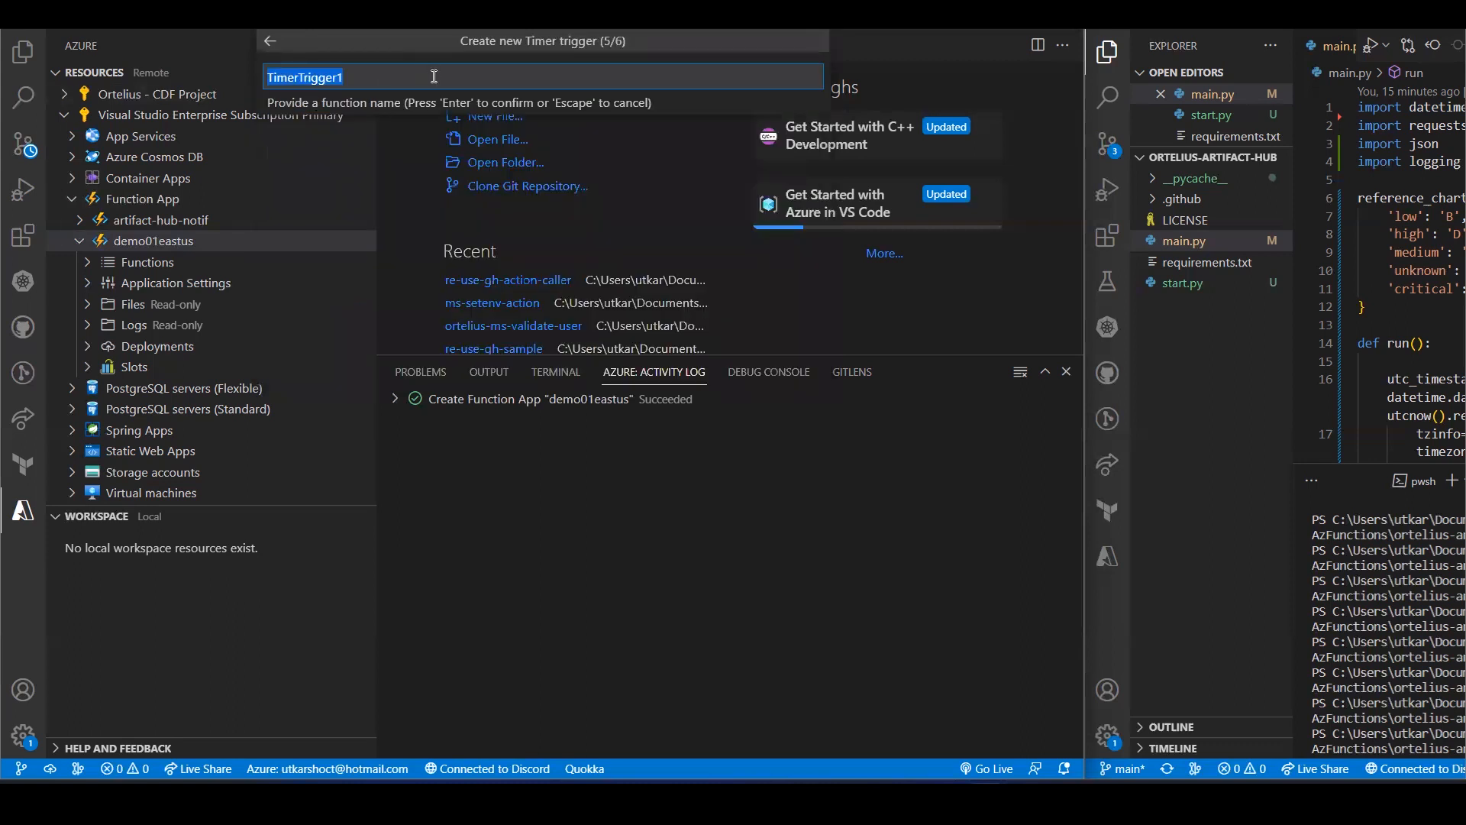
key(Backspace)
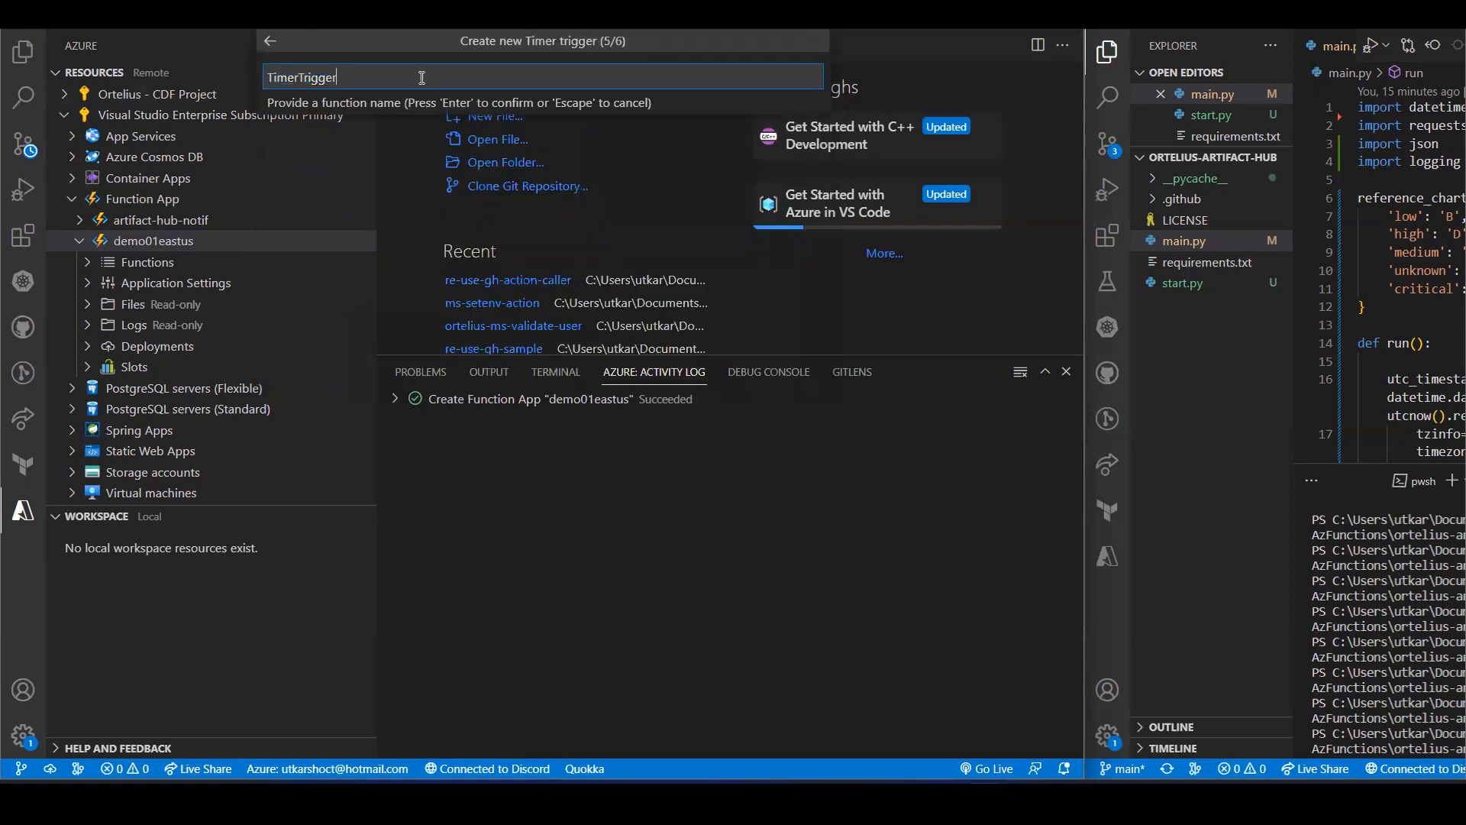
text(01eas)
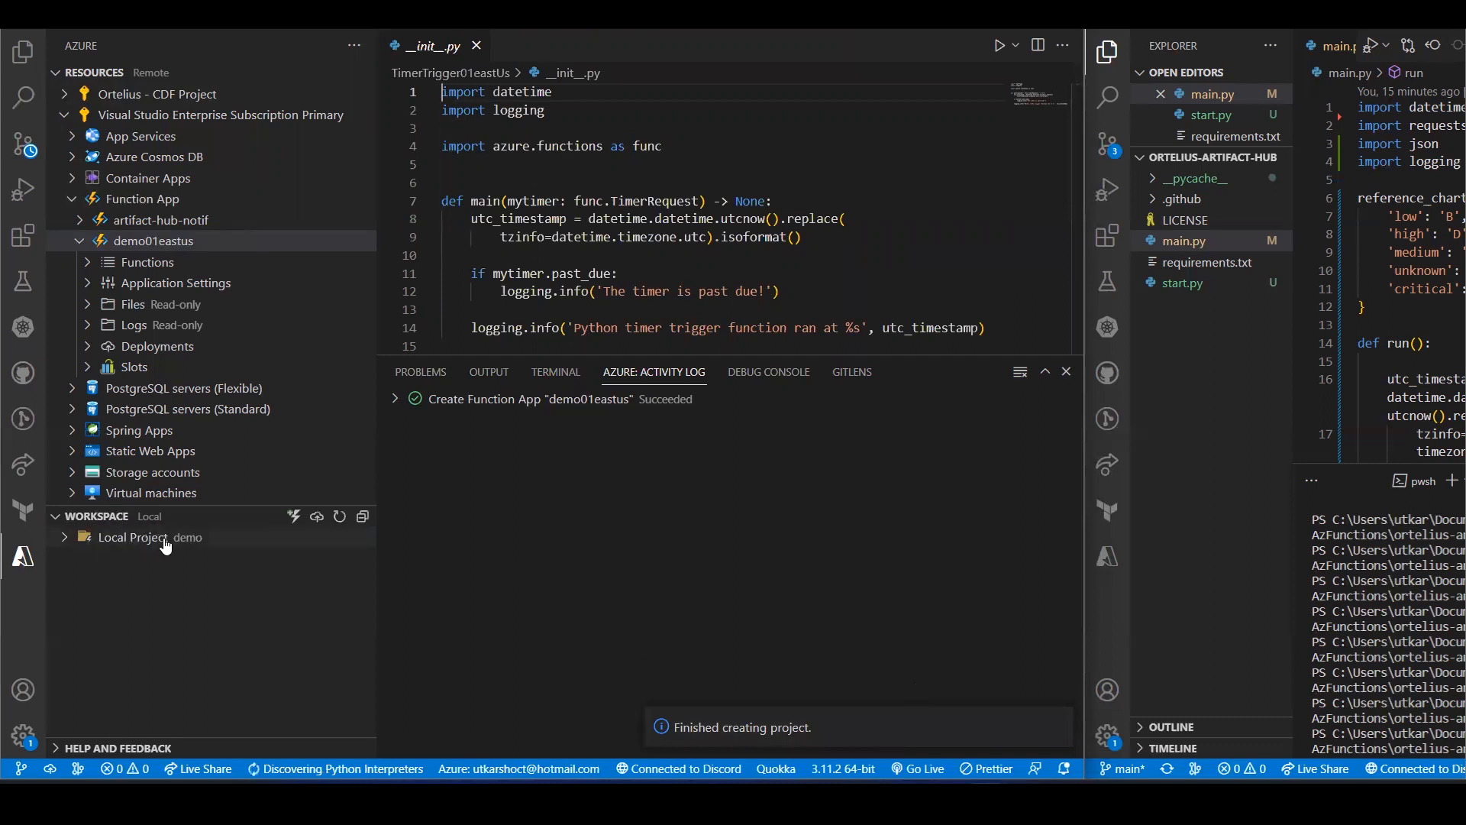
click(23, 52)
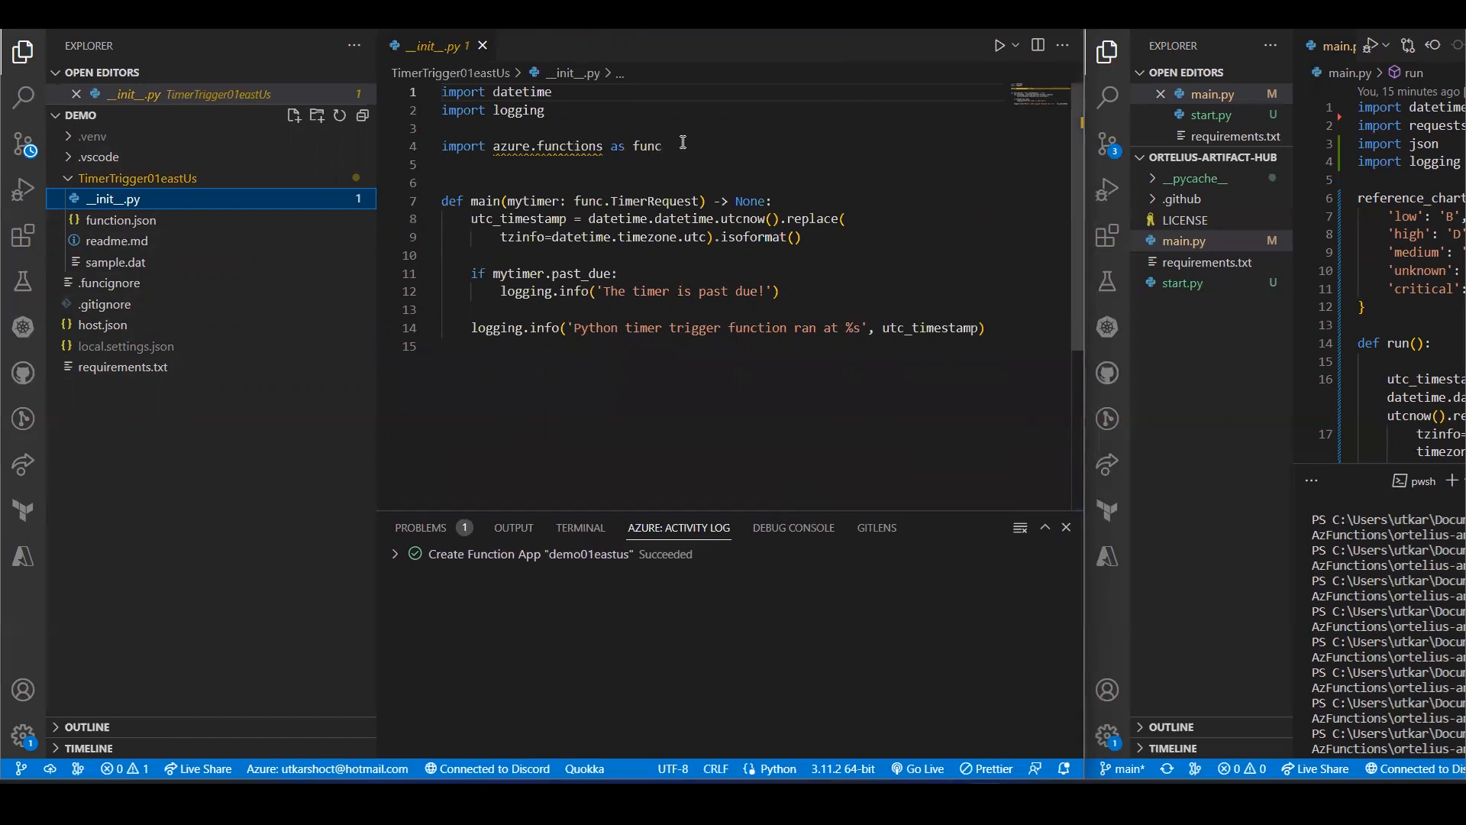
mouse_move(514, 527)
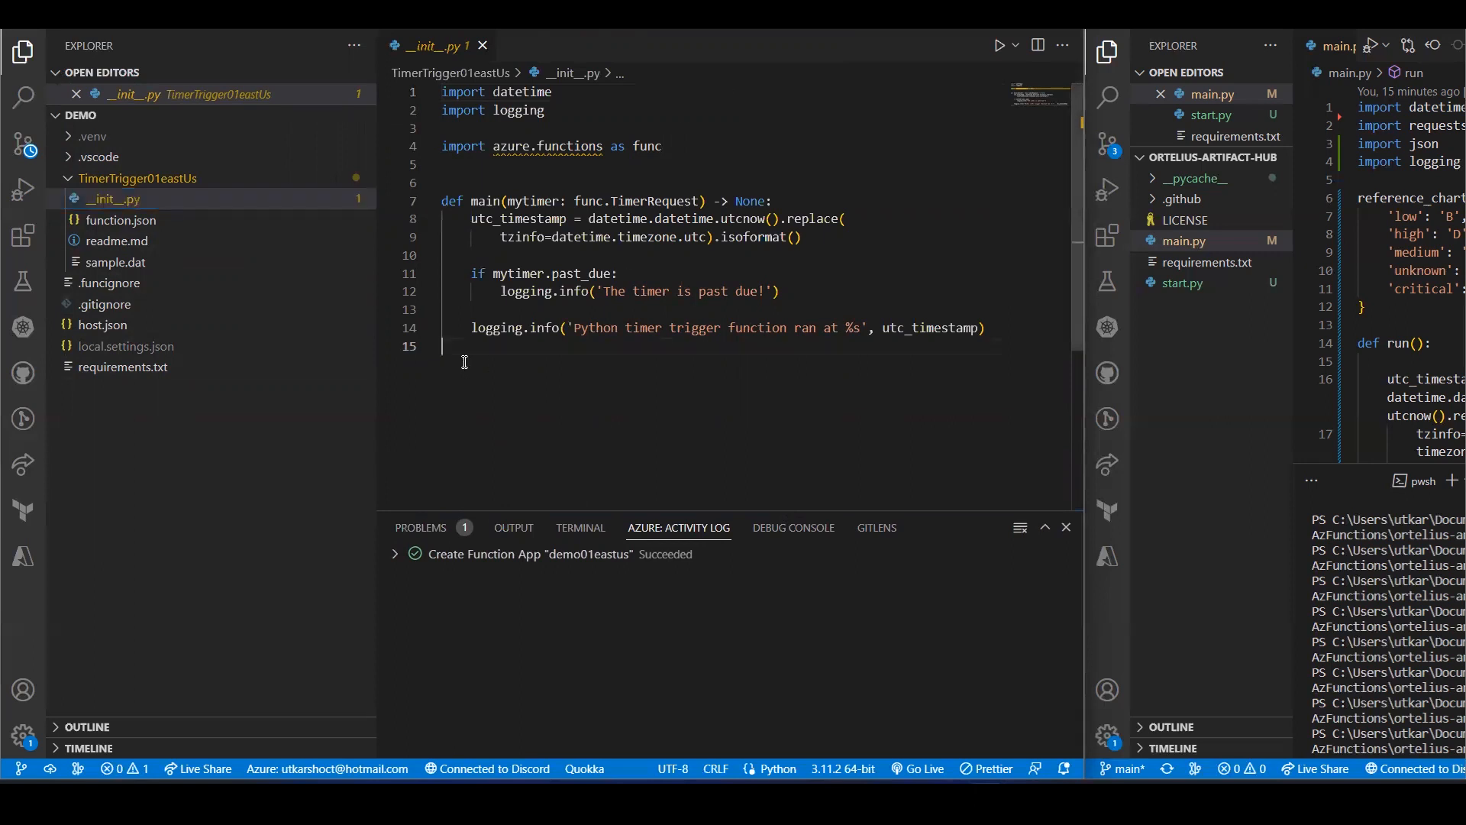
mouse_move(756, 432)
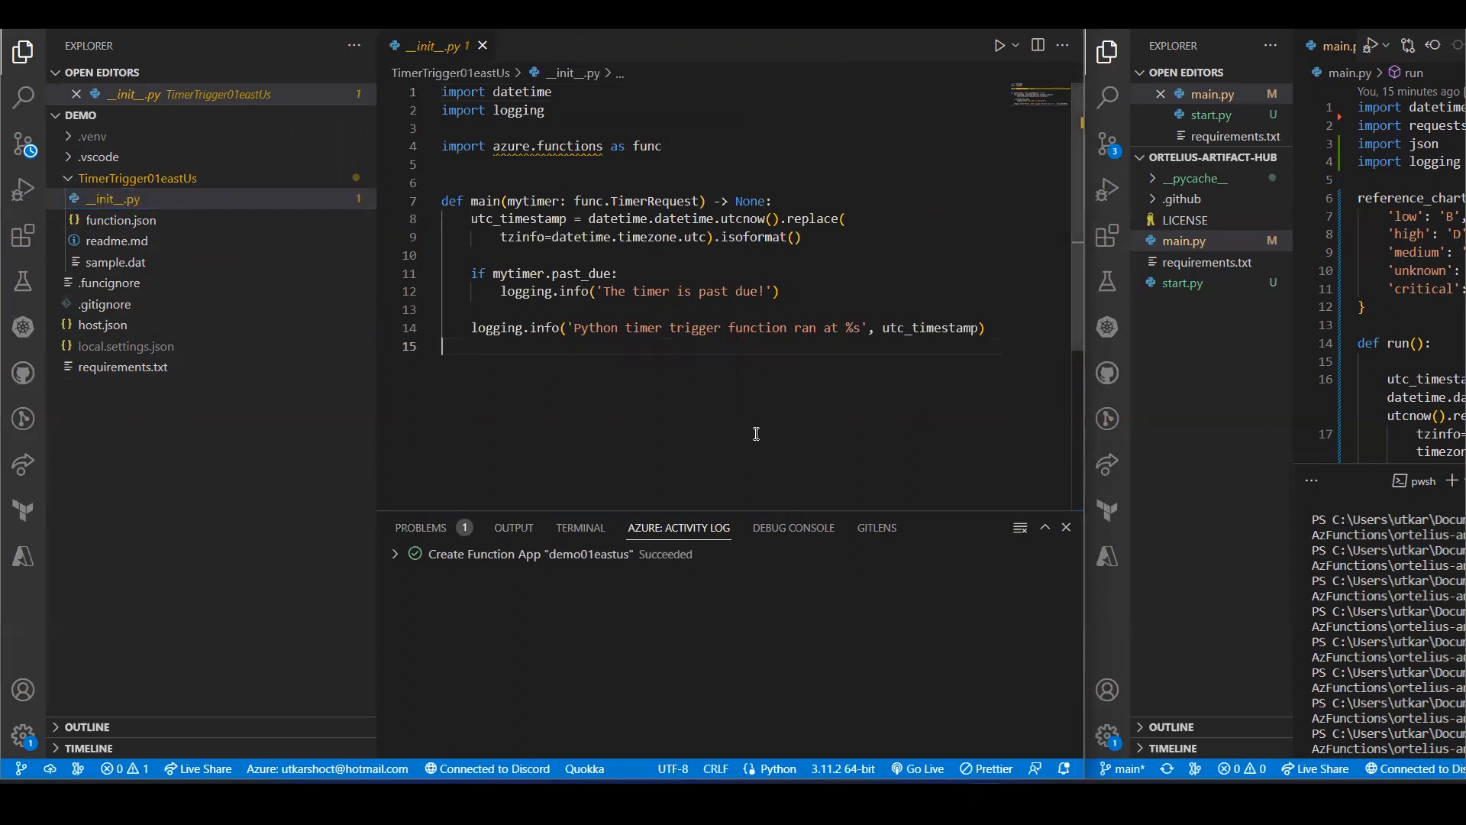
mouse_move(929, 433)
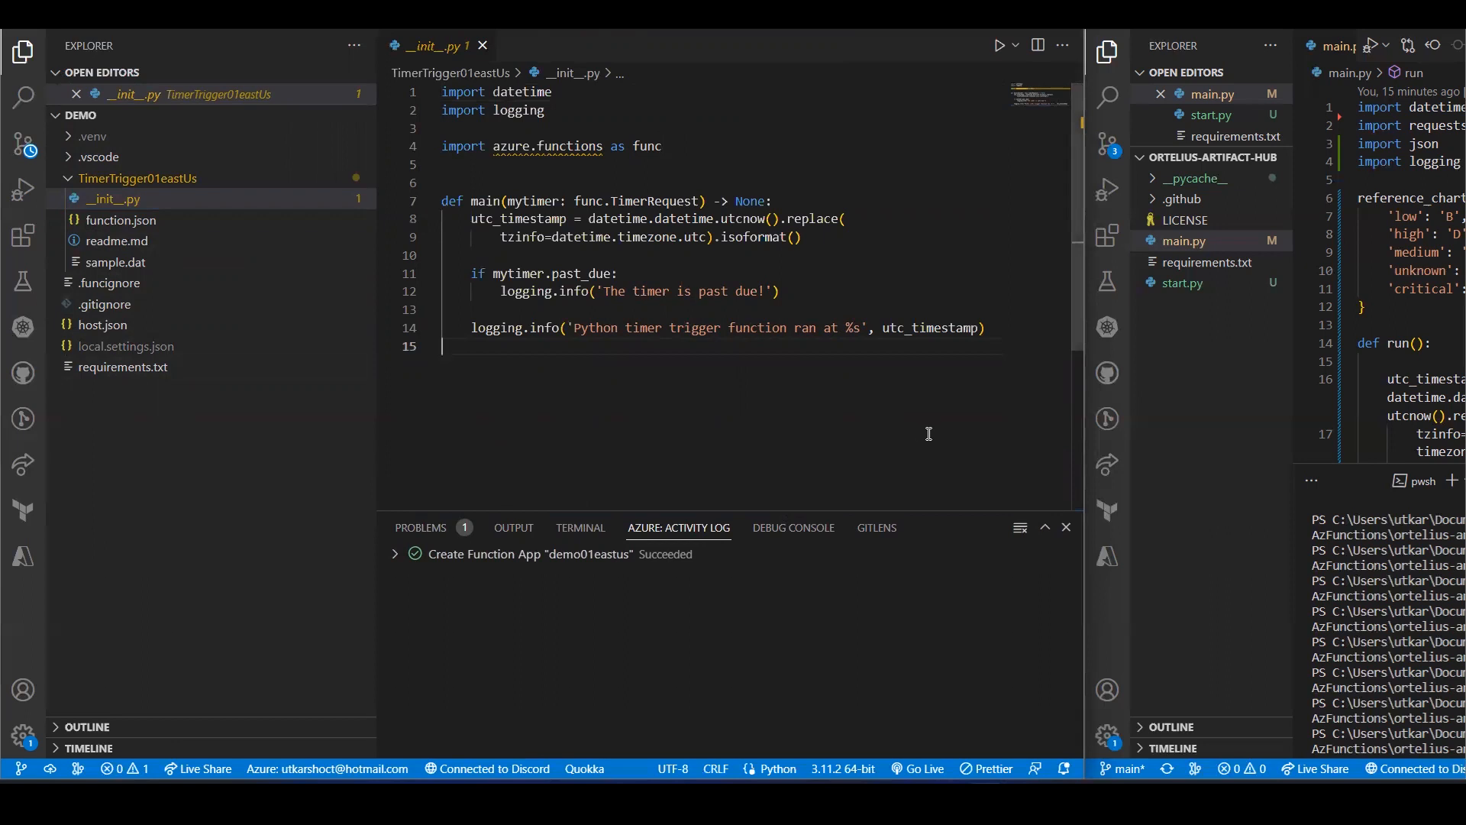
mouse_move(252, 278)
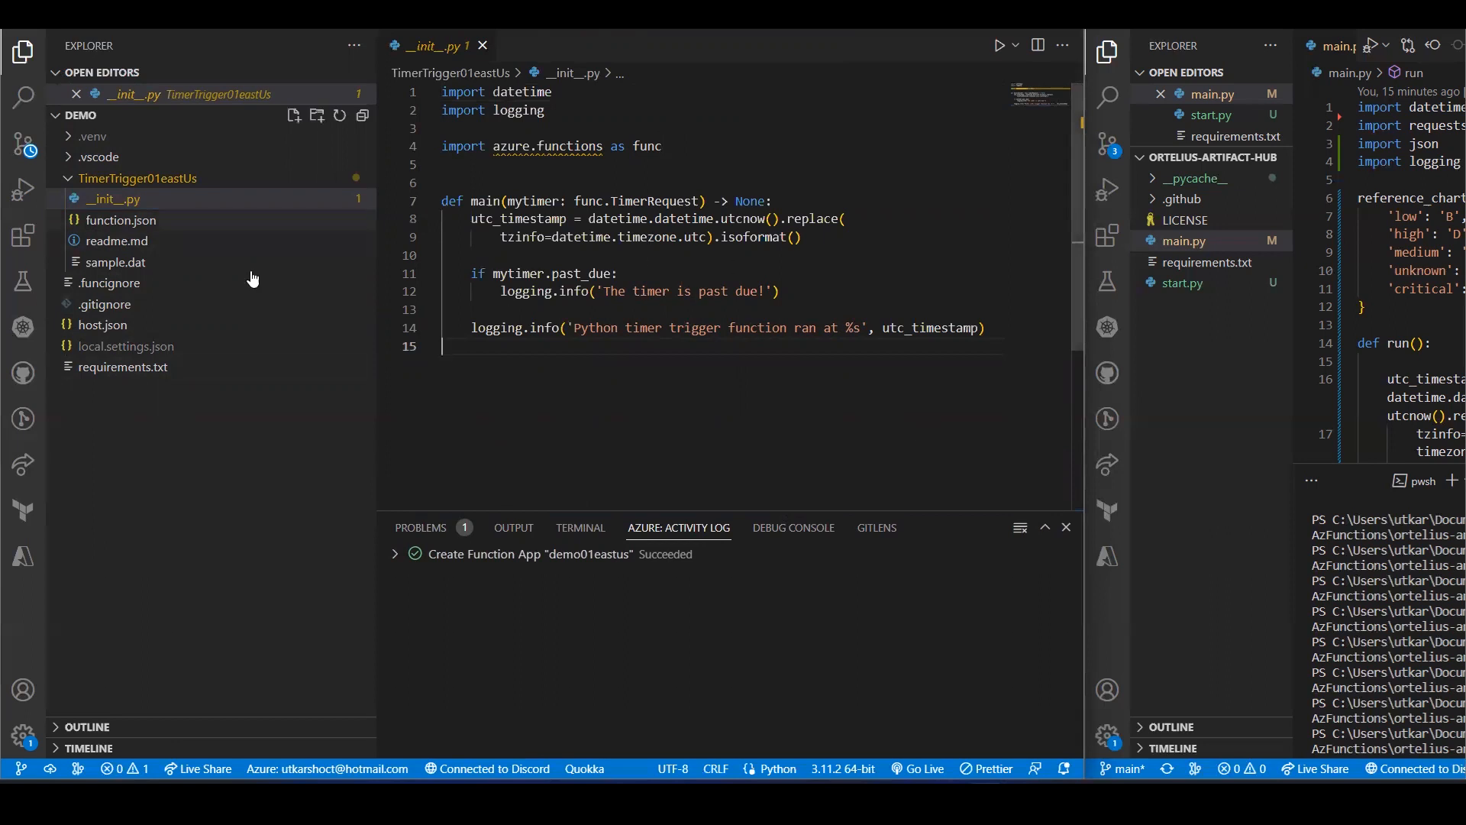
mouse_move(122, 367)
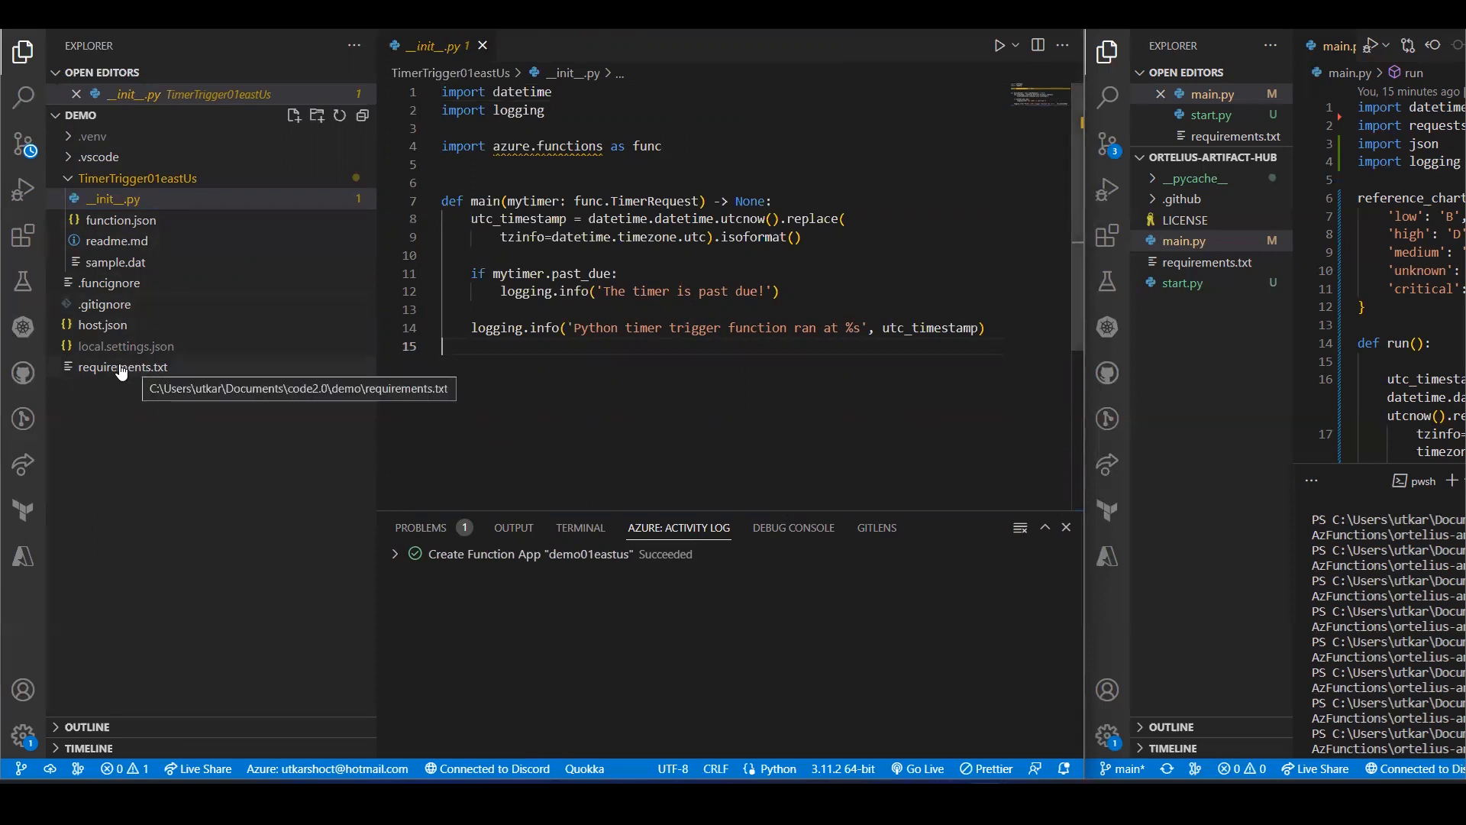
Step: Add requests to the demo project's requirements.txt and return to __init__.py
click(122, 367)
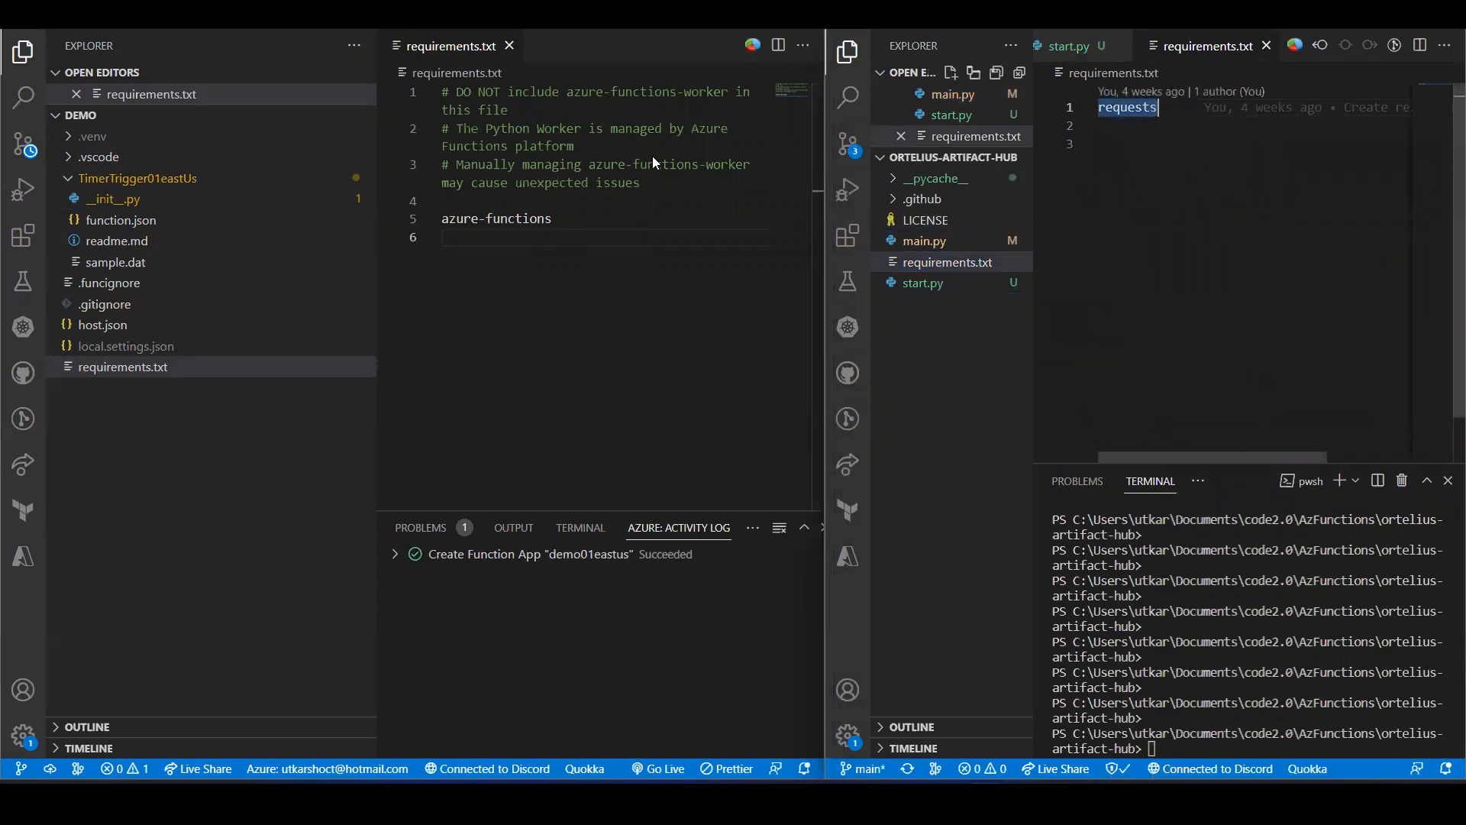
text(requests)
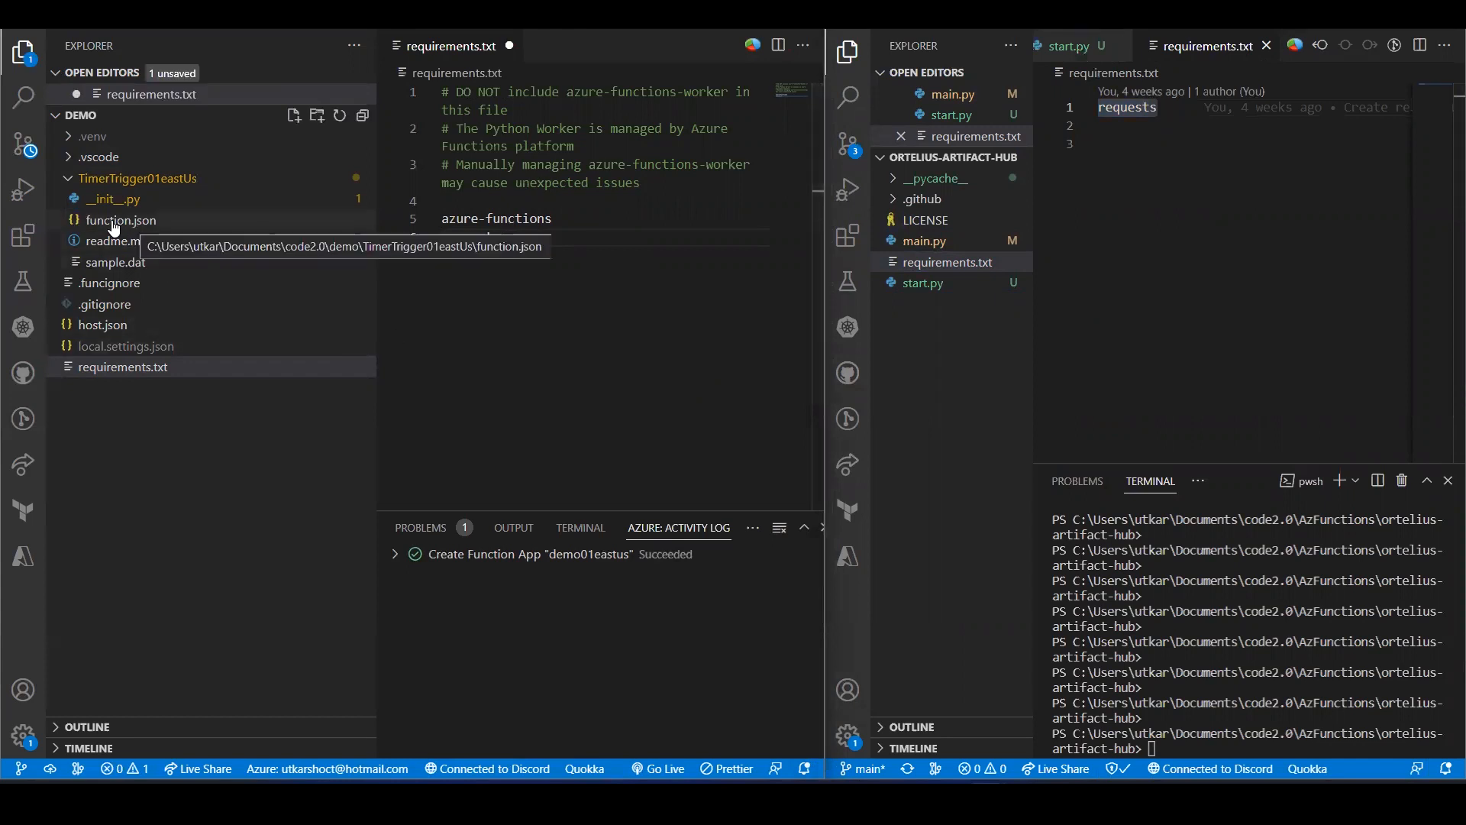
click(113, 198)
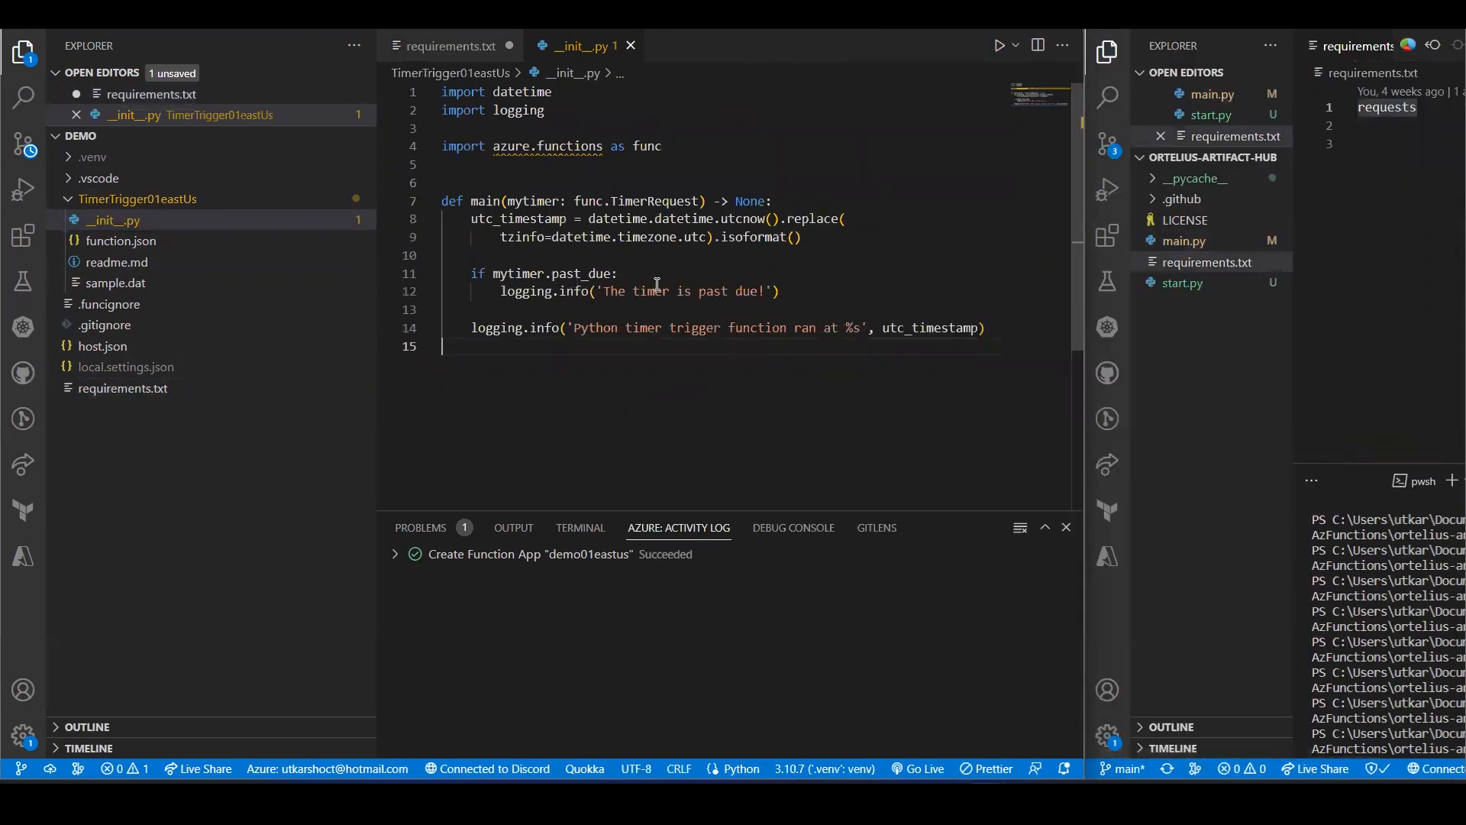
Step: Copy artifact-hub main.py code into __init__.py and move the requests and json imports to the top
drag(491, 273, 780, 291)
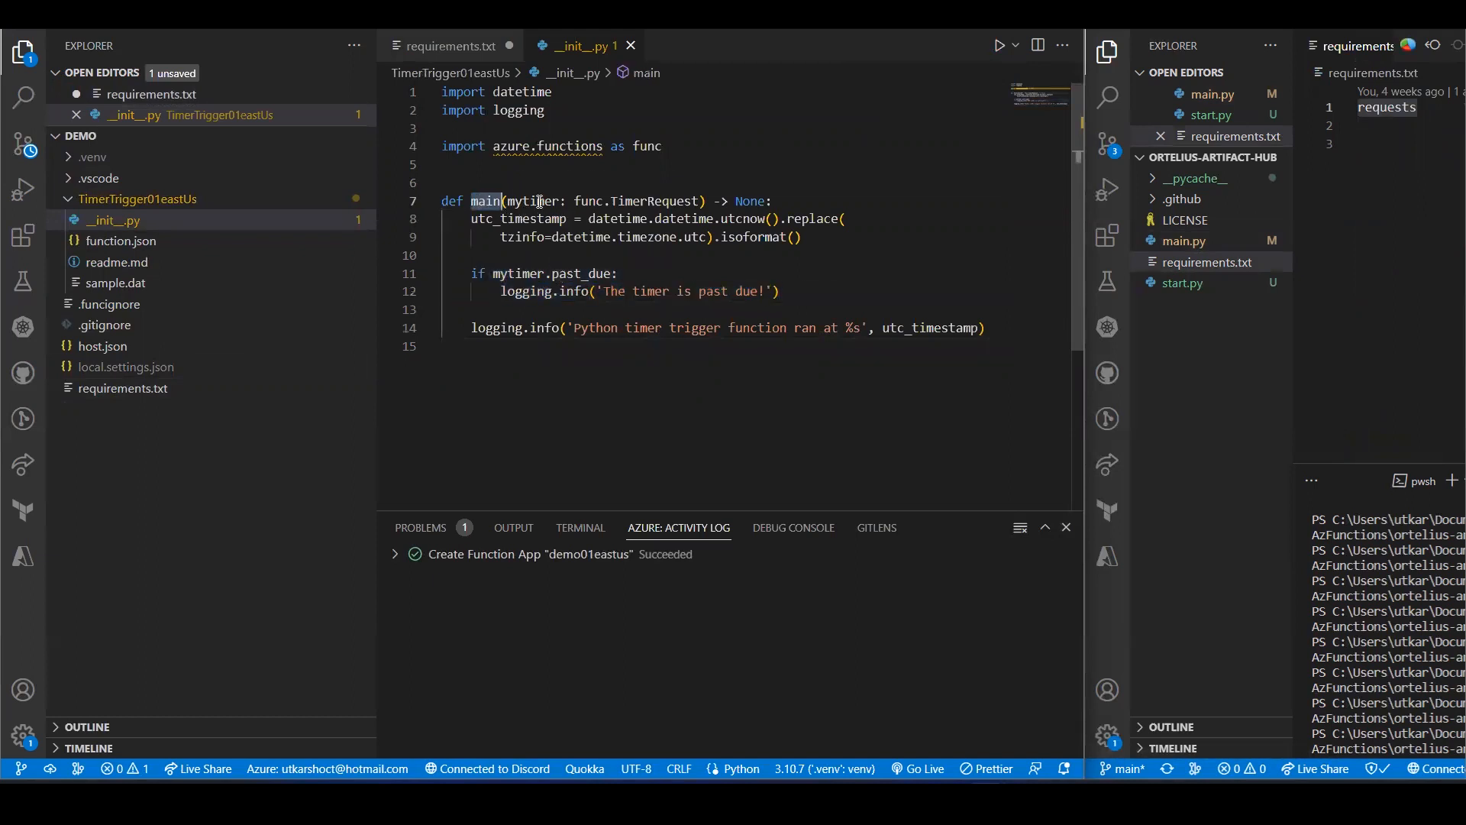
mouse_move(537, 200)
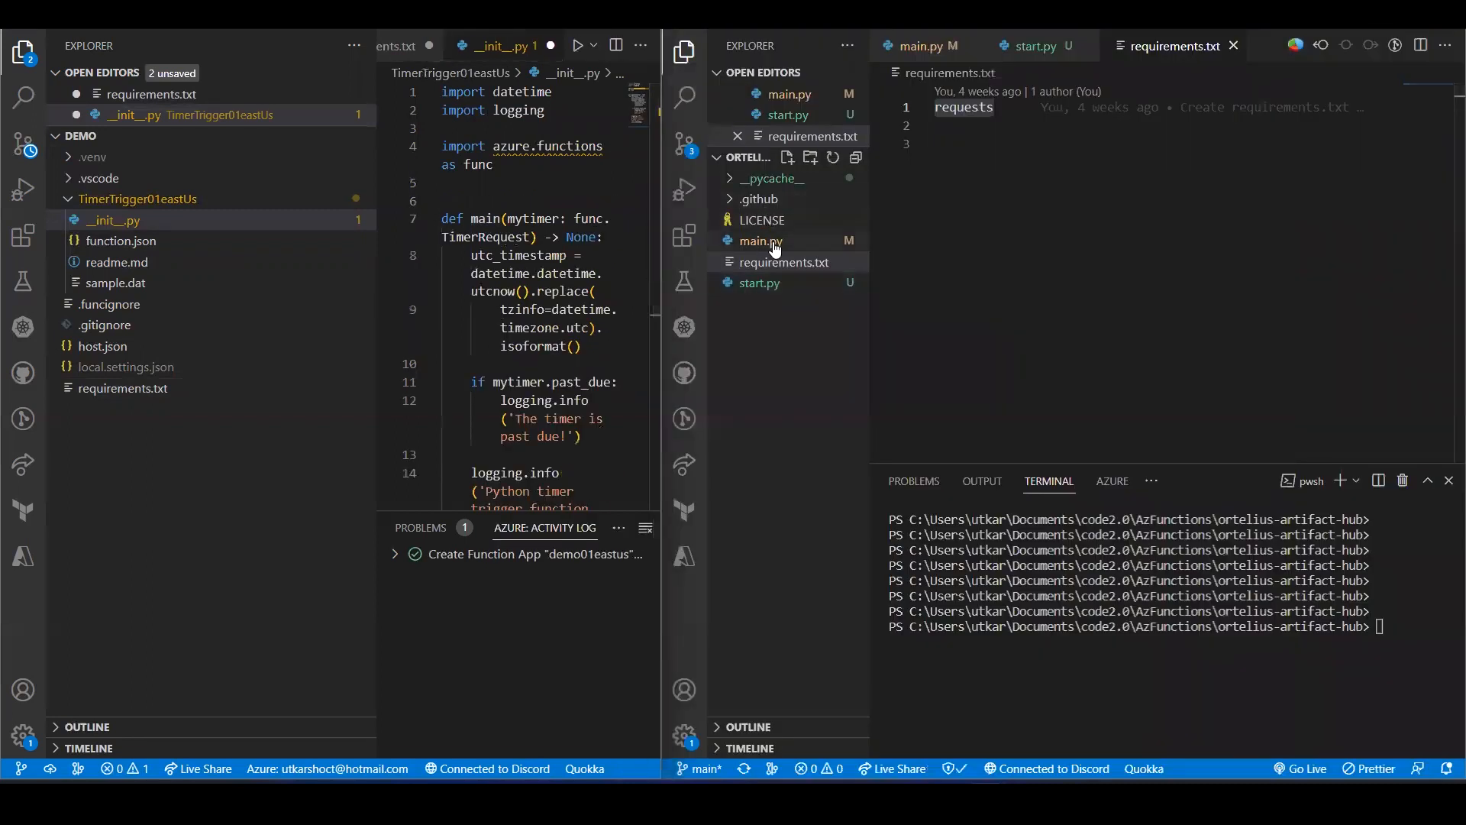
click(760, 240)
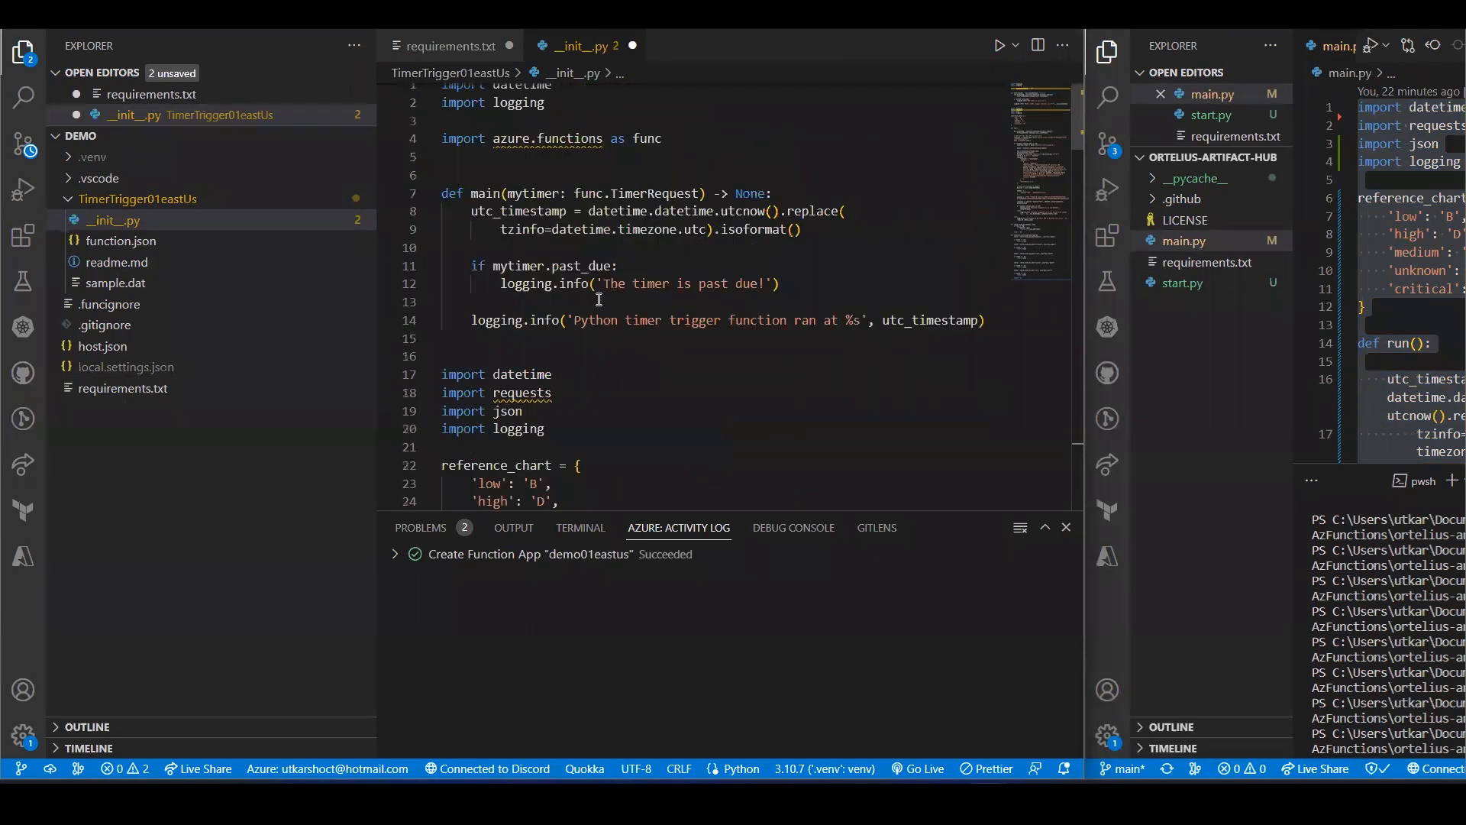
drag(443, 367, 546, 421)
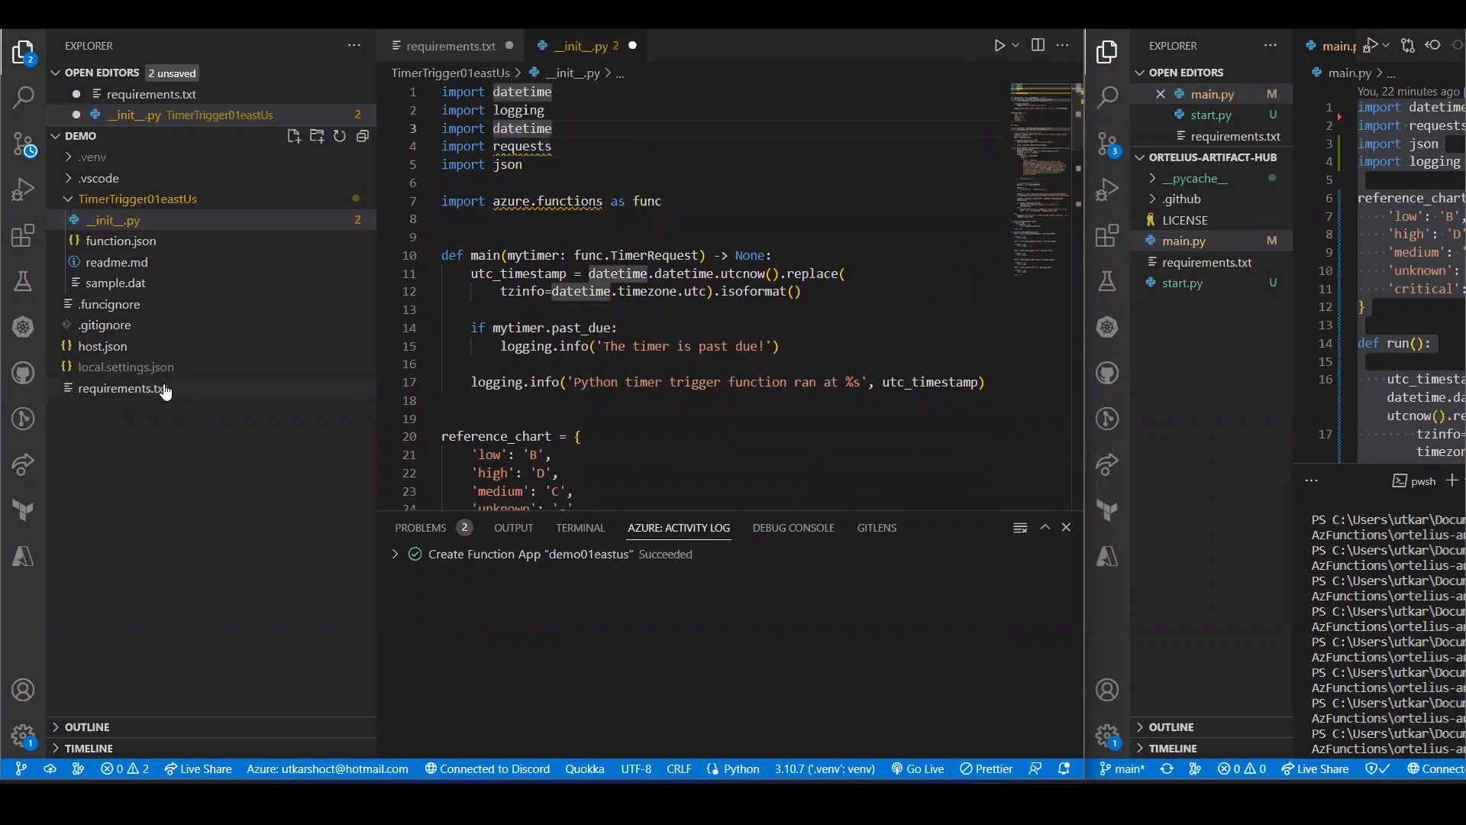
click(123, 388)
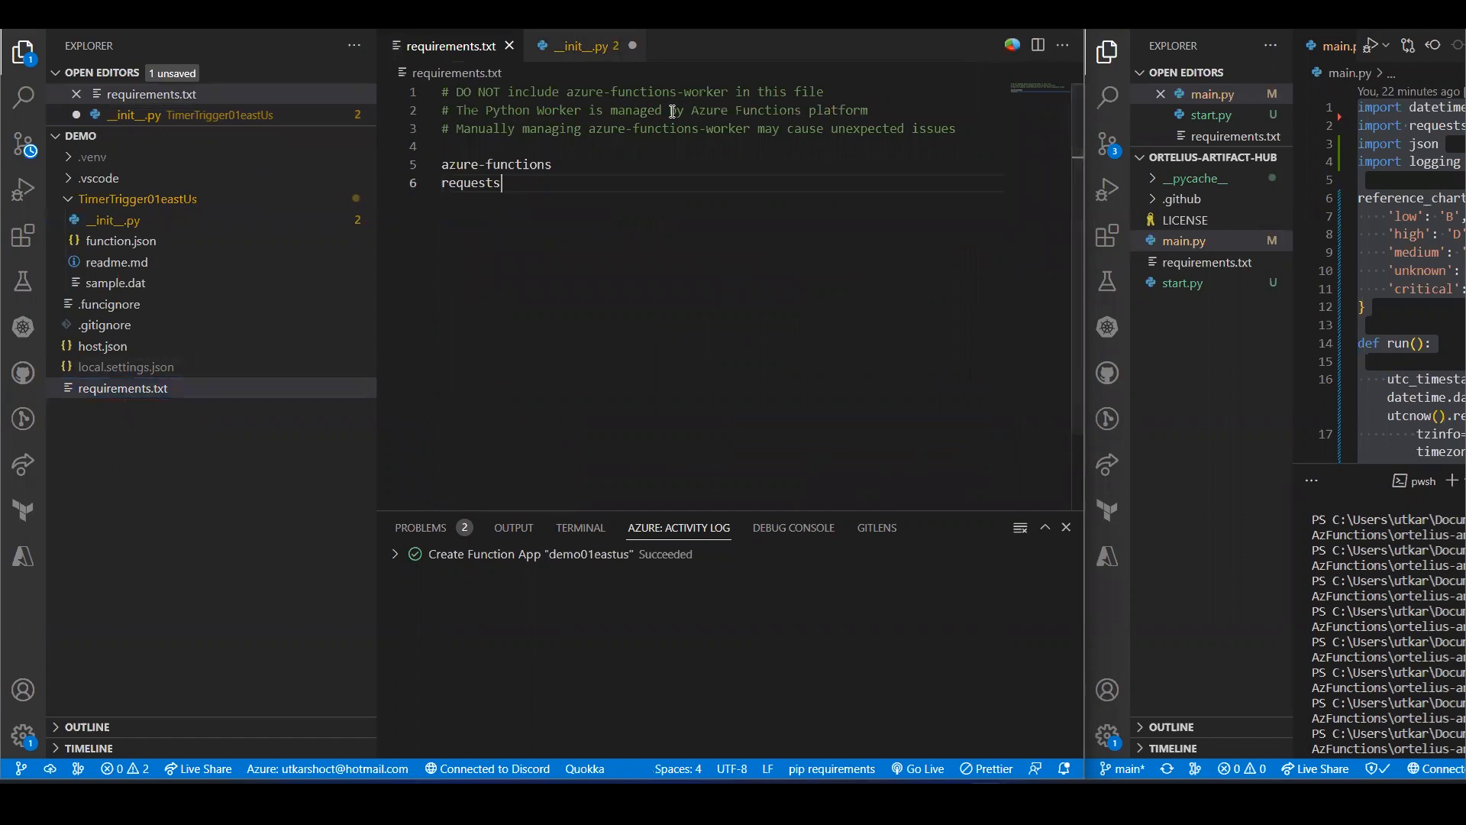
Step: Save requirements.txt listing azure-functions and requests and return to __init__.py
click(581, 46)
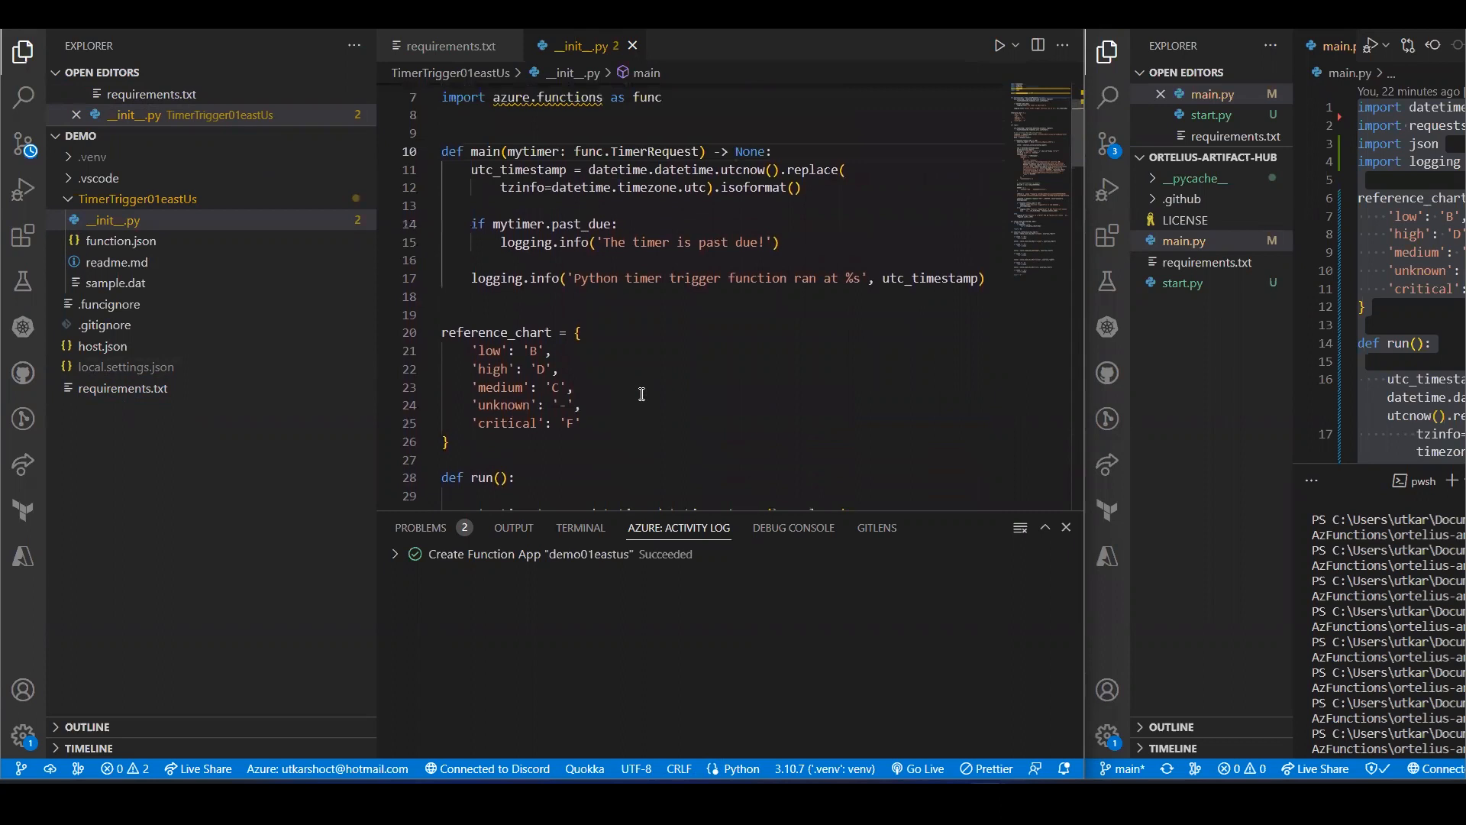
Step: Add the utc_timestamp parameter to run and call run(utc_timestamp) from main in __init__.py
scroll(down, 3)
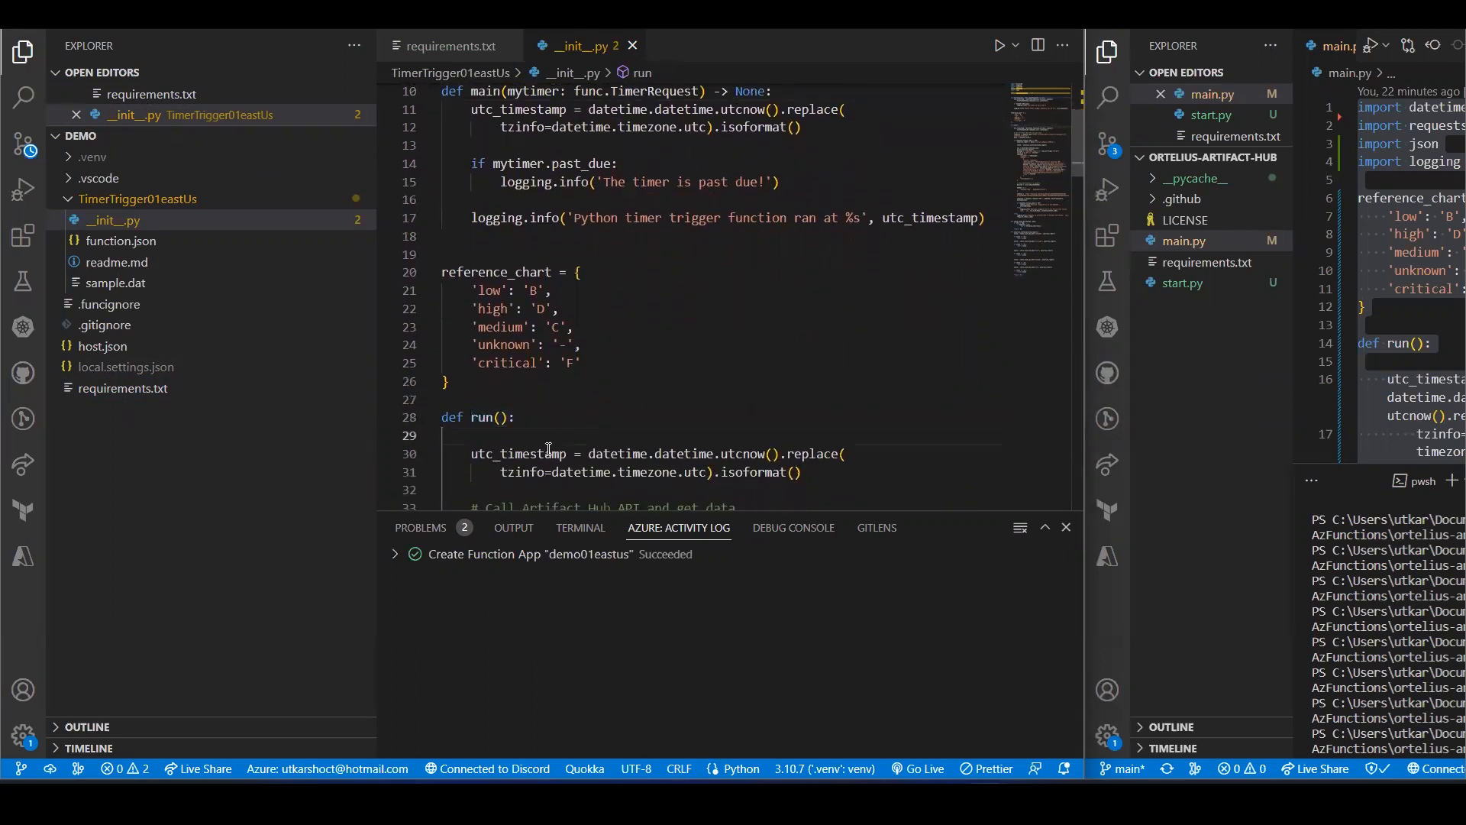
double_click(517, 454)
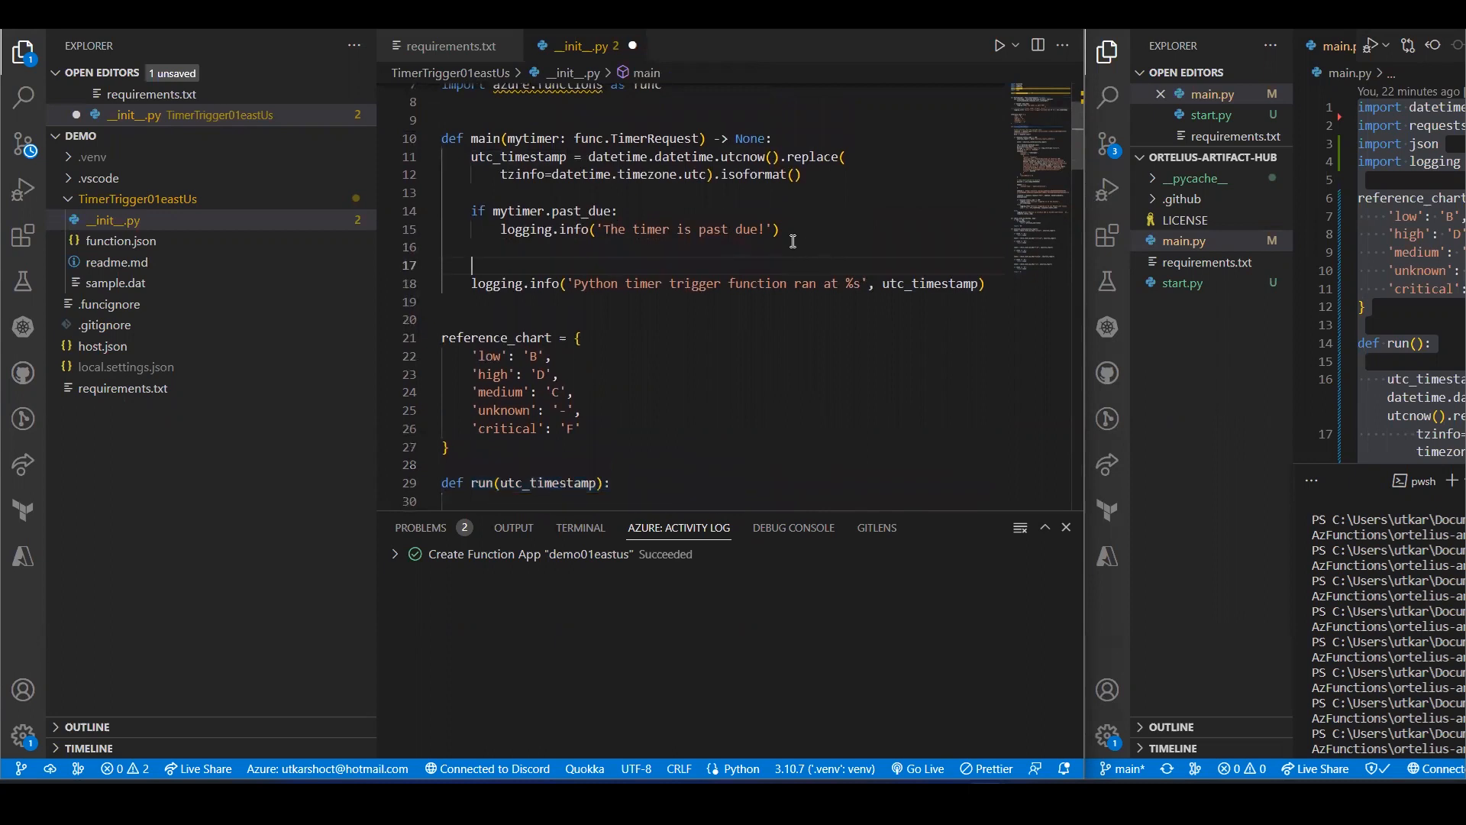
text(run(utc_timestamp):)
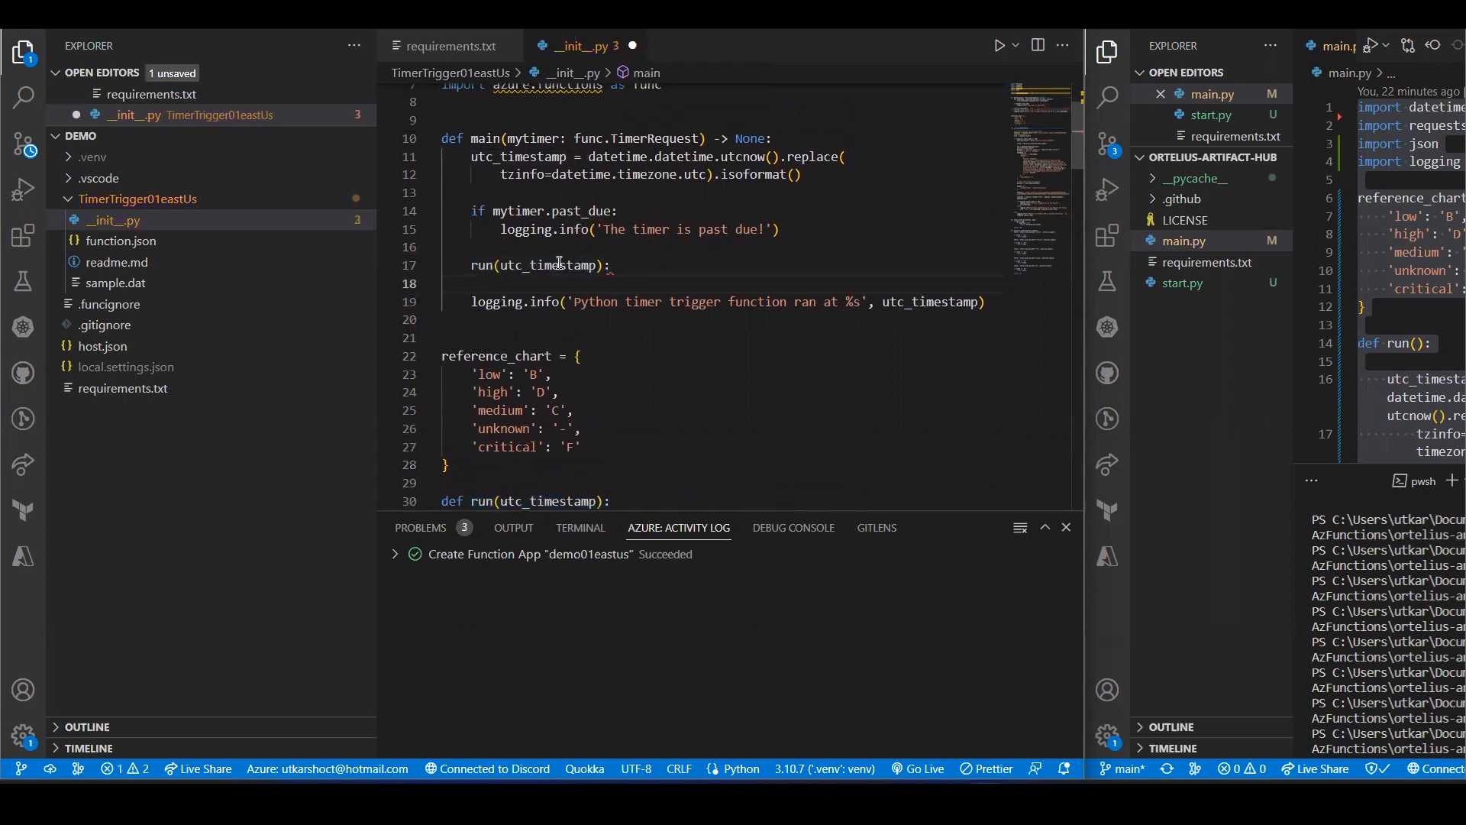
key(Backspace)
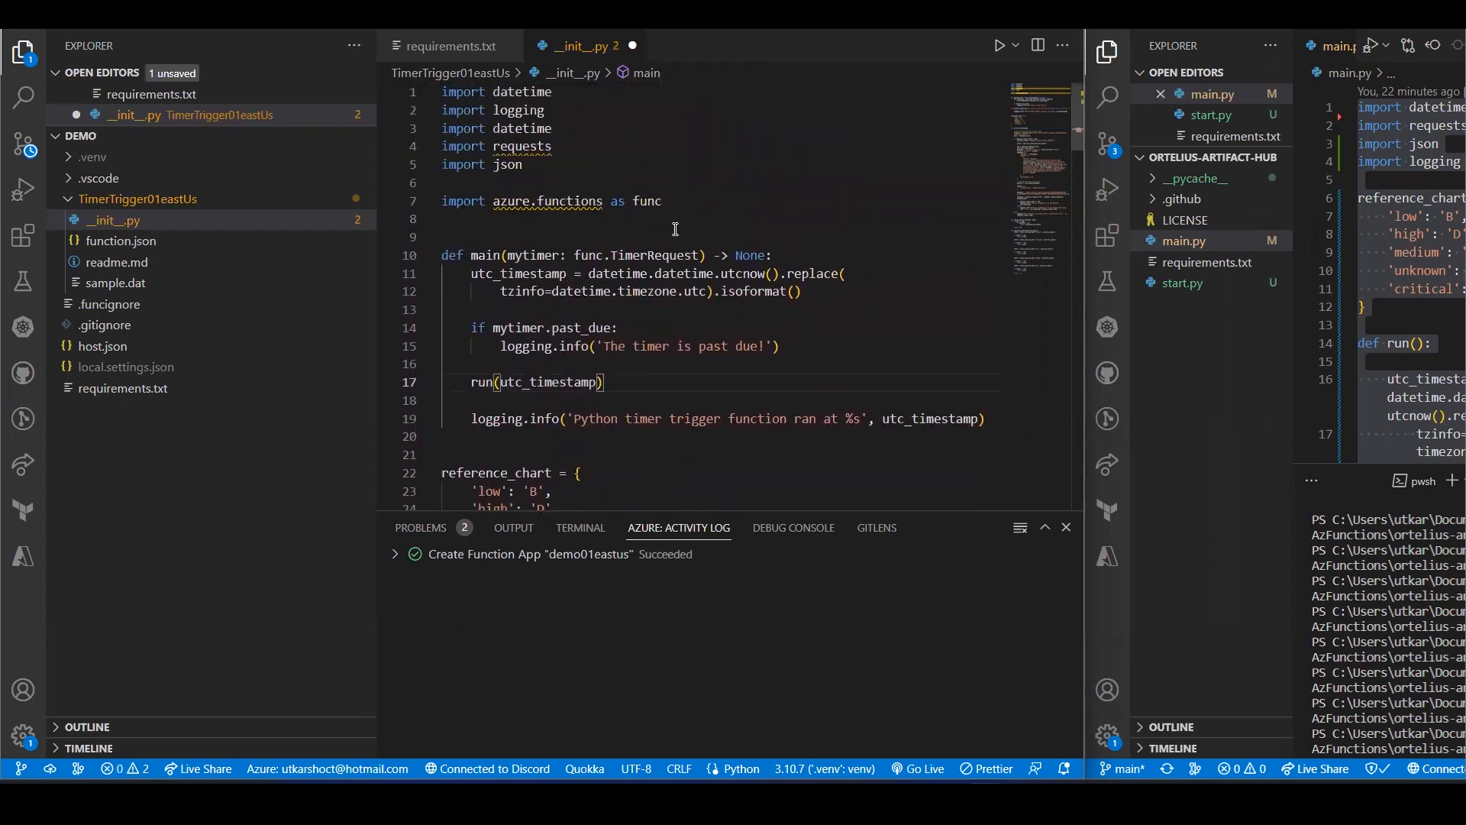
scroll(down, 3)
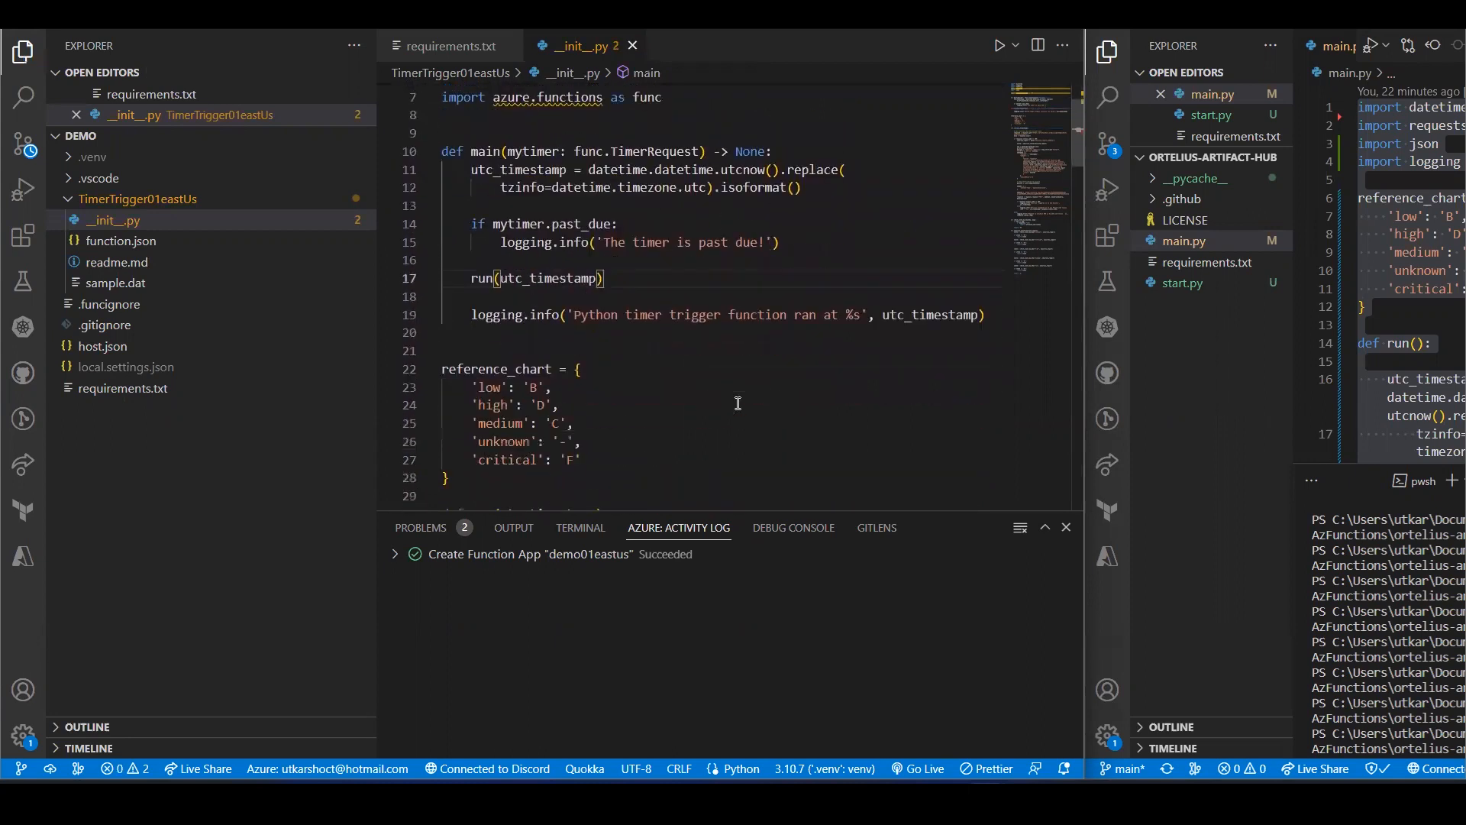
scroll(down, 3)
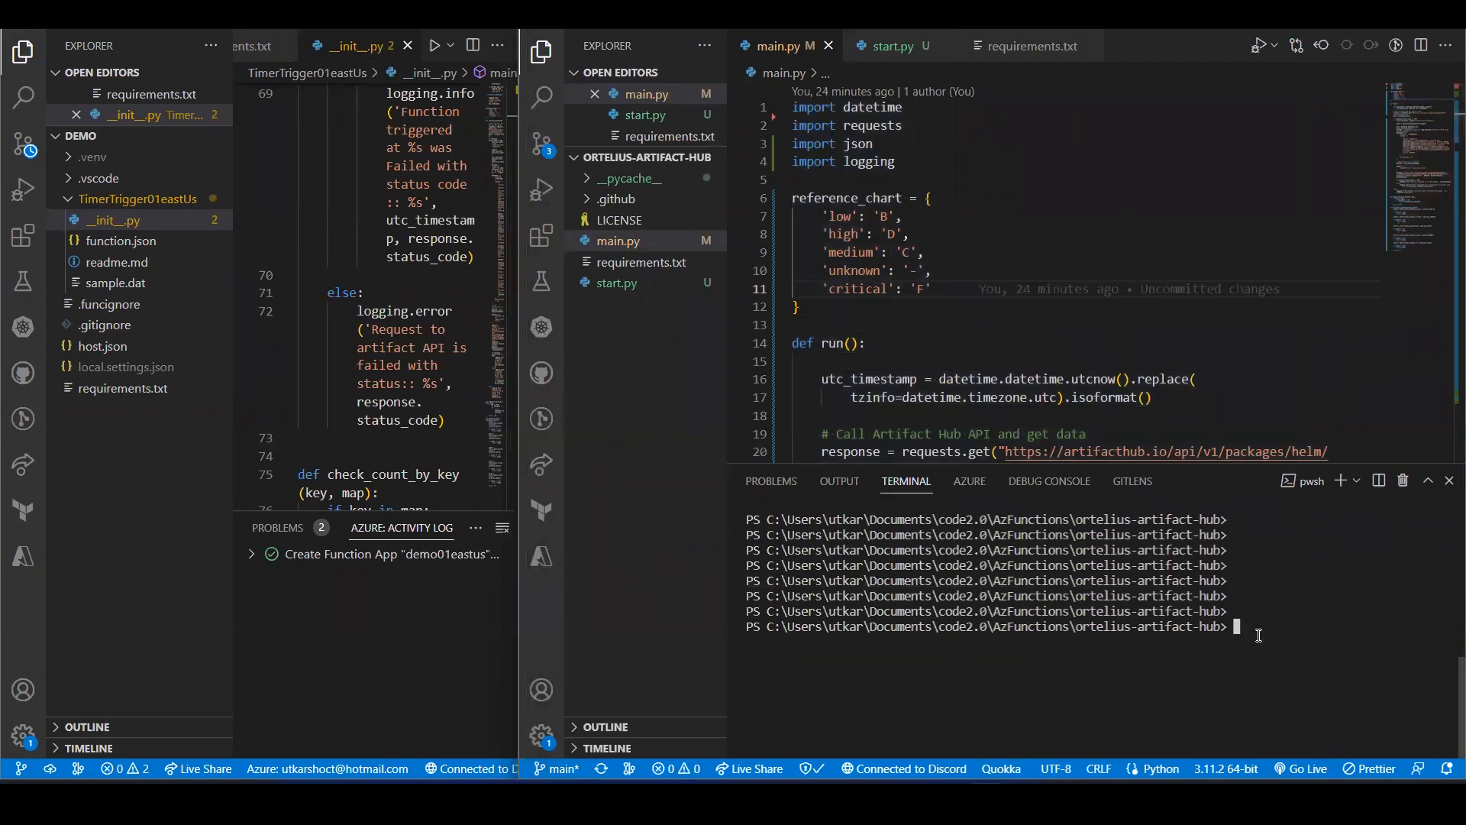
Step: Run python .\start.py in the artifact-hub terminal to post a SecurityBot report to Discord
text(python .\start.py)
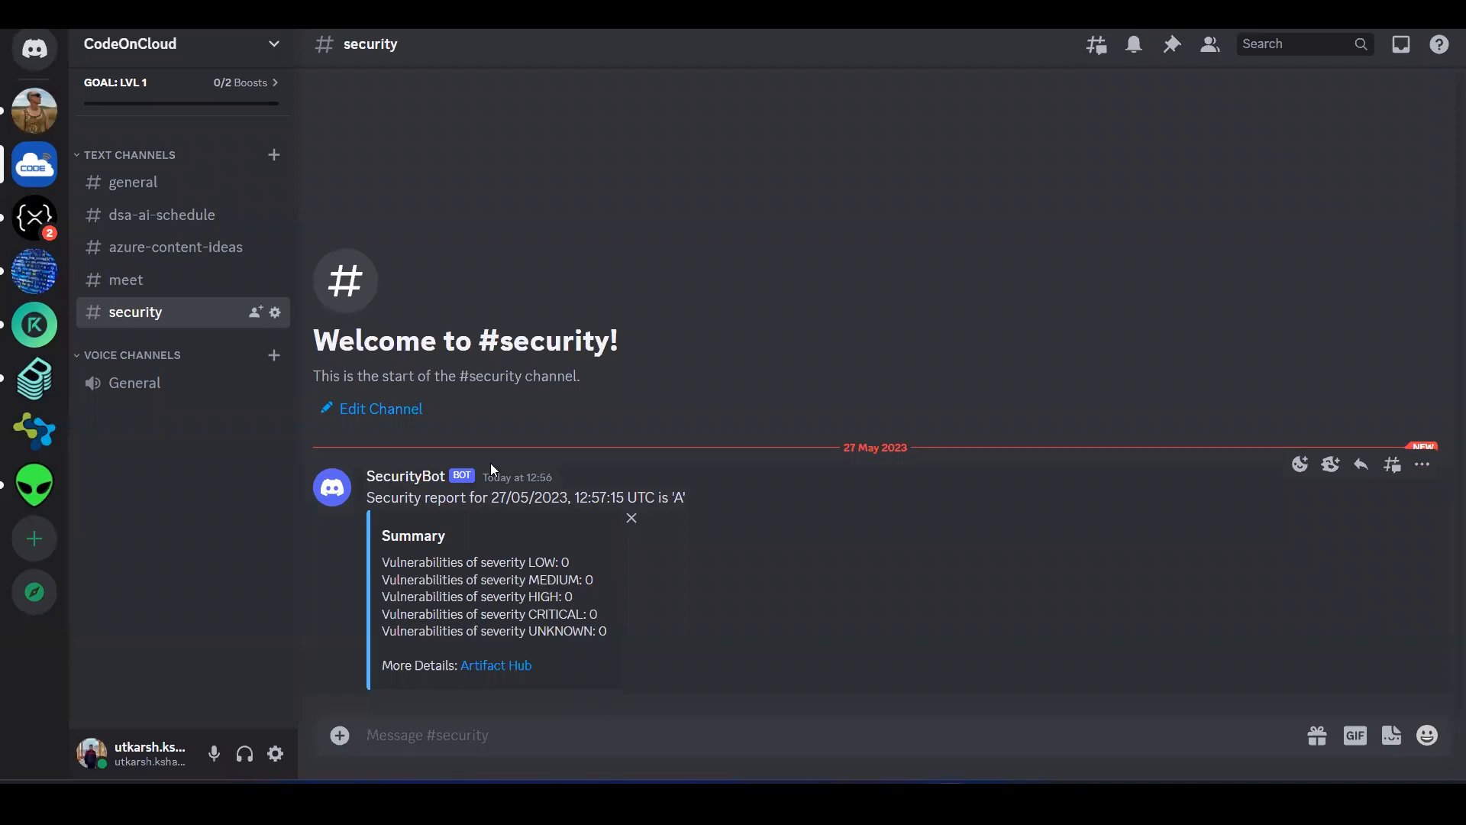
mouse_move(478, 542)
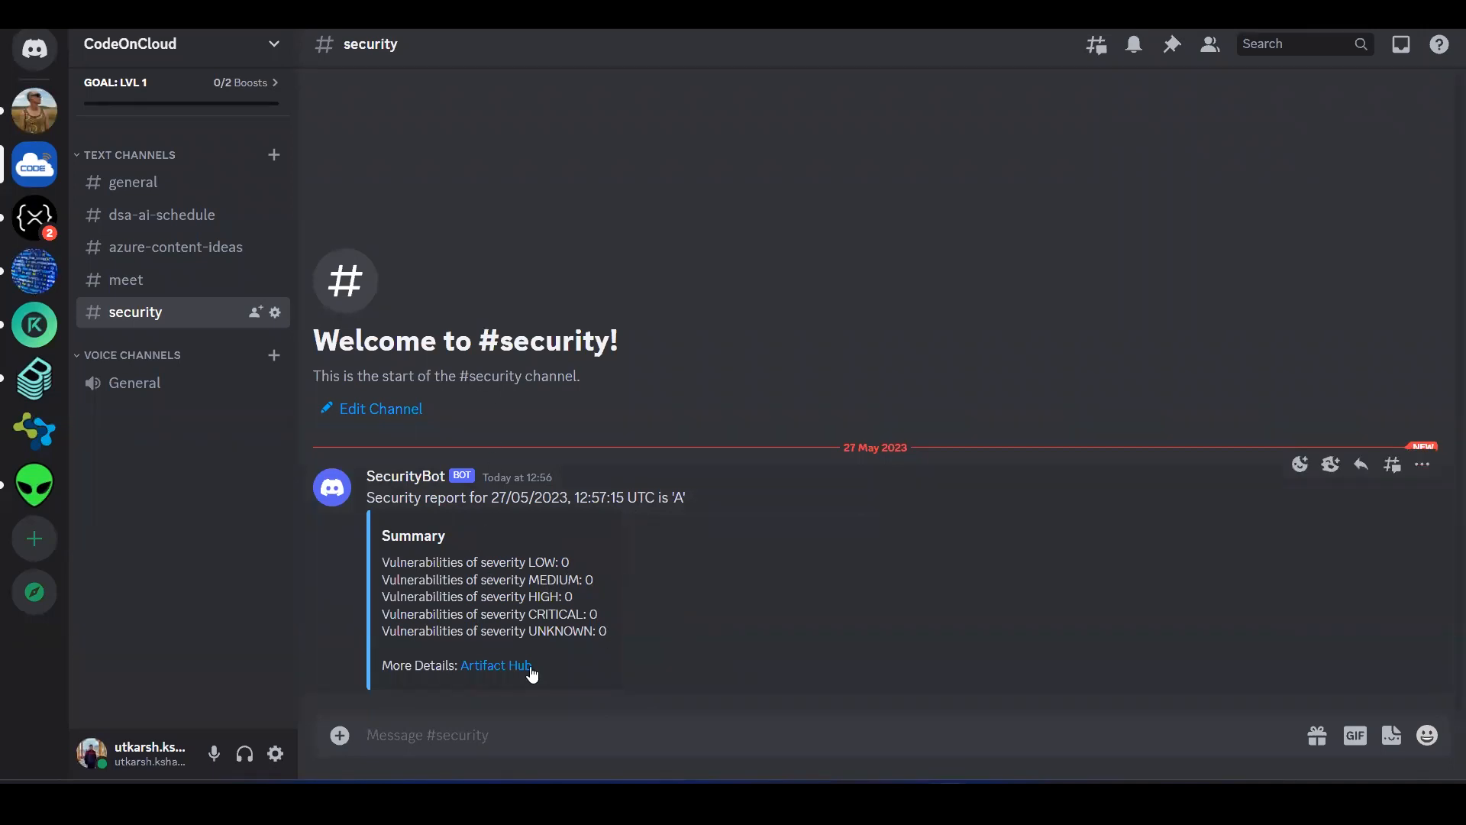
mouse_move(842, 623)
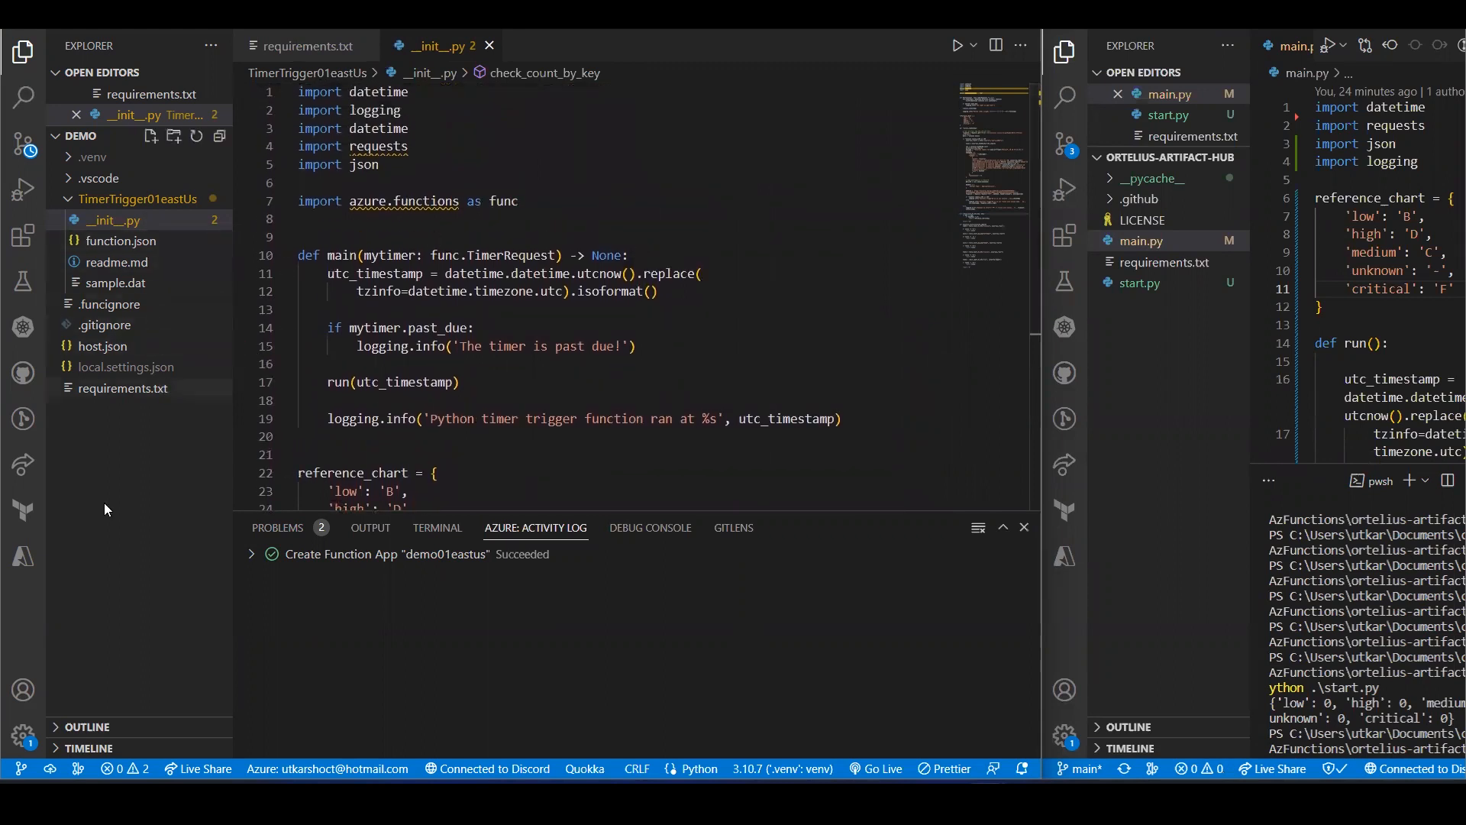
mouse_move(23, 556)
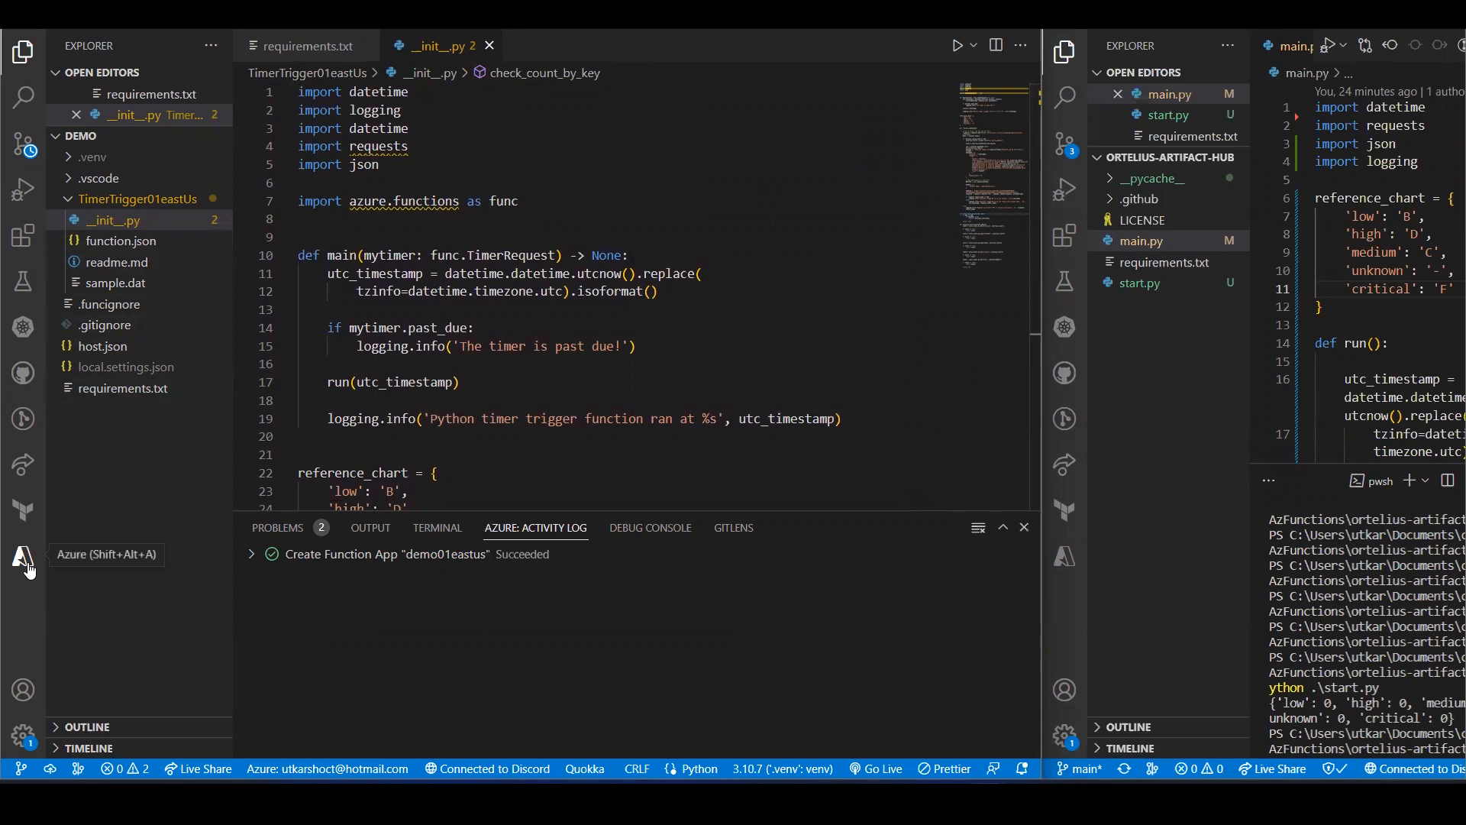
Step: Deploy the local demo project to a Function App under the Visual Studio Enterprise subscription
click(23, 559)
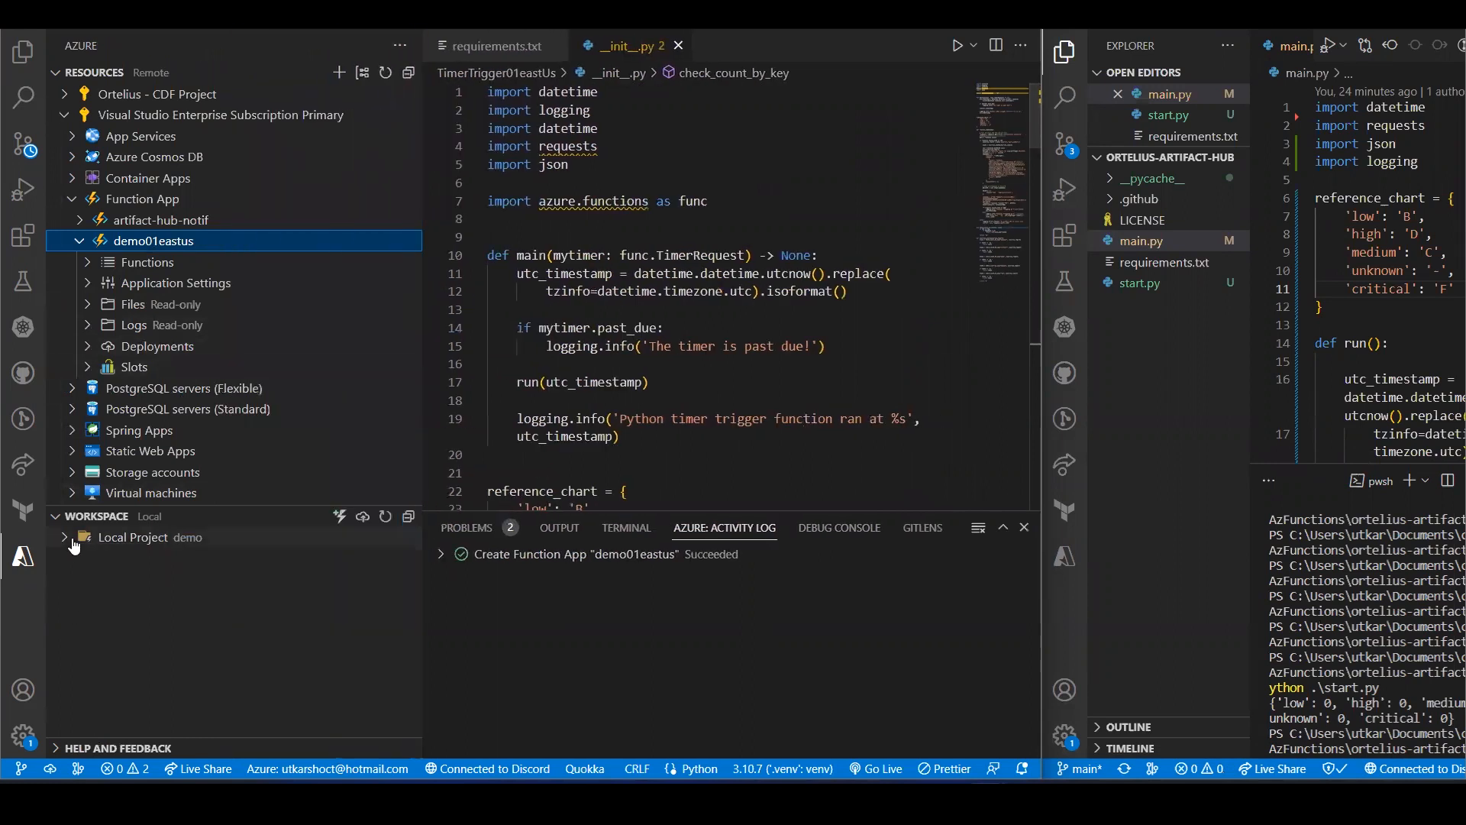
click(133, 537)
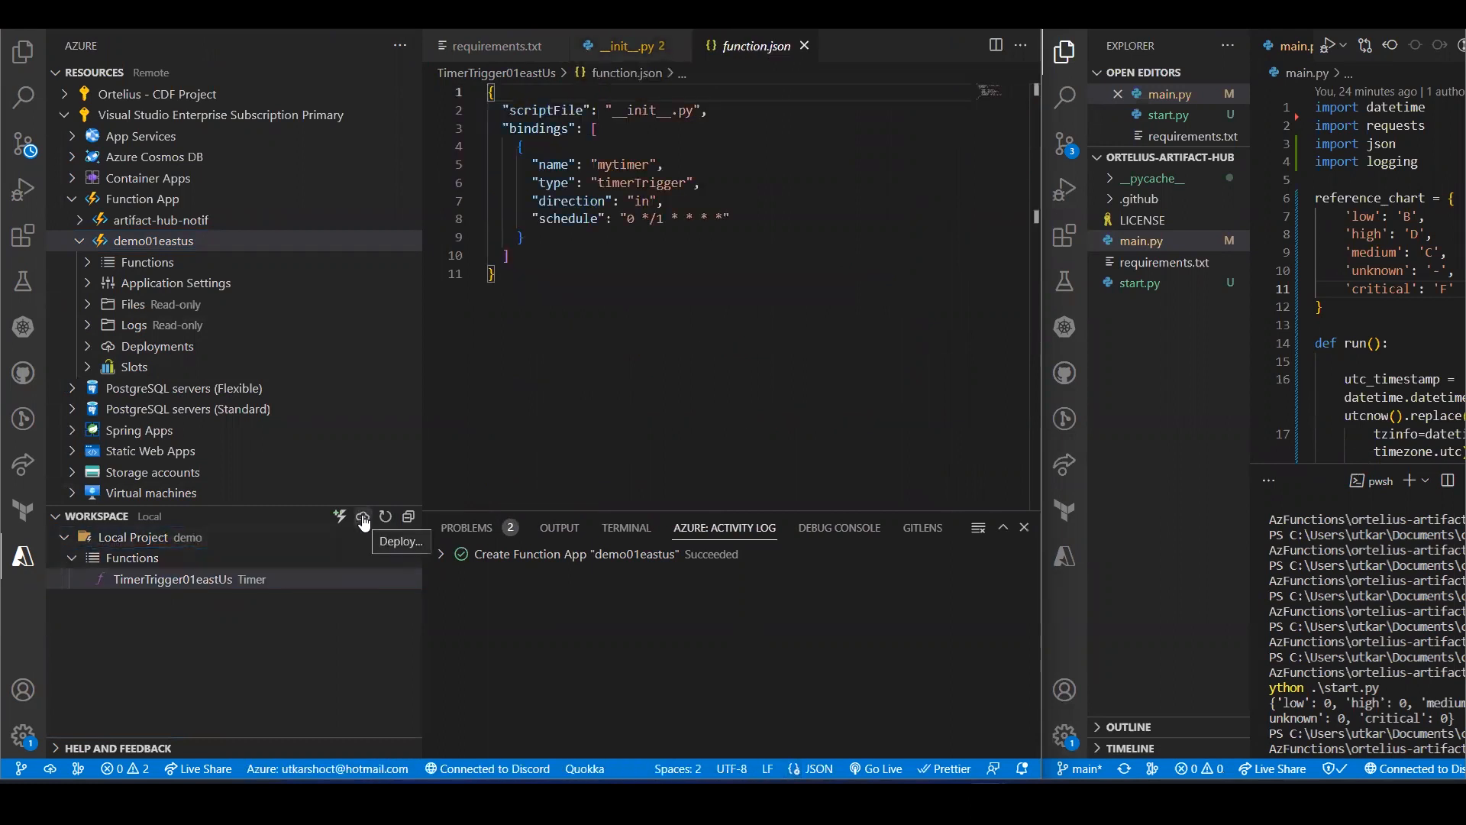
click(362, 516)
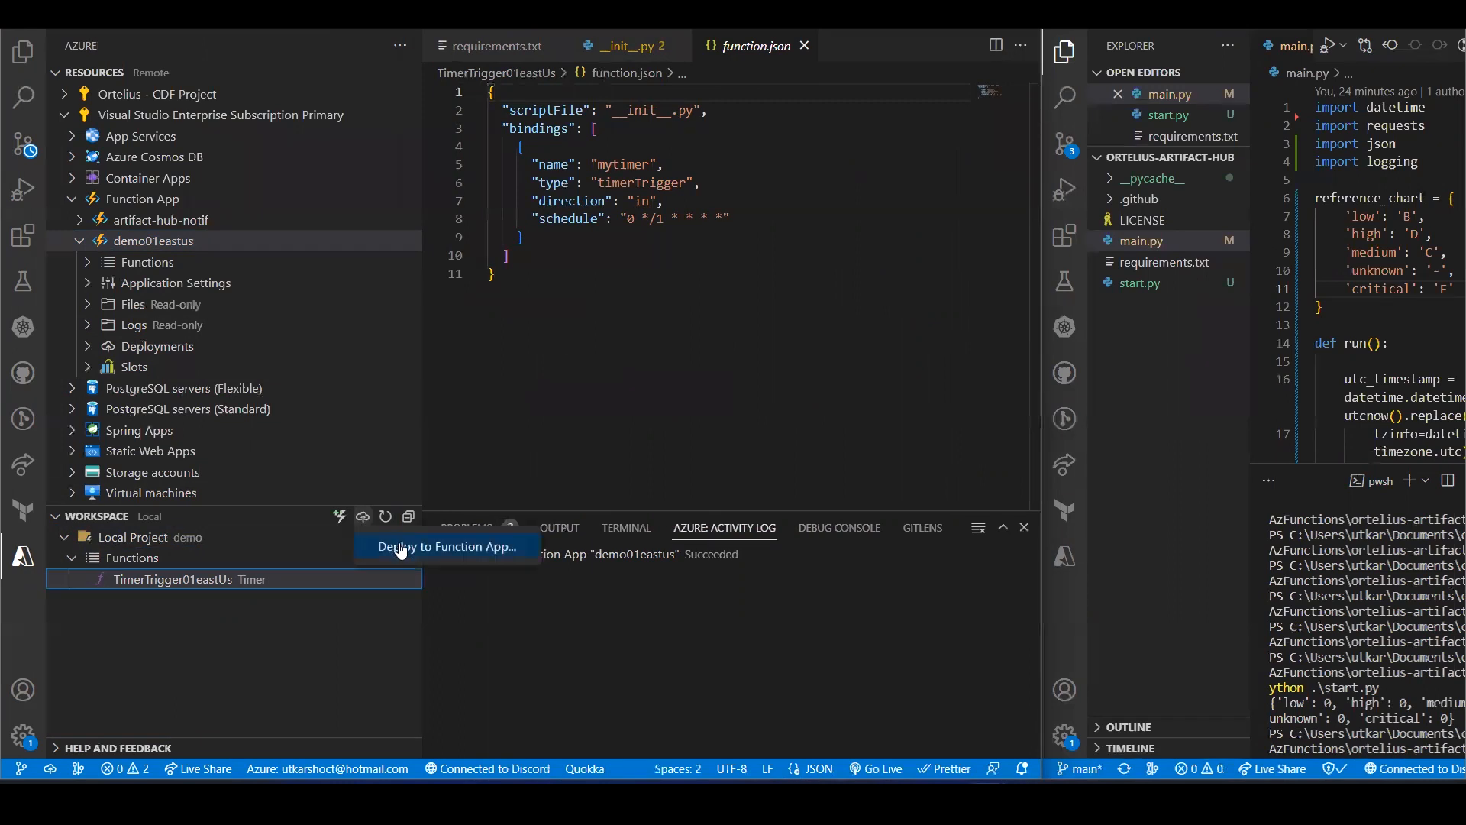
click(446, 547)
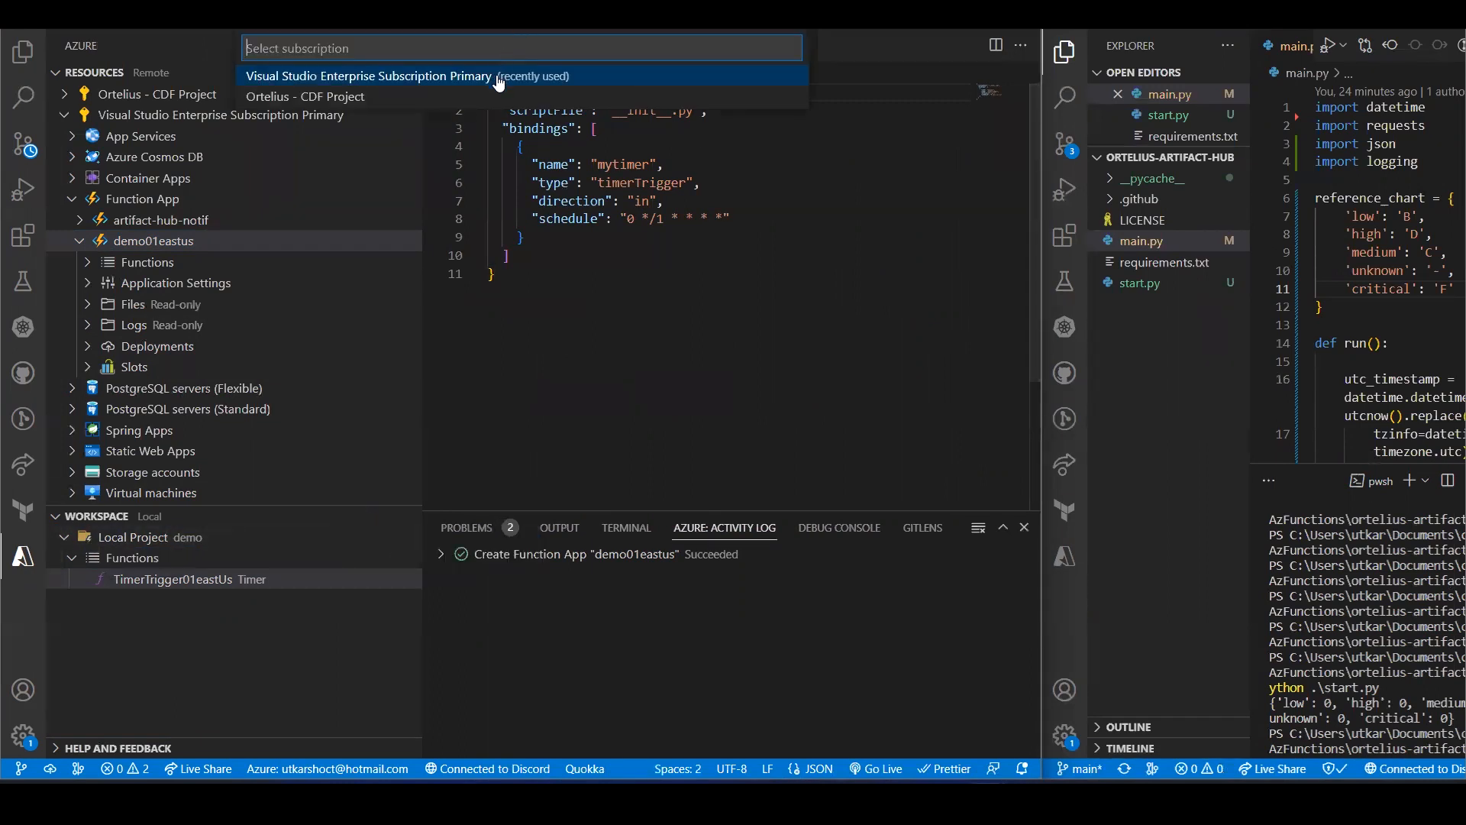
click(374, 77)
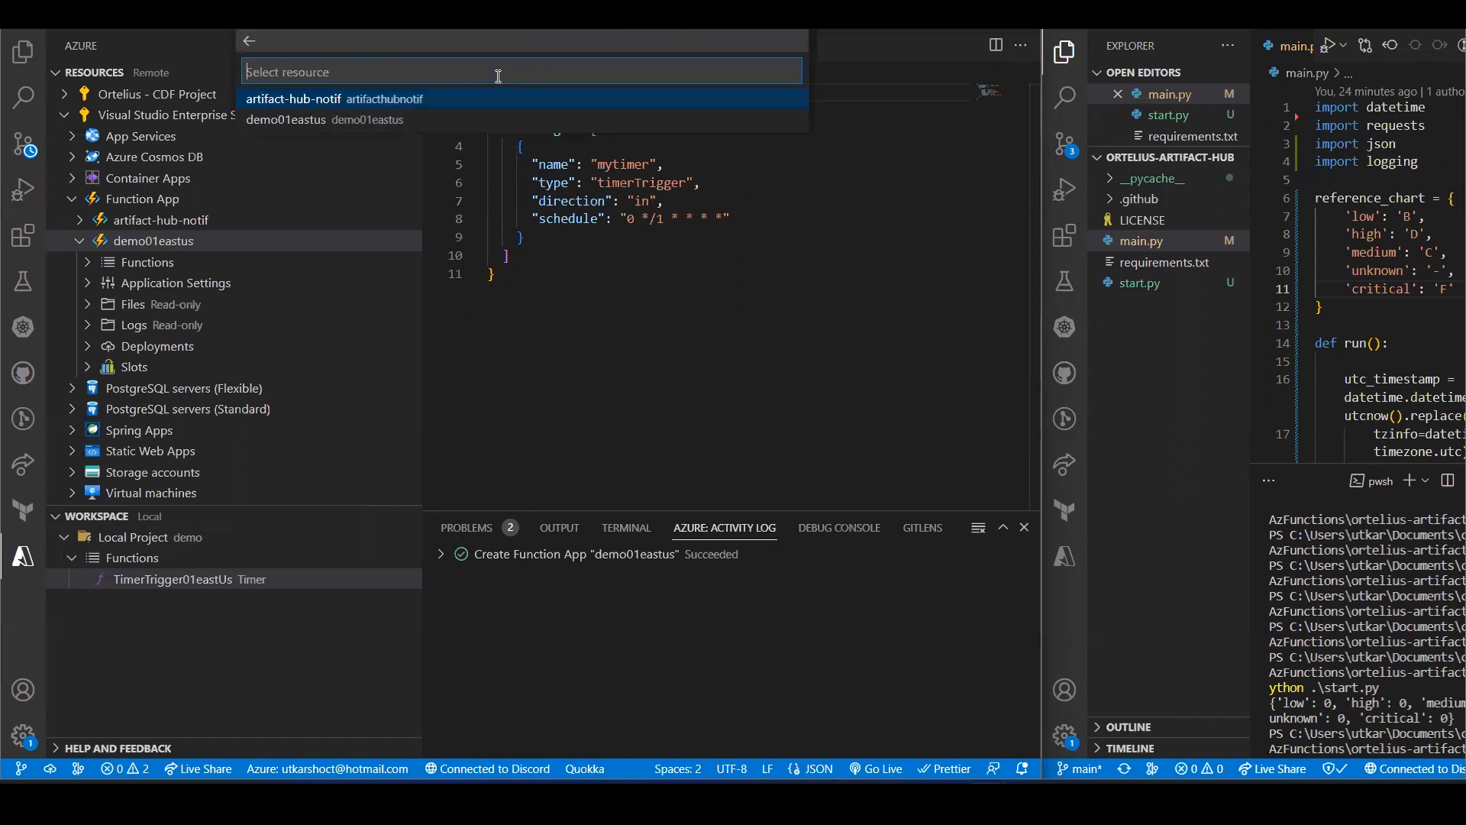
mouse_move(334, 123)
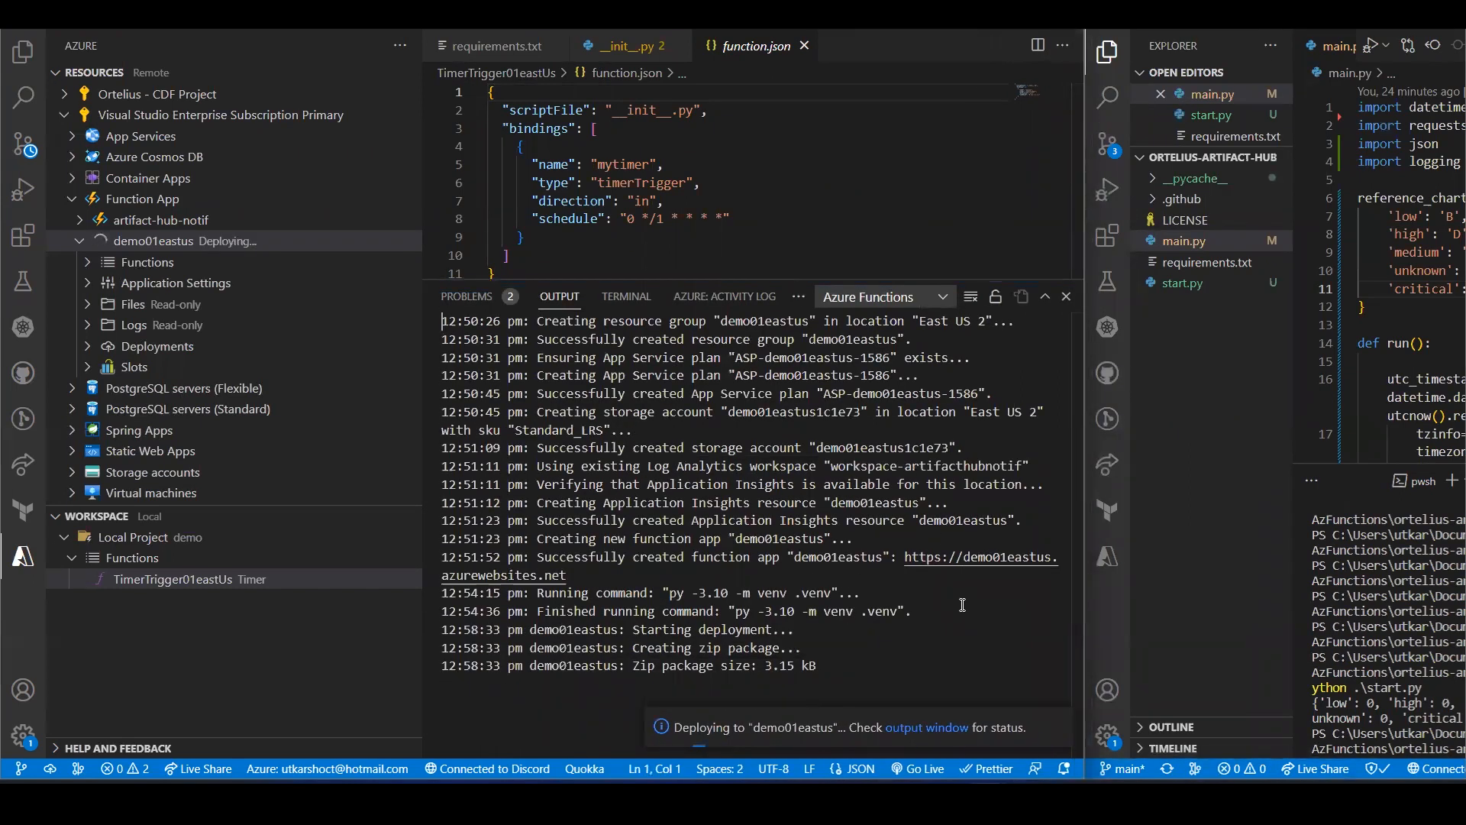
Step: Wait for 'Deployment to demo01eastus completed' and dismiss the notification
scroll(down, 3)
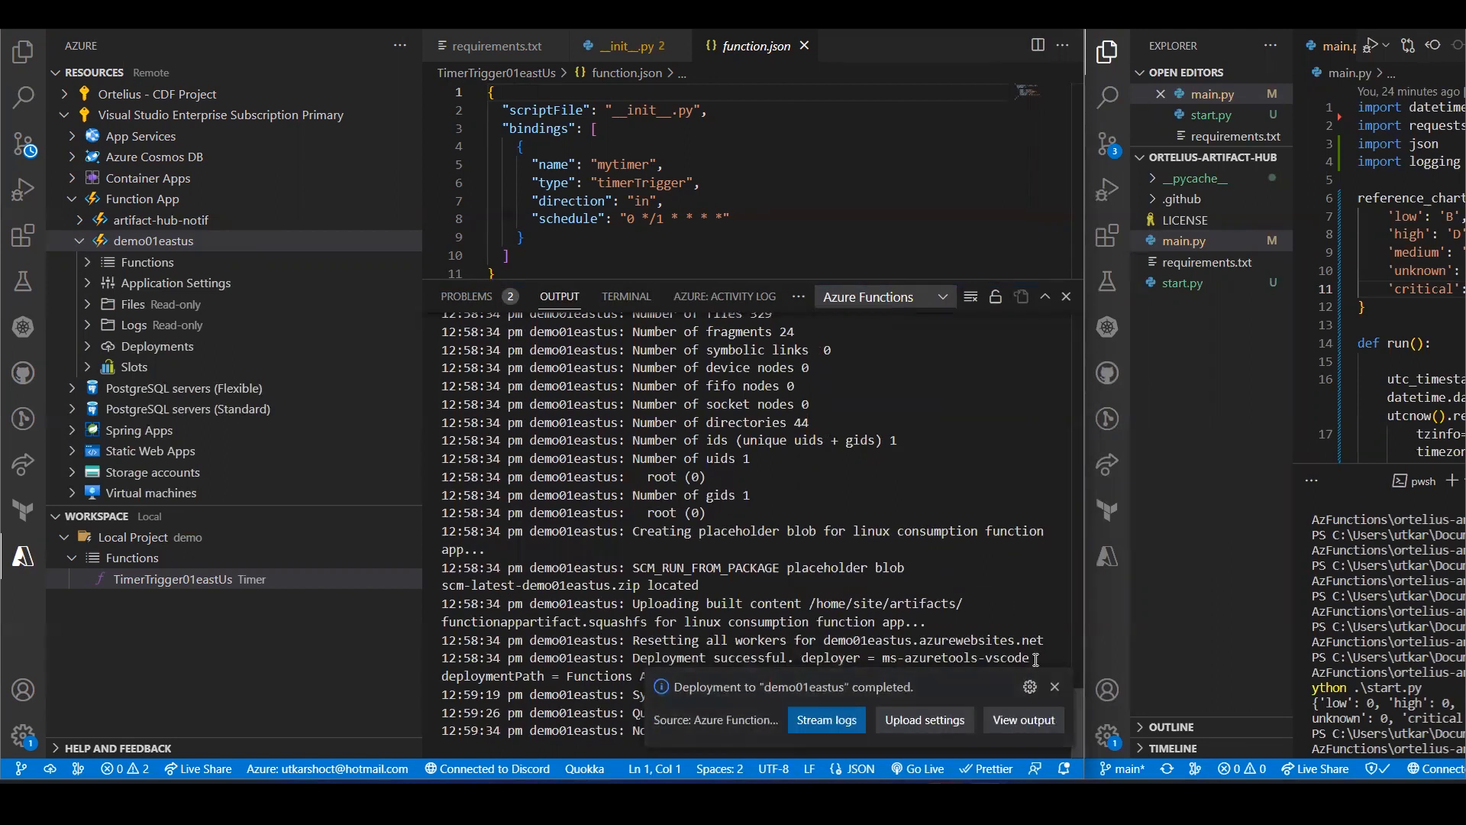
click(1054, 685)
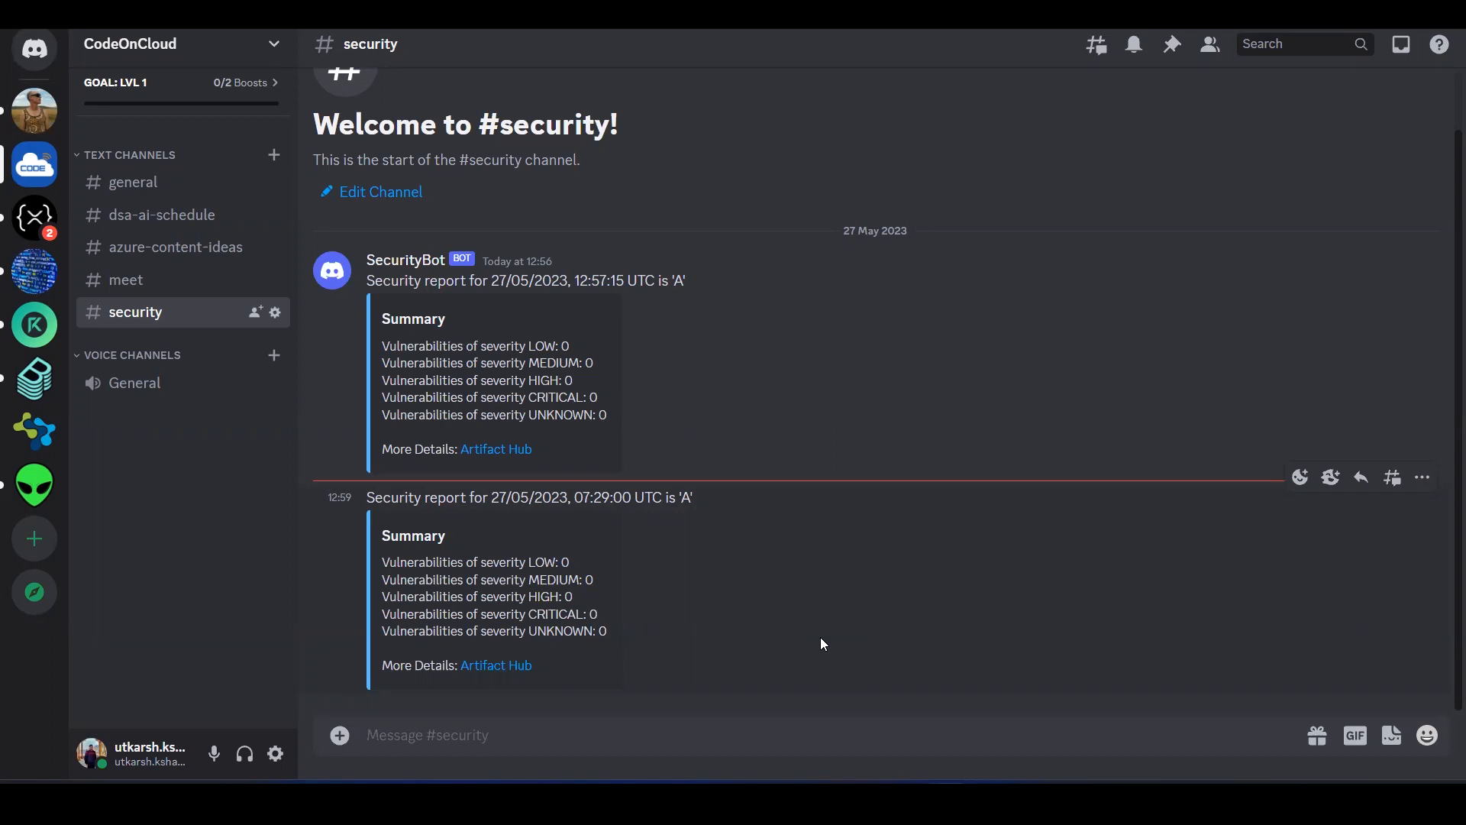
Step: Confirm the new SecurityBot report in #security, then switch to the Azure portal browser
scroll(down, 3)
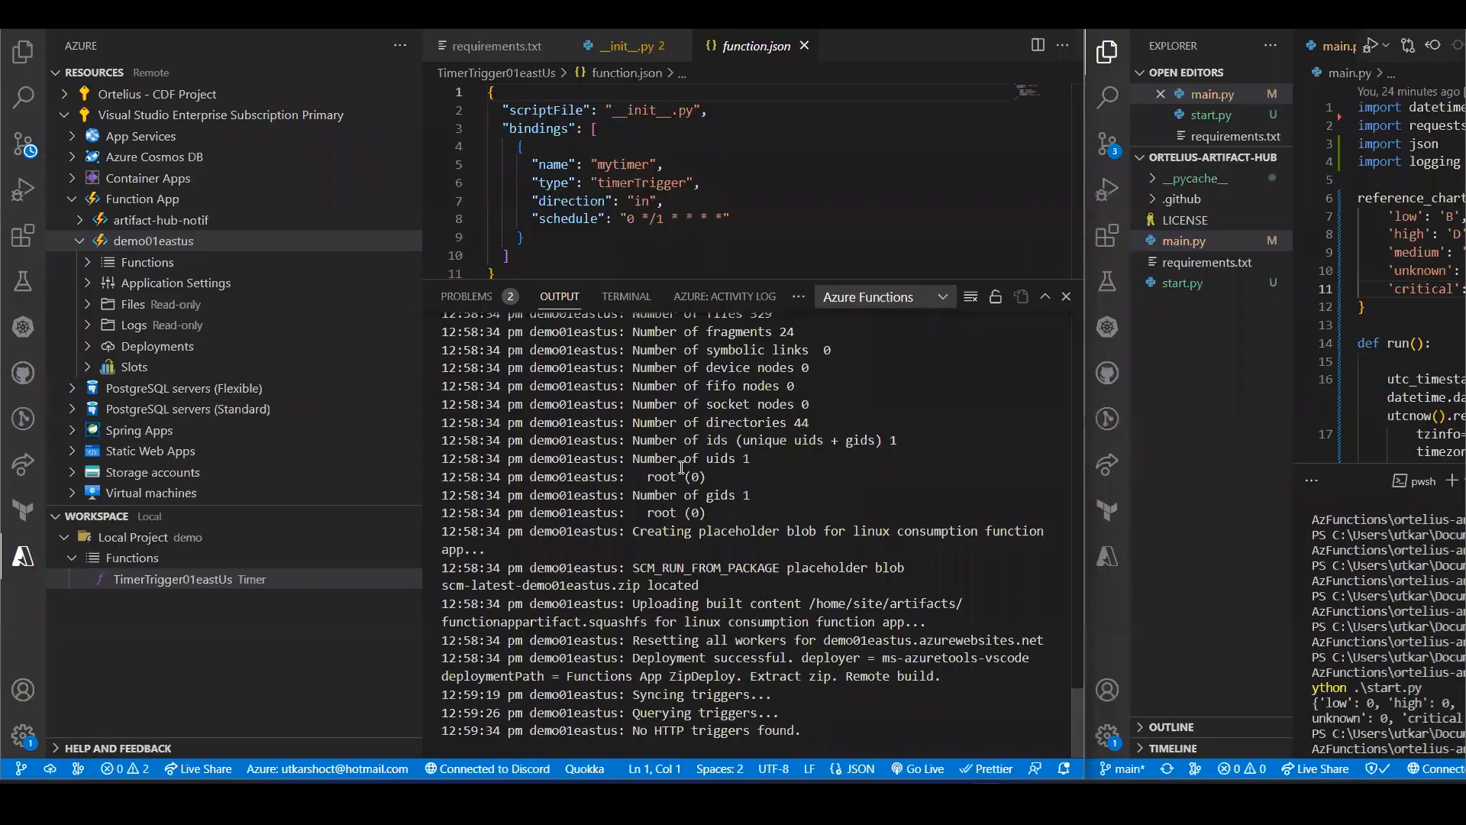
key(Alt+Tab)
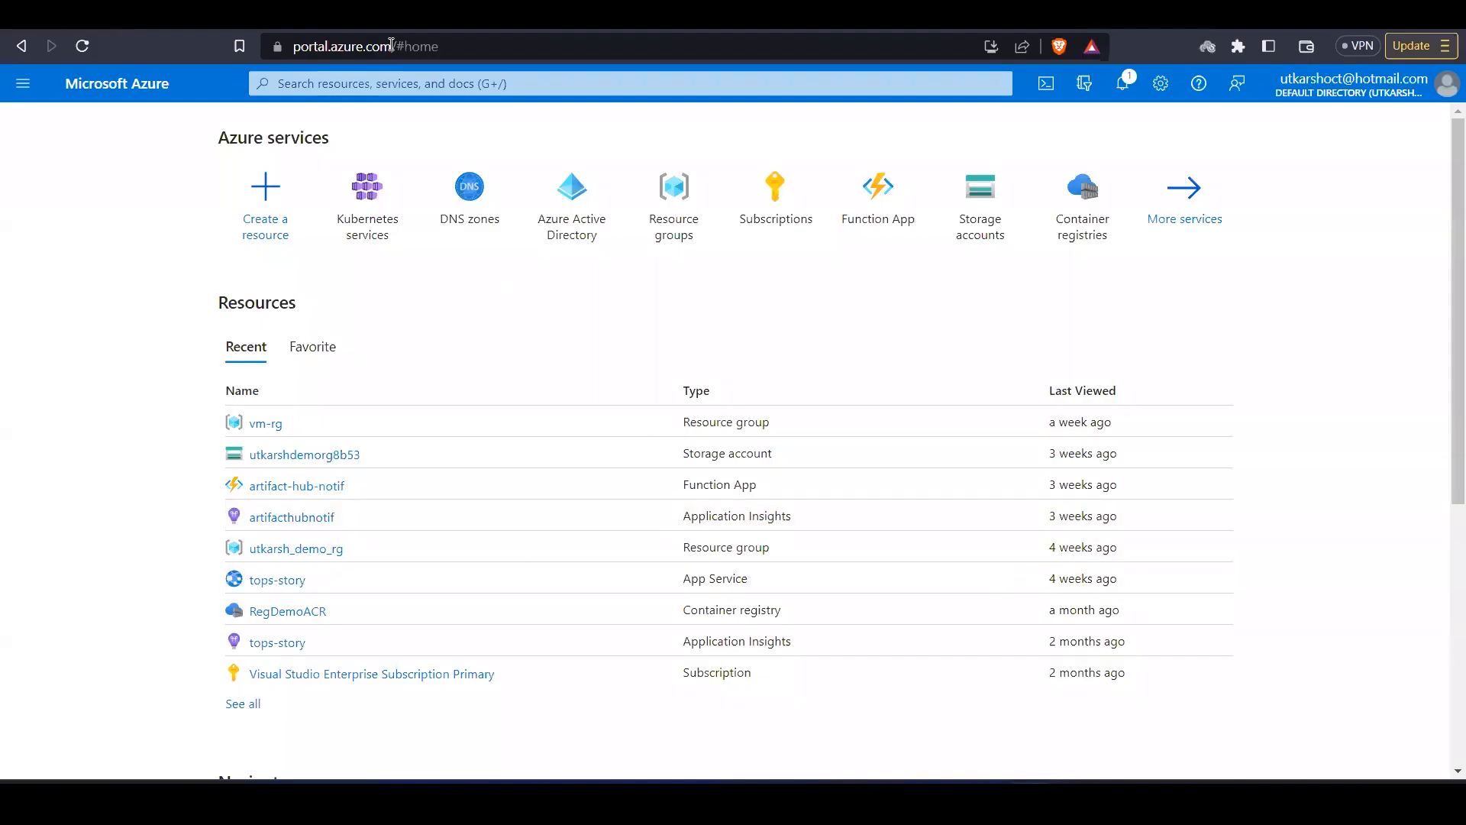
mouse_move(417, 494)
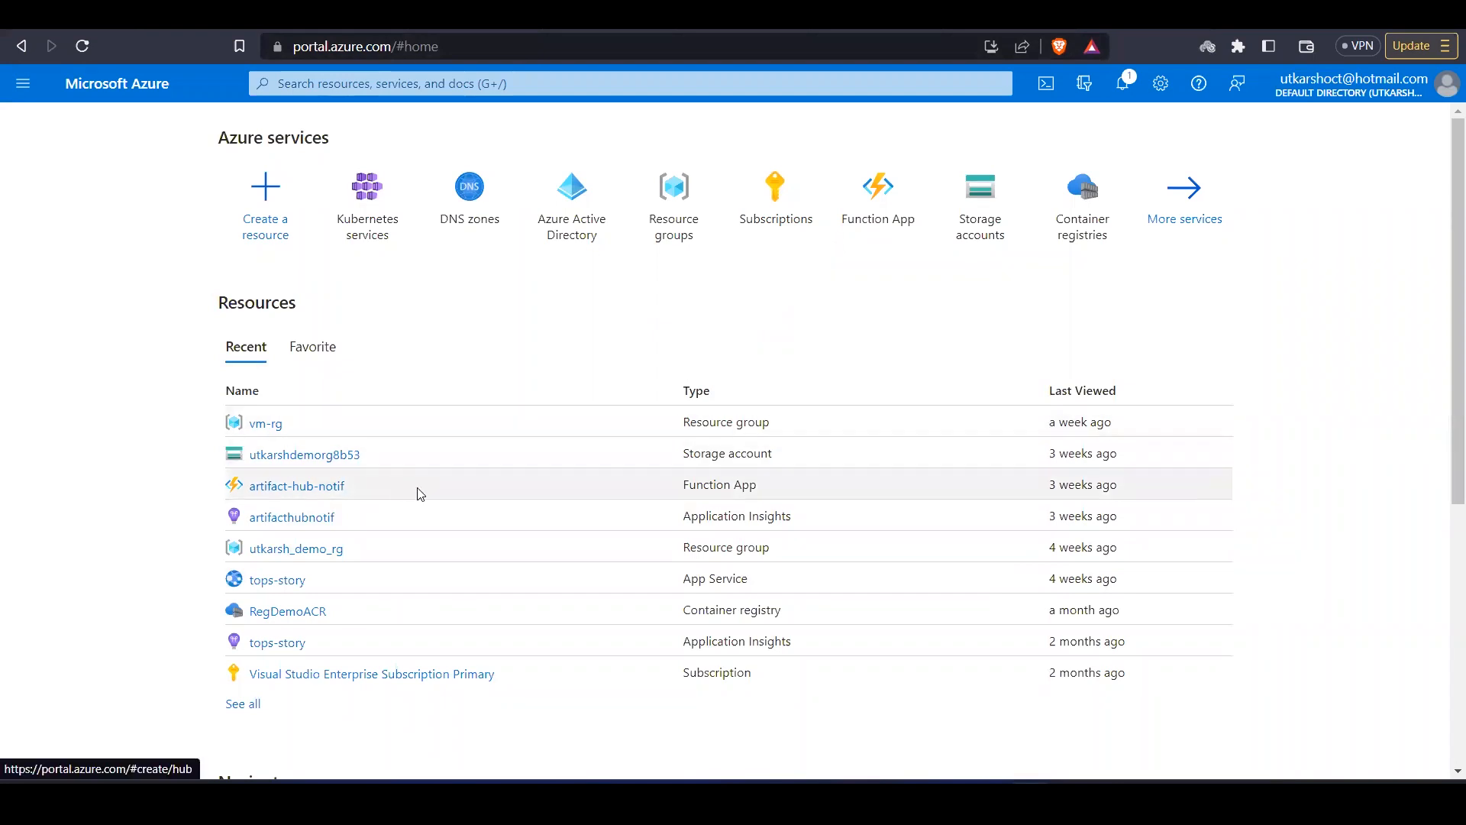
Step: Go from Function App to demo01eastus and show its Functions list with TimerTrigger01eastUs
scroll(down, 3)
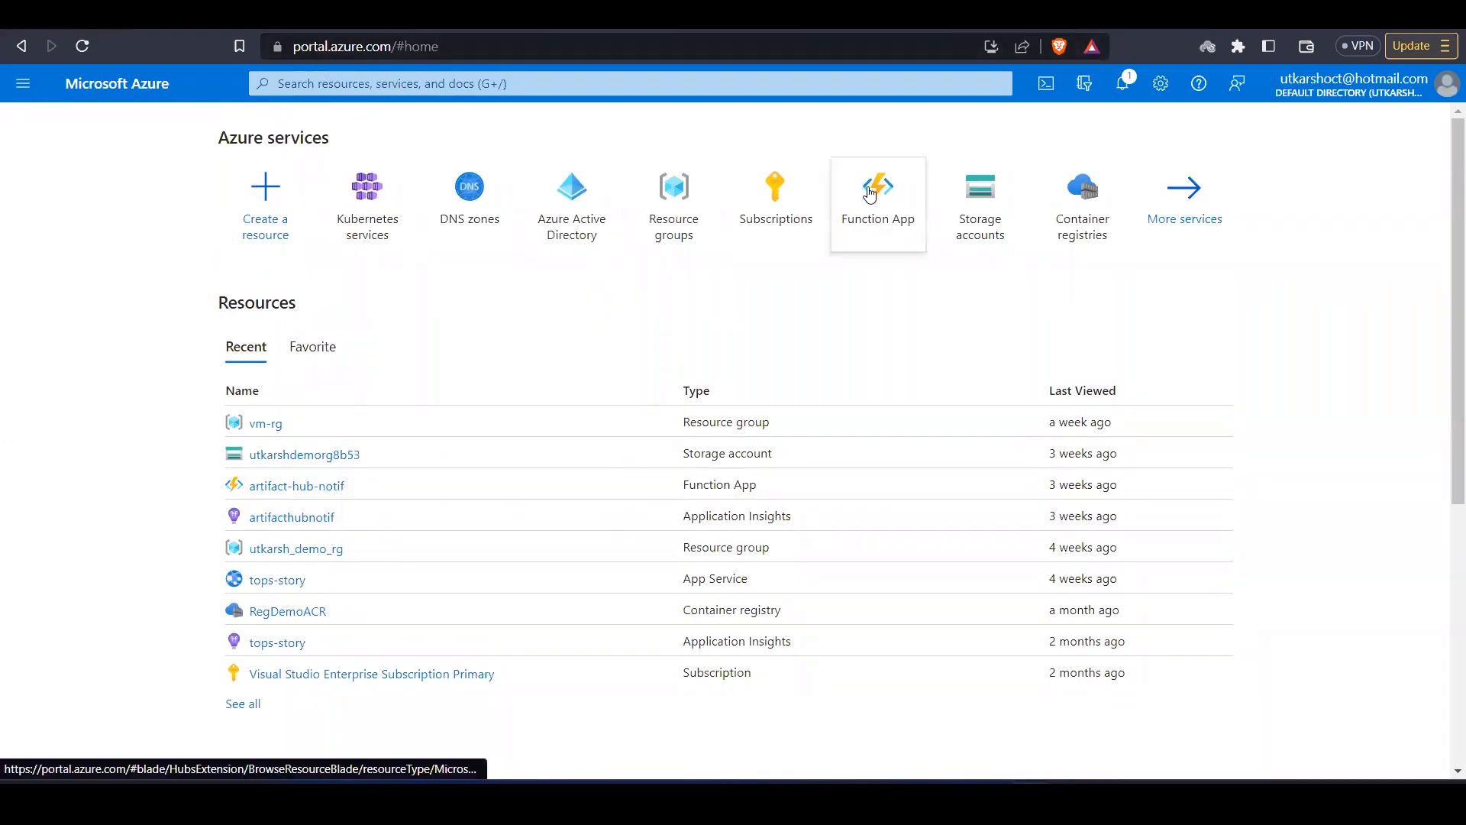
click(877, 197)
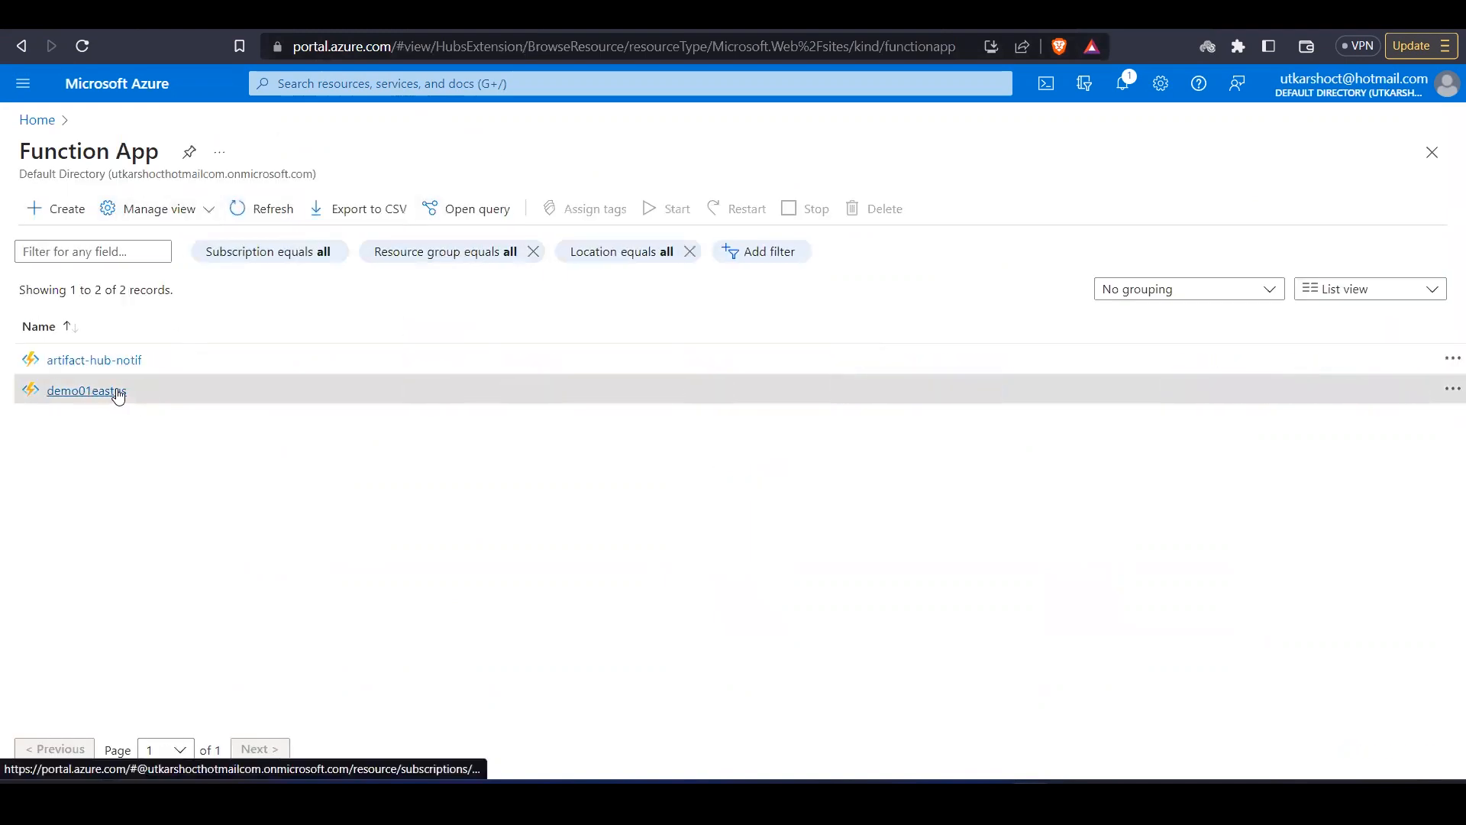
click(86, 390)
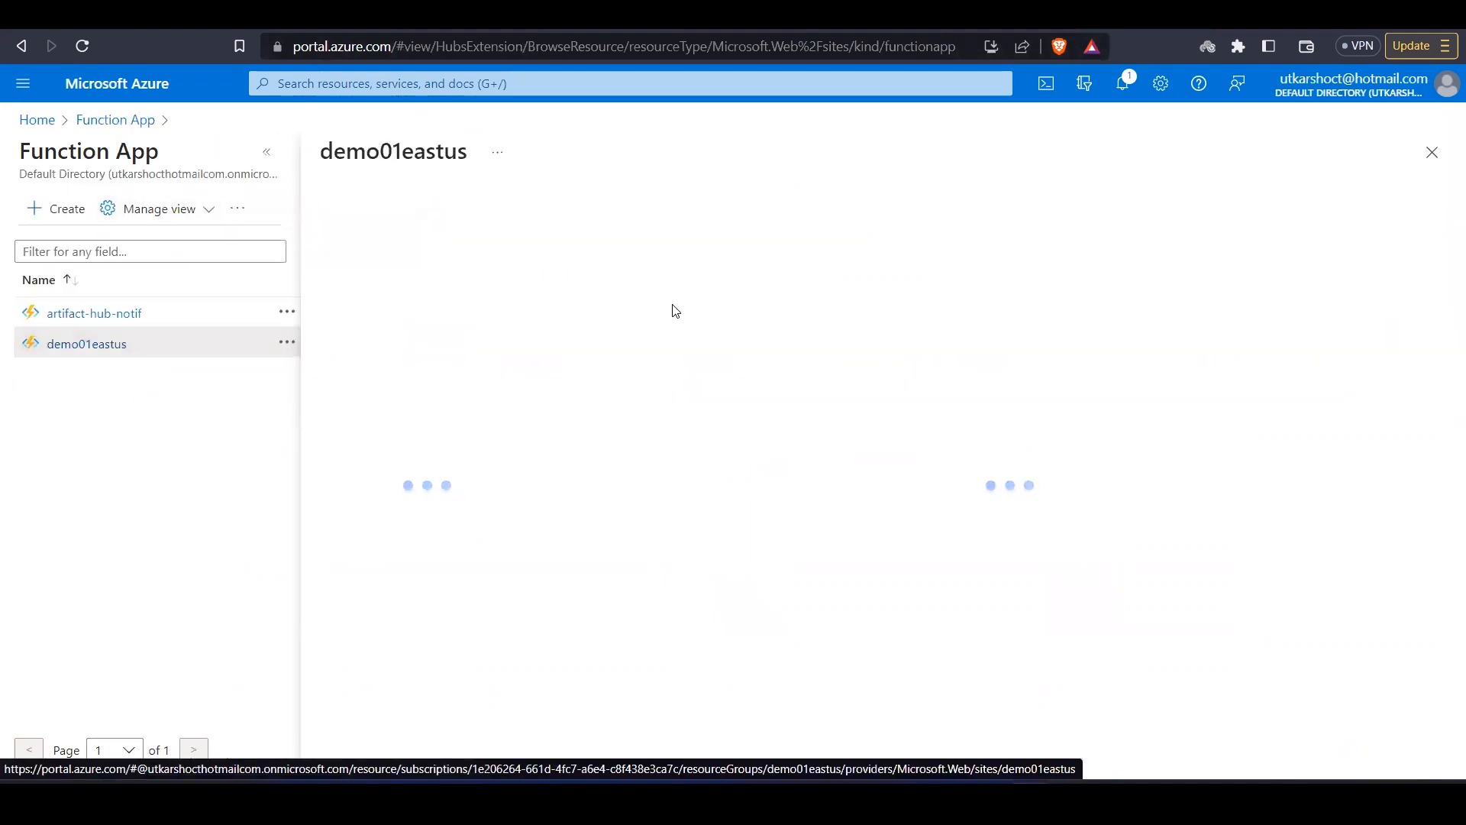
click(85, 344)
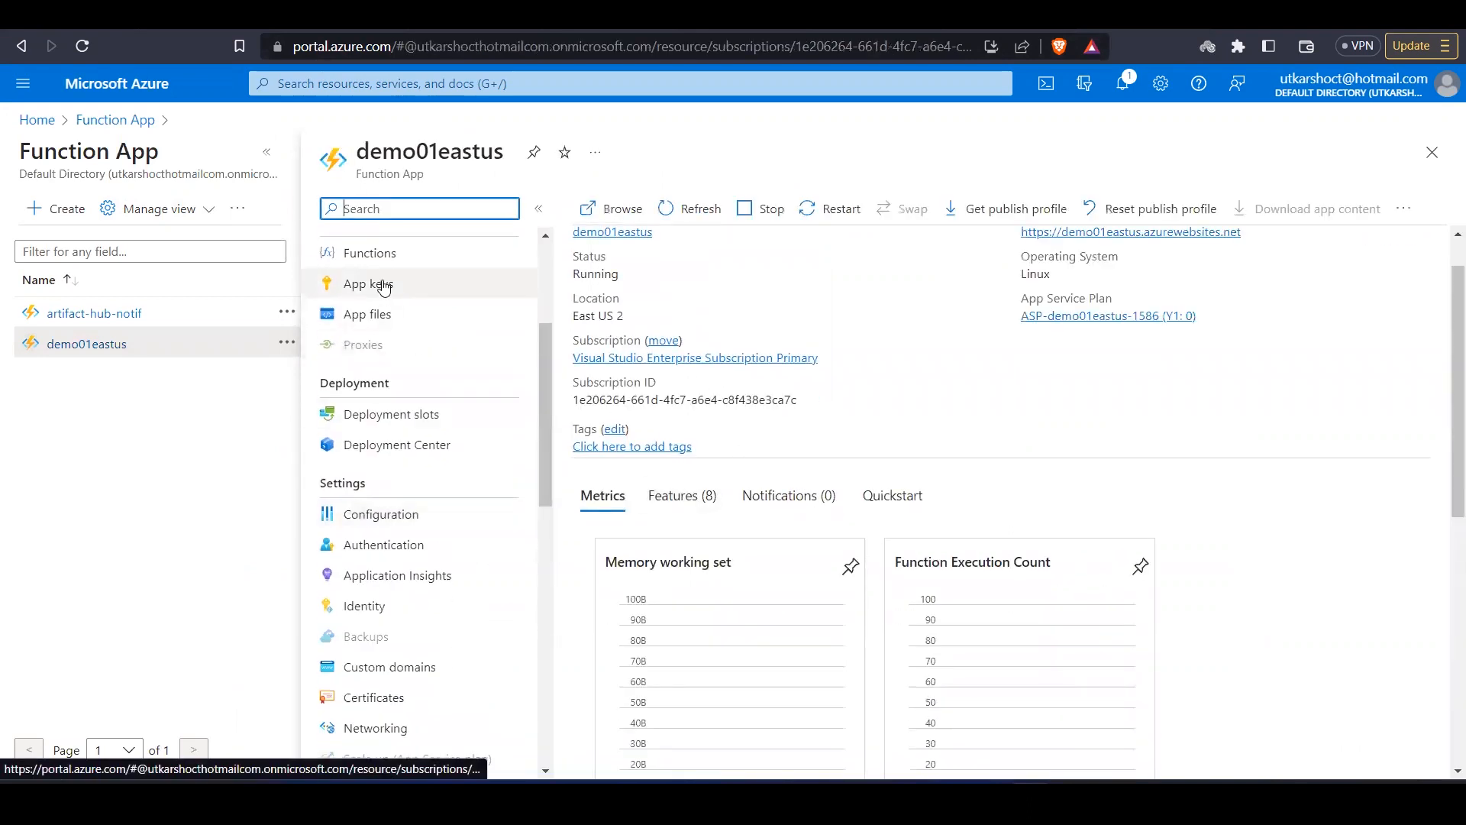
click(368, 252)
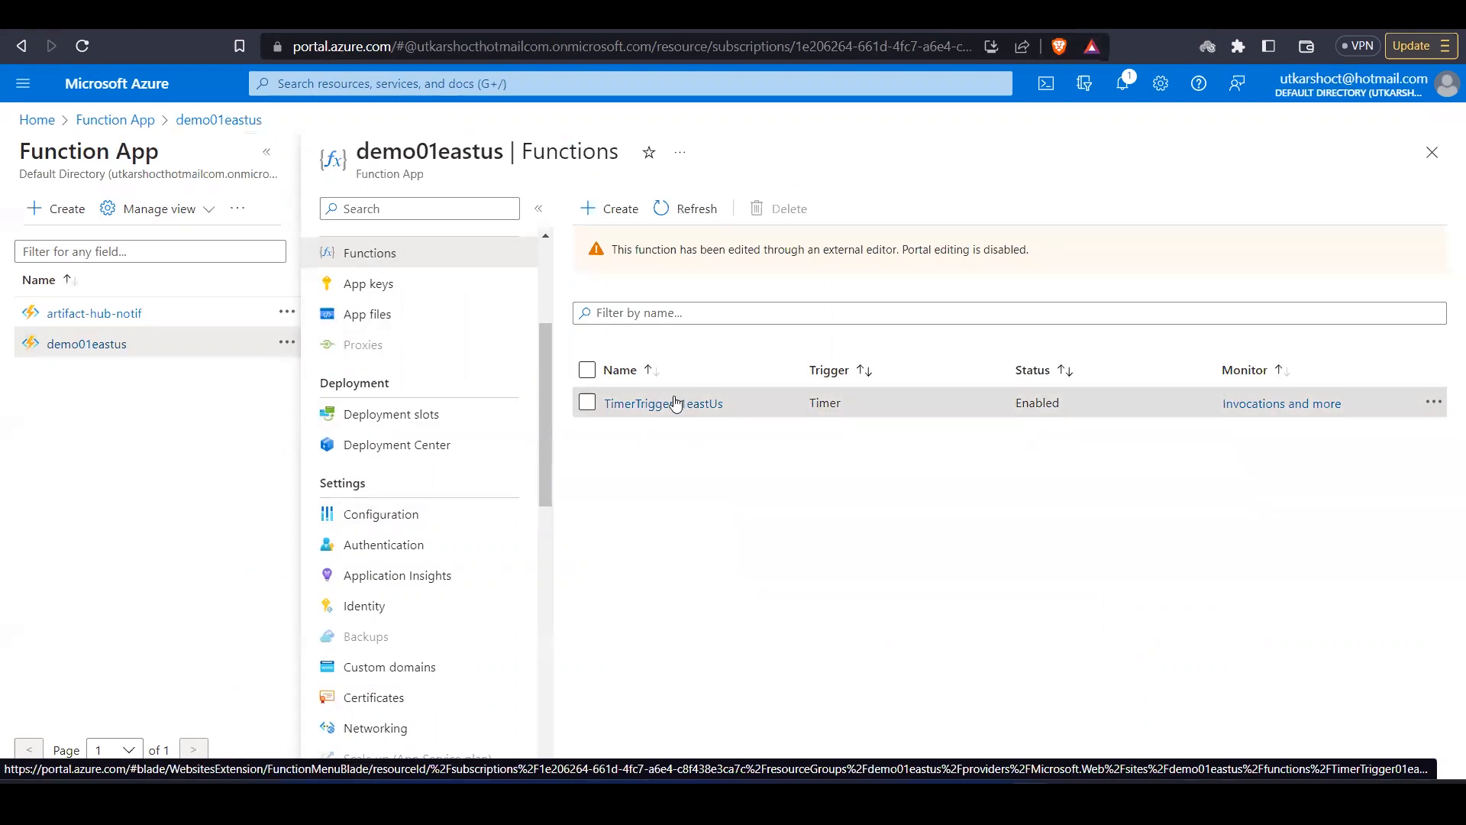
Step: View TimerTrigger01eastUs in Code + Test to review its deployed Python code
click(663, 402)
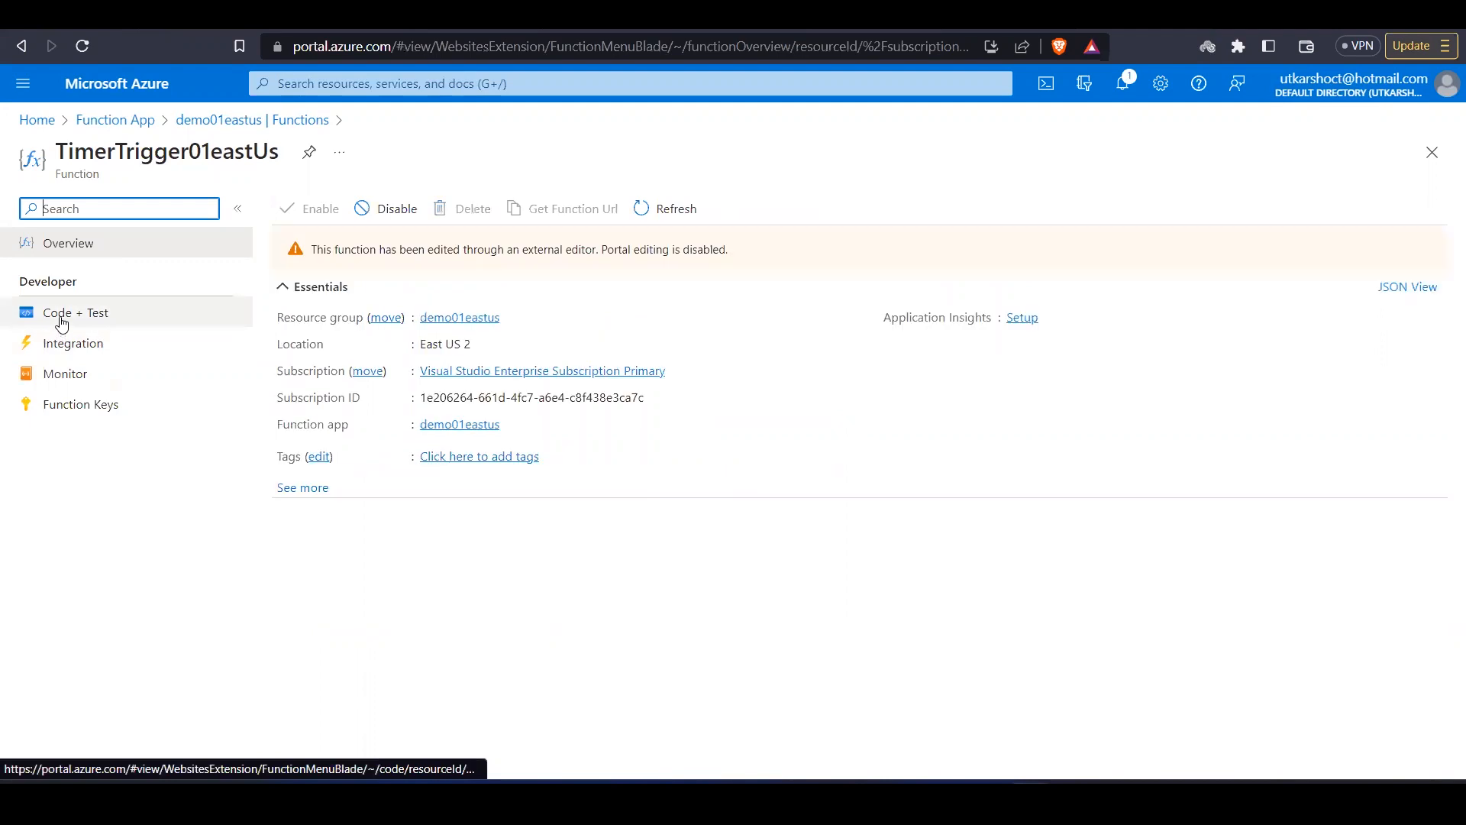
click(74, 312)
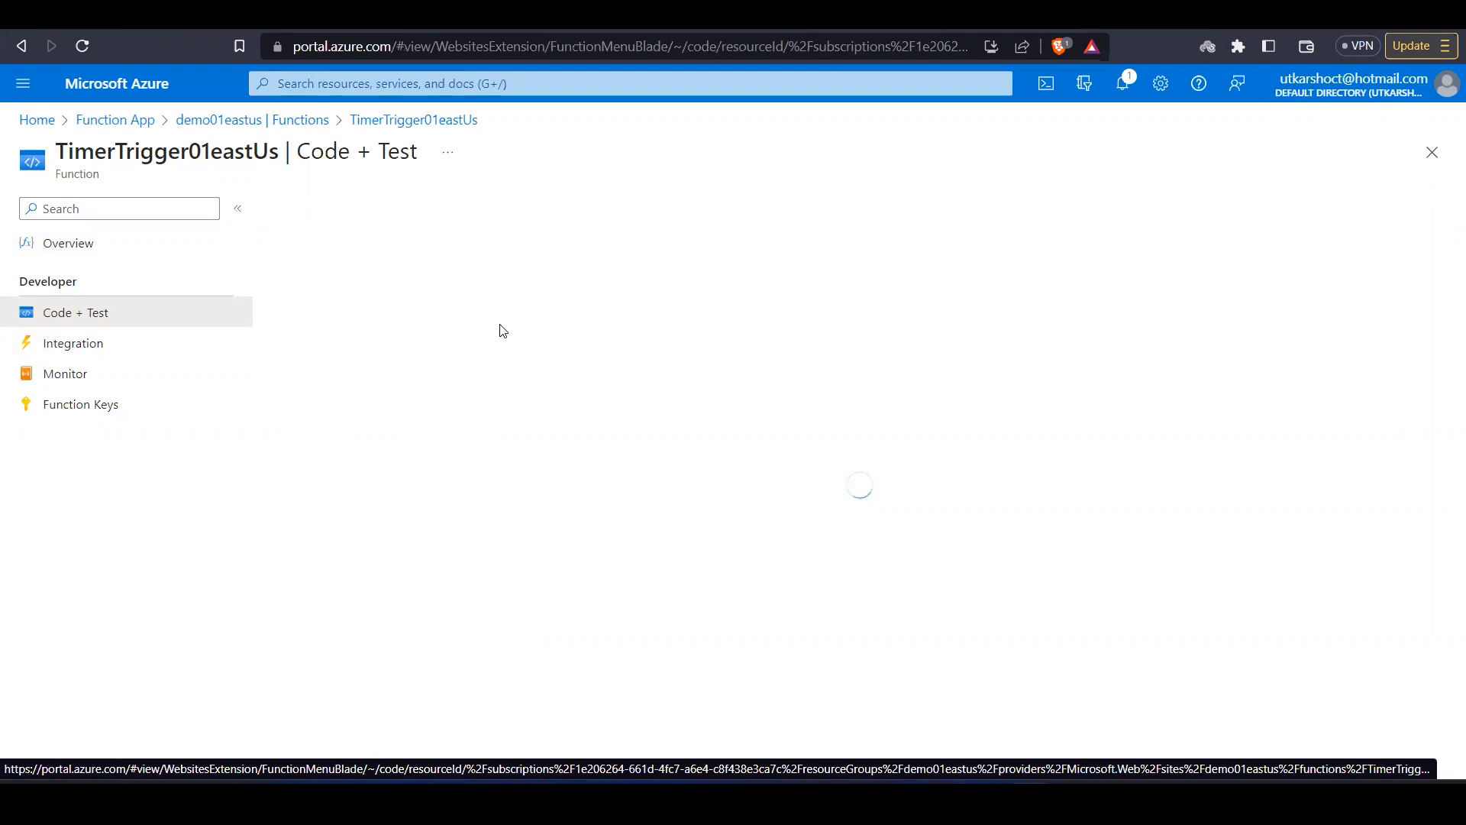
click(66, 373)
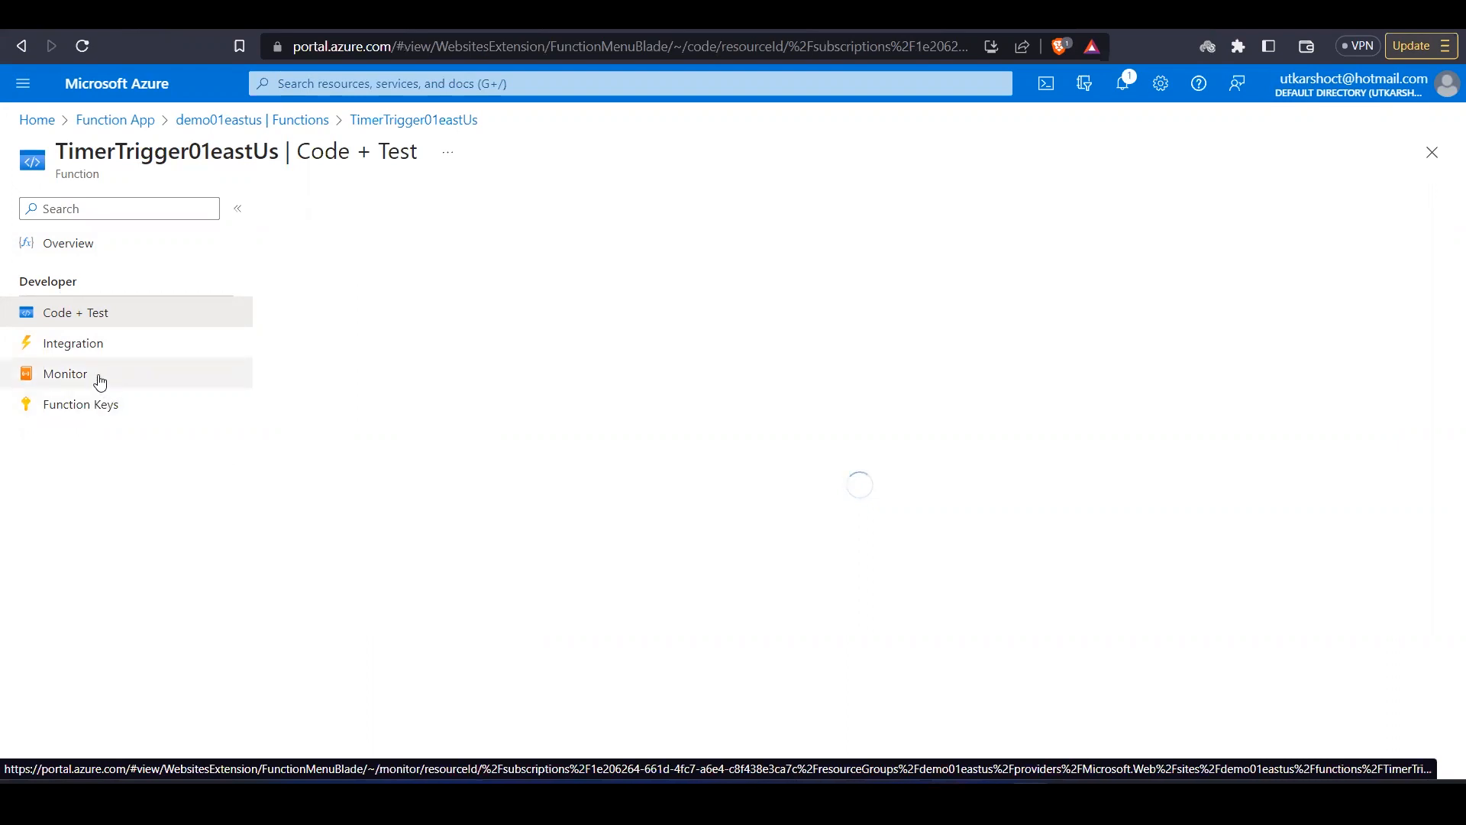
click(76, 311)
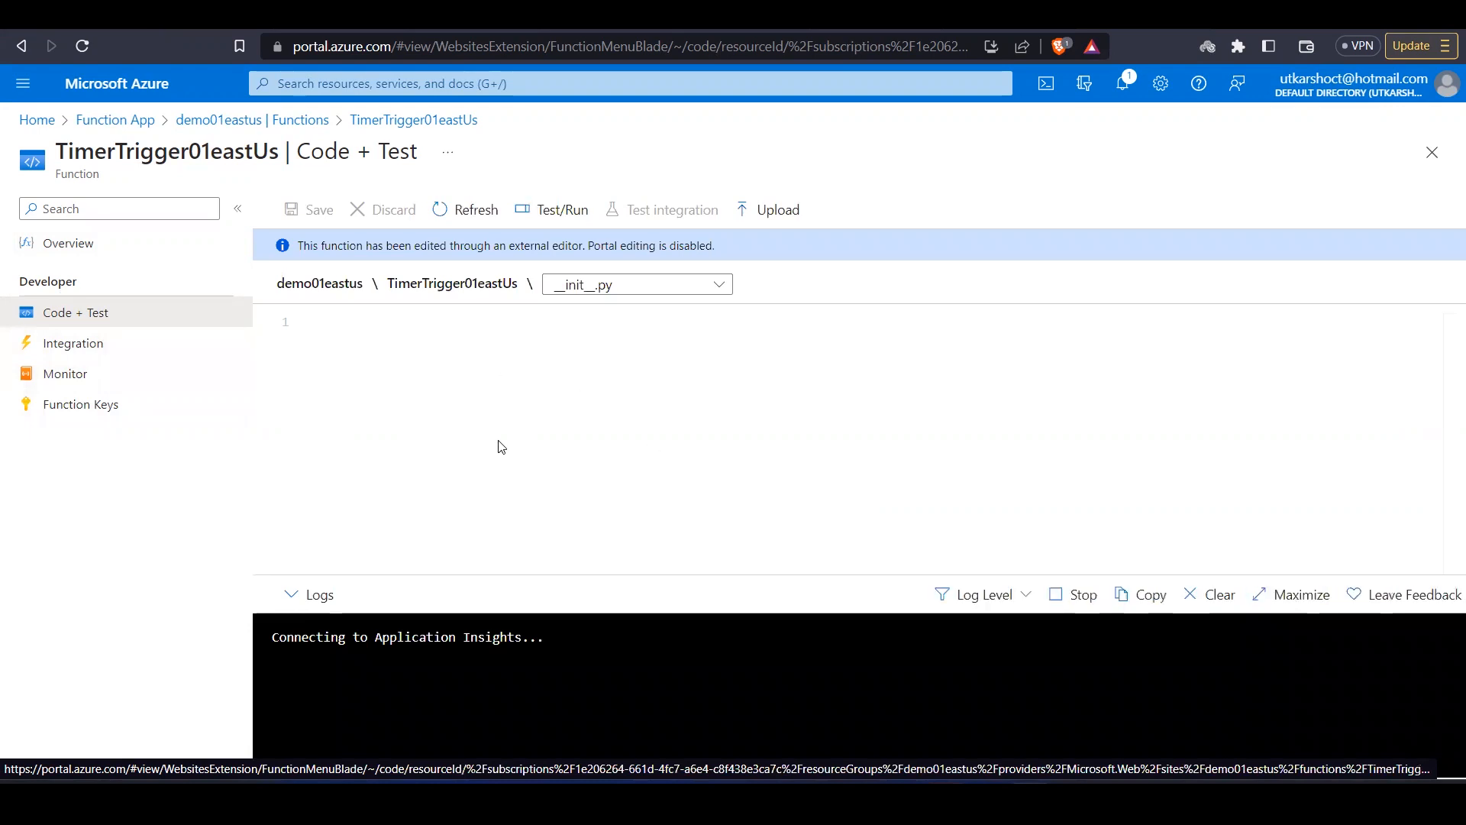
mouse_move(633, 402)
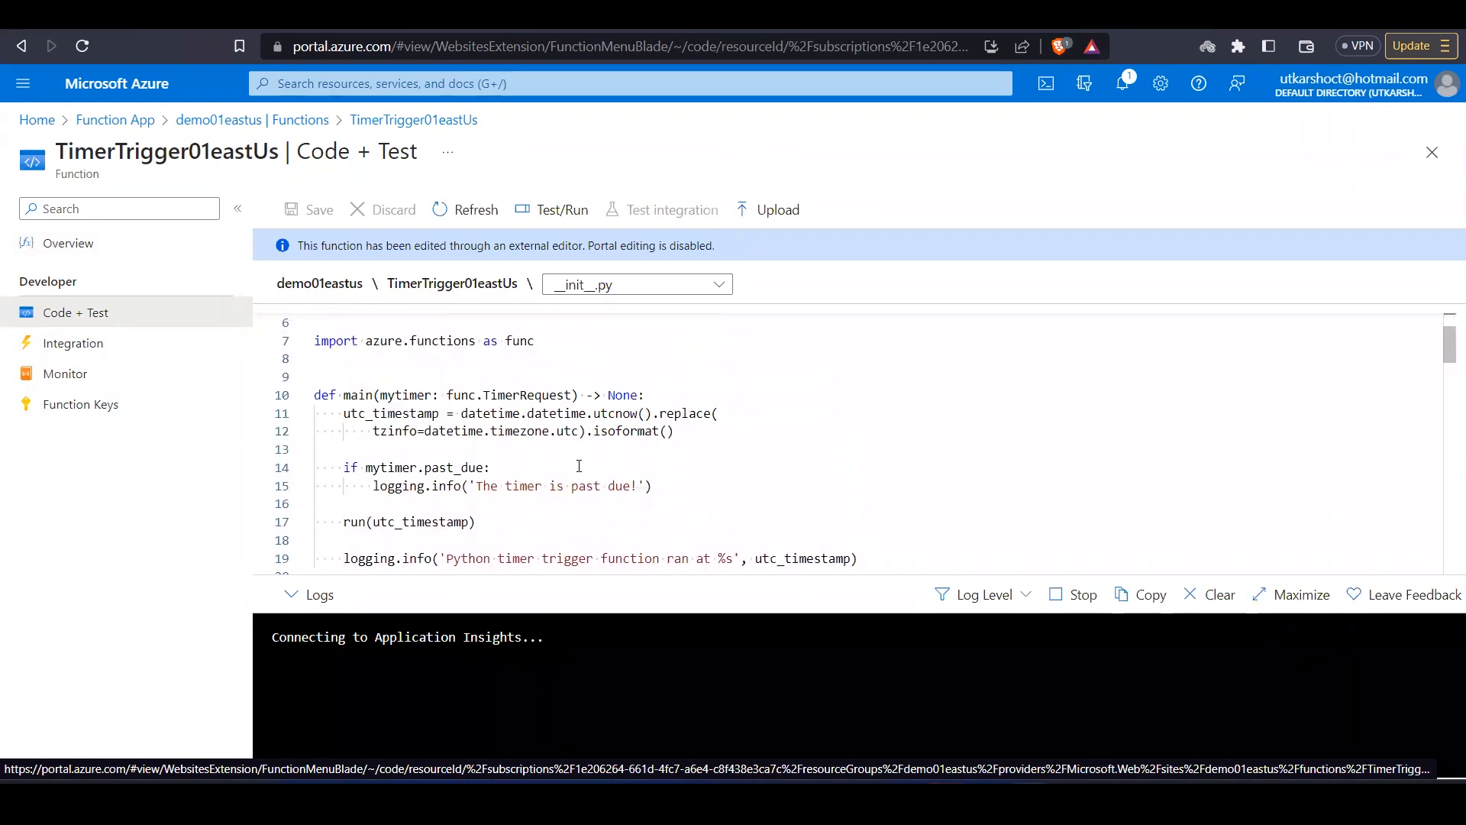
Step: Switch the file dropdown to function.json and highlight its every-minute schedule setting
click(635, 284)
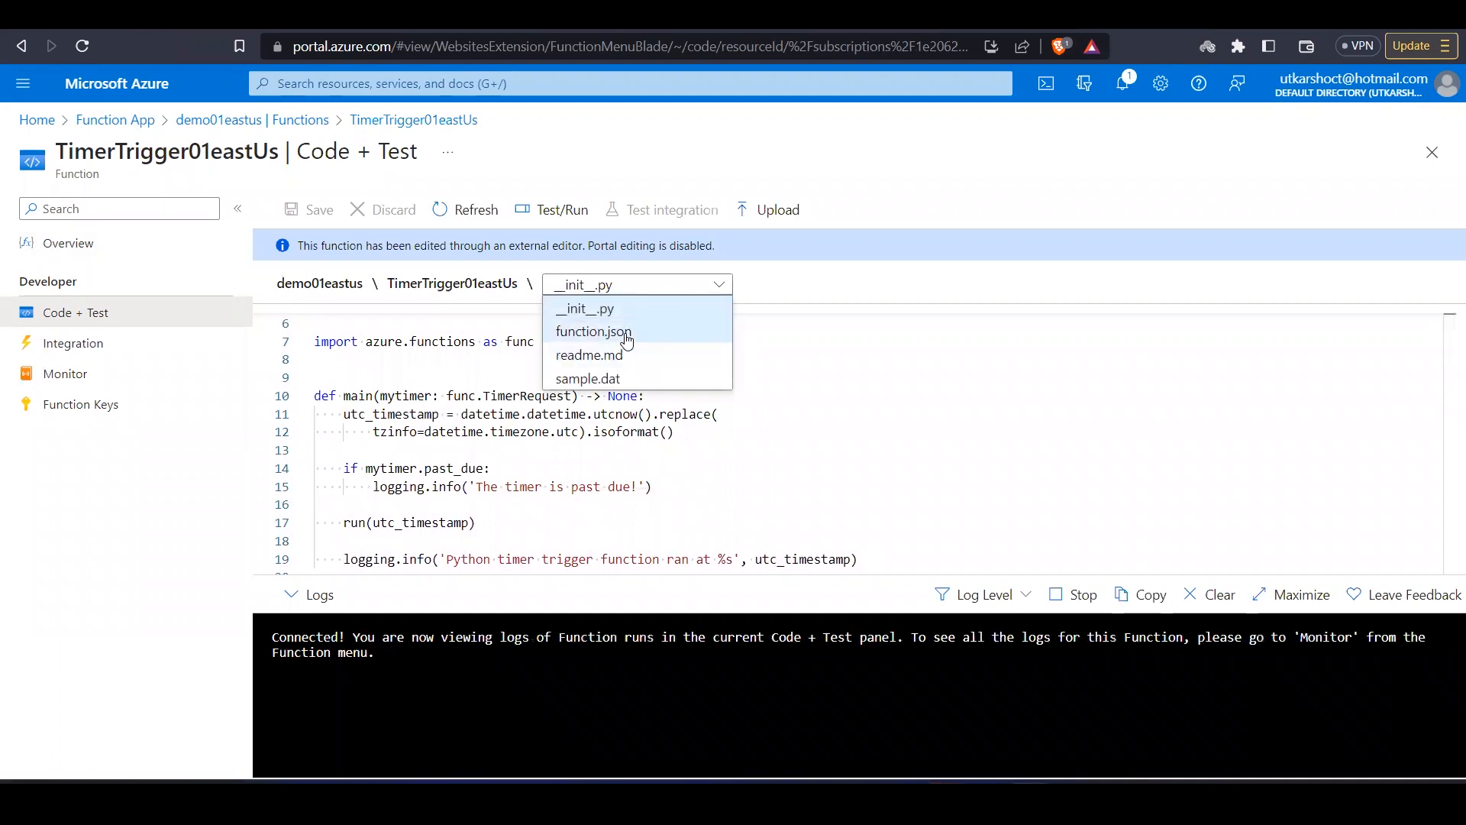
click(592, 332)
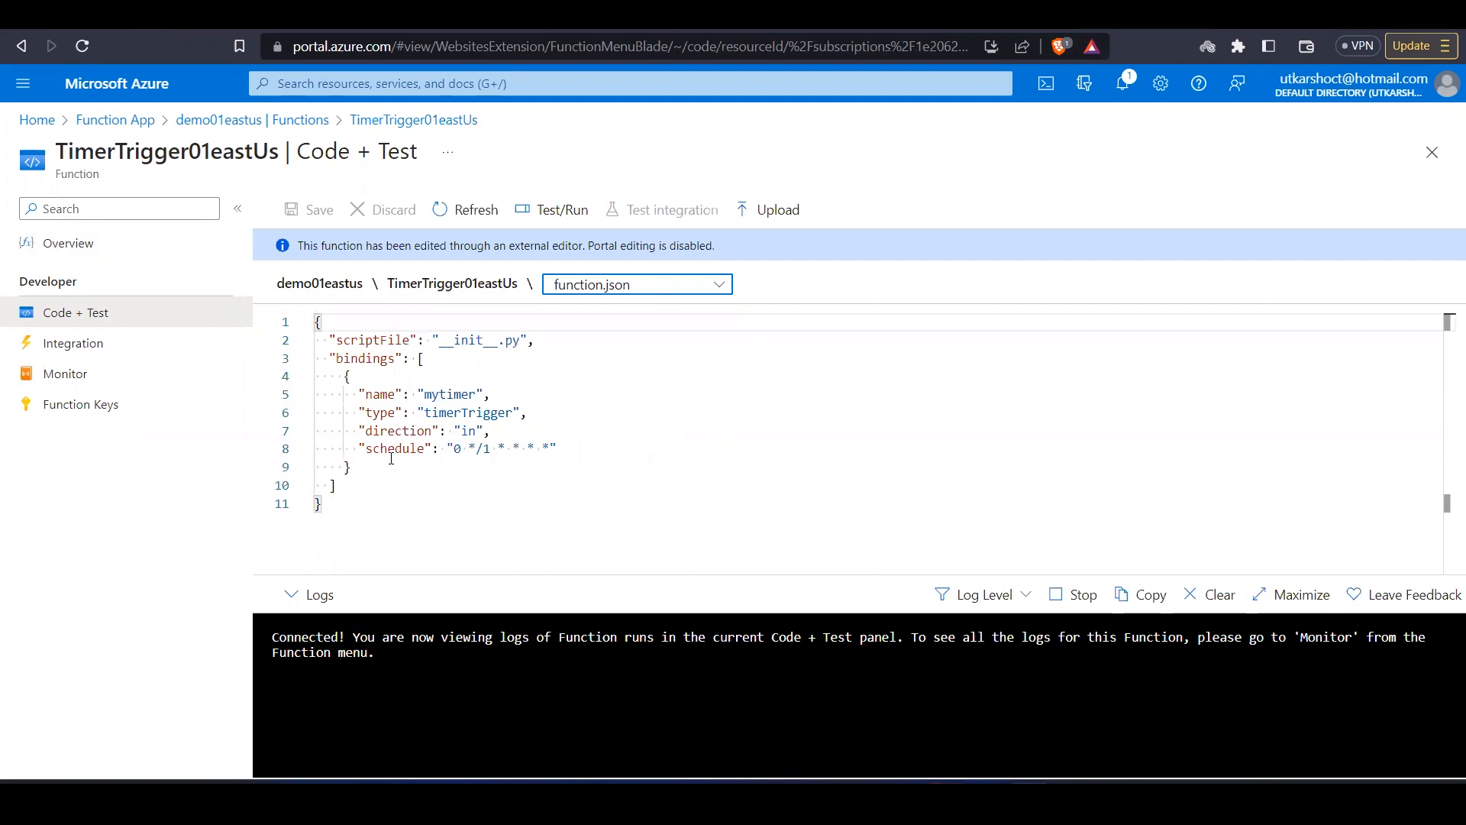
double_click(394, 448)
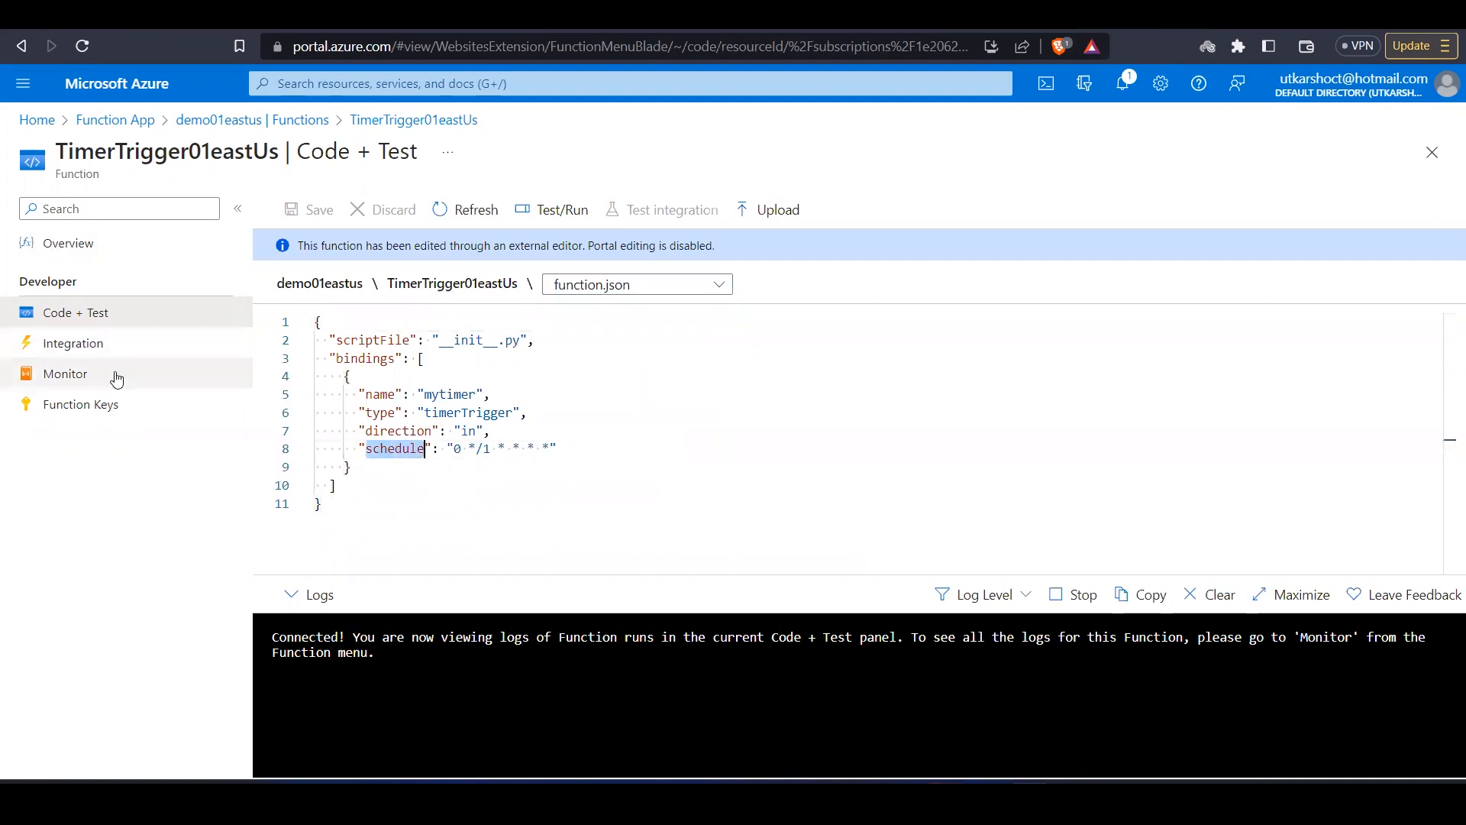
mouse_move(66, 374)
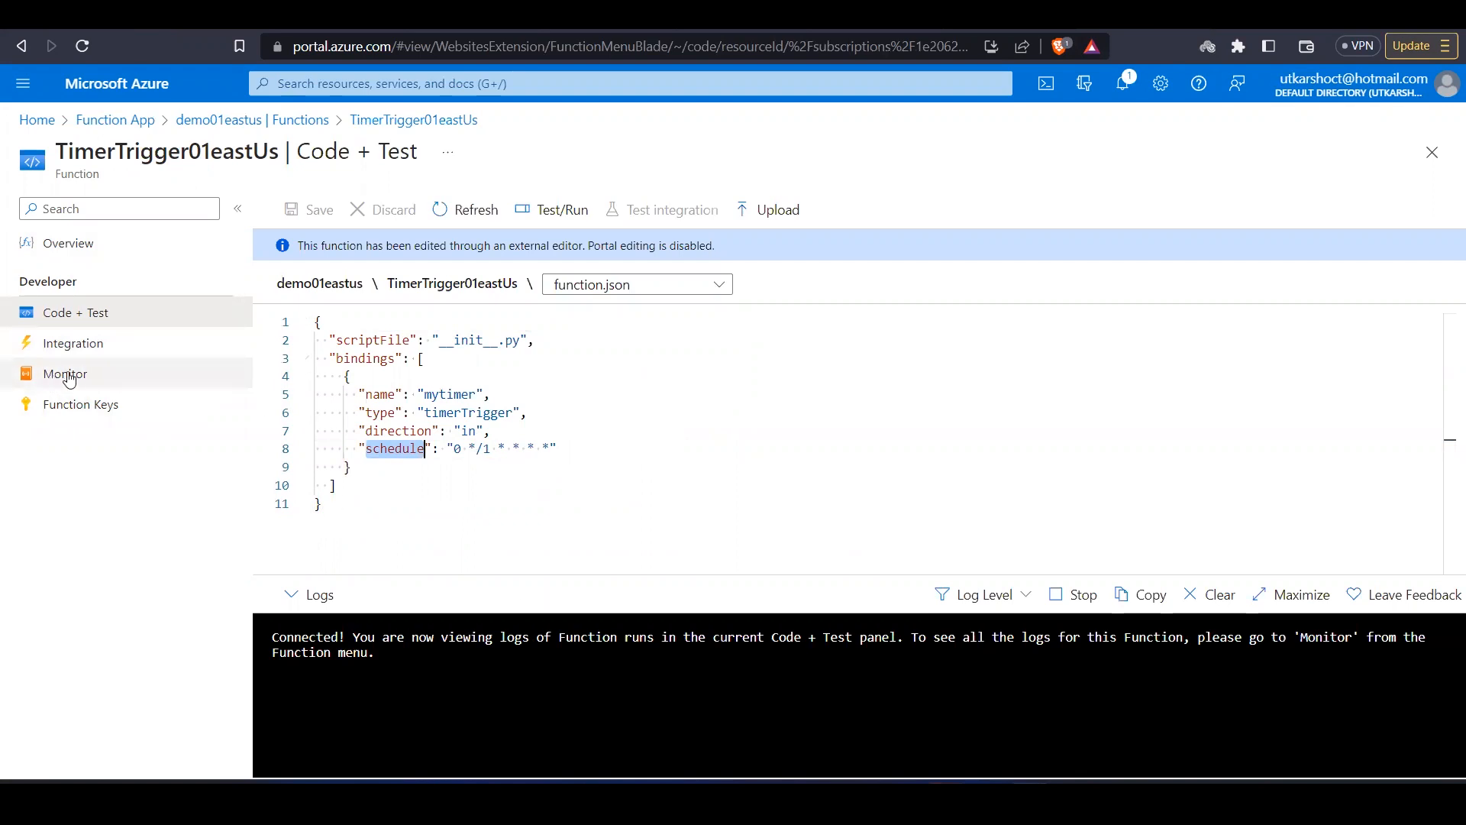
Step: Show Monitor invocations for TimerTrigger01eastUs: two successful runs, zero errors
click(64, 373)
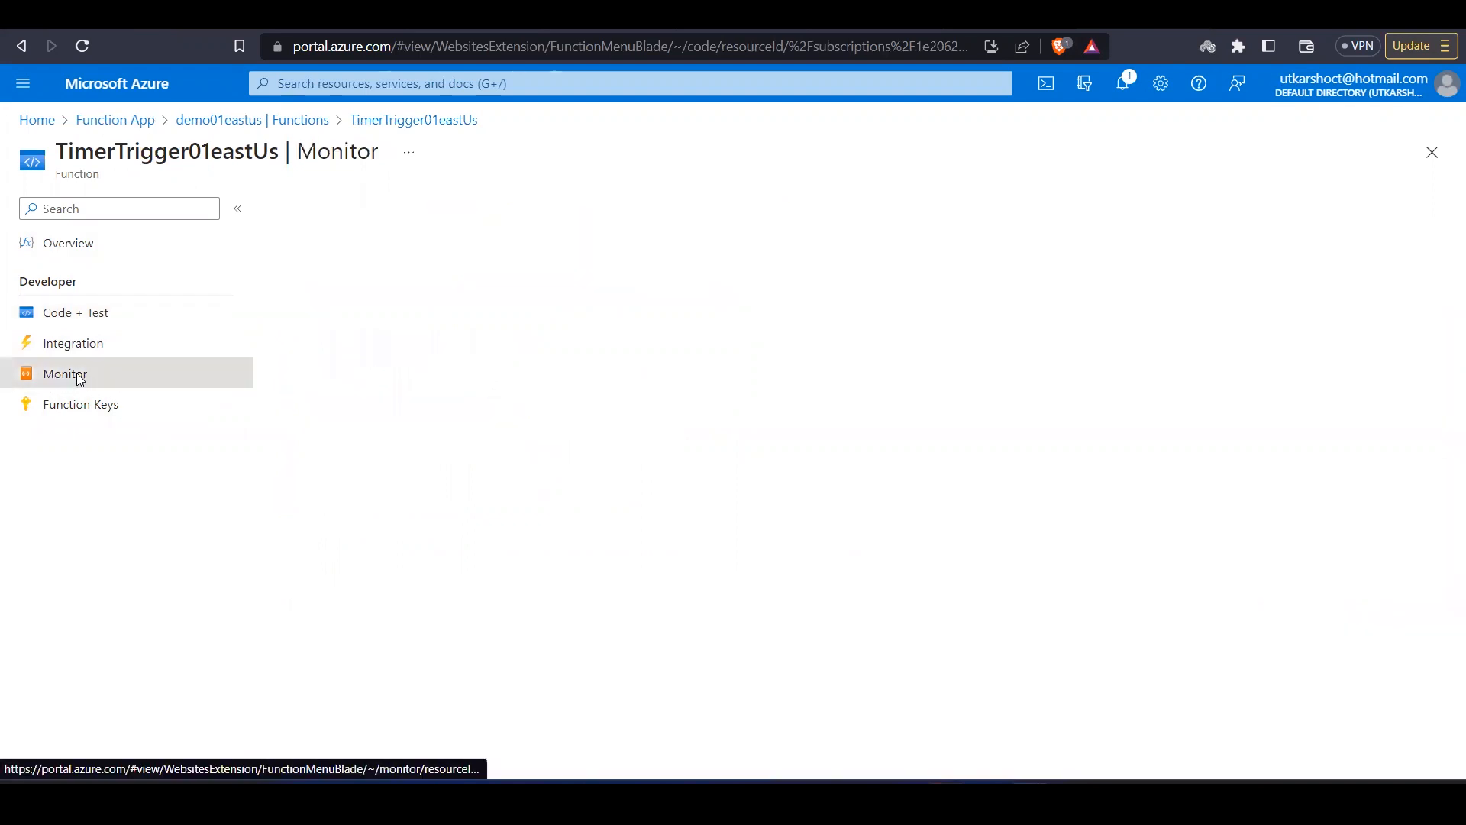
click(64, 372)
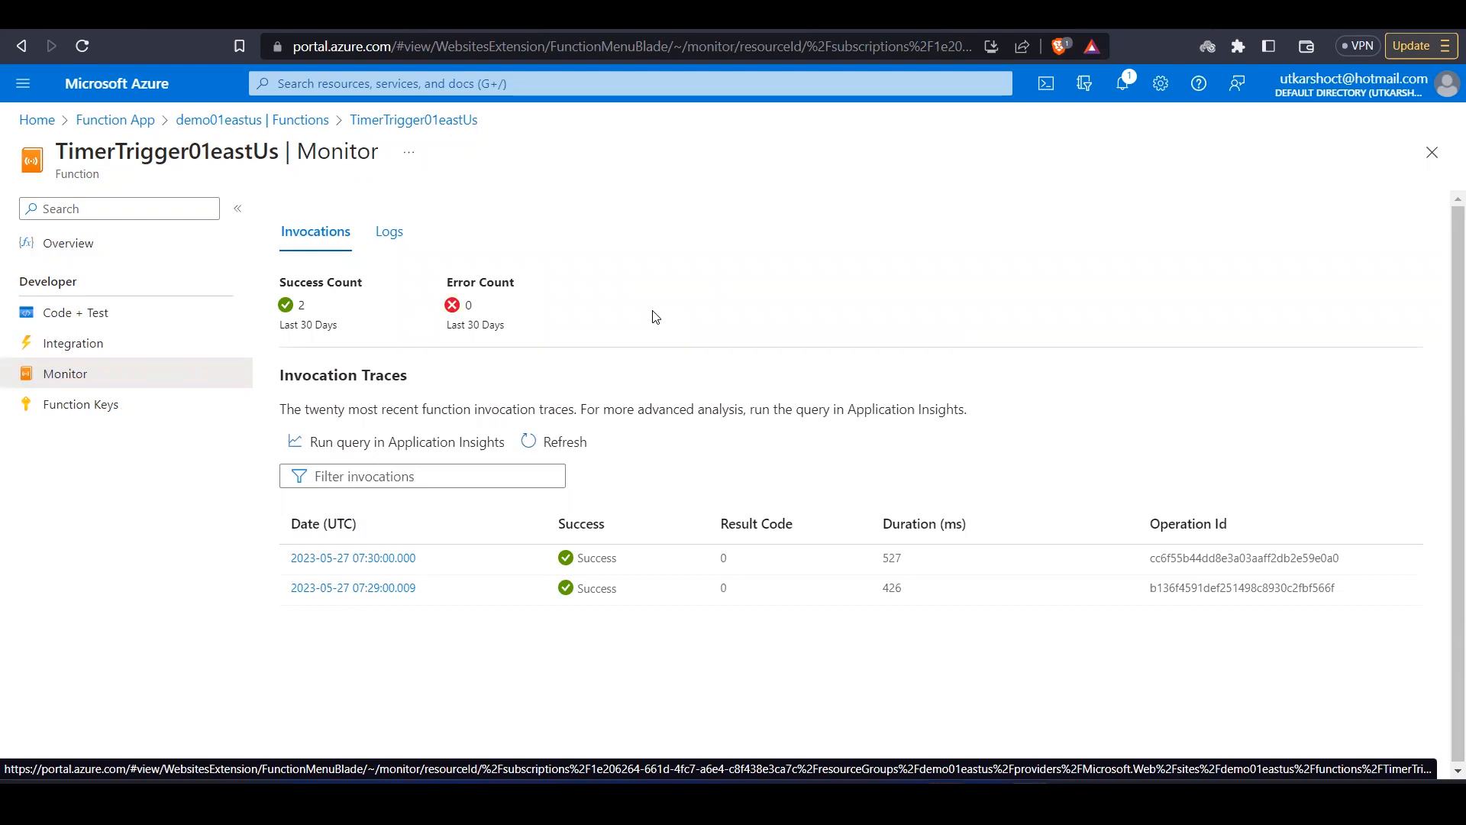
mouse_move(858, 48)
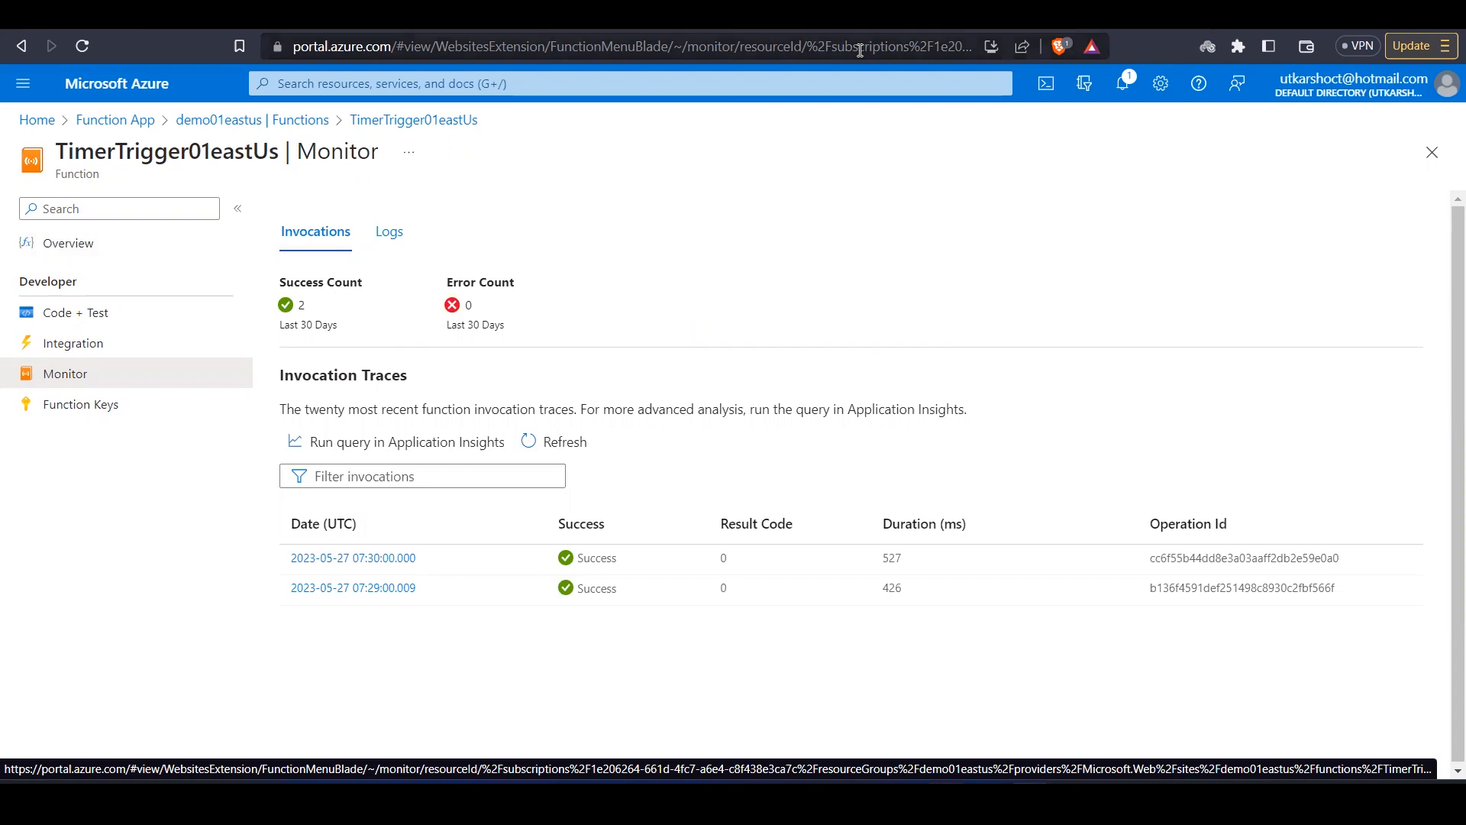